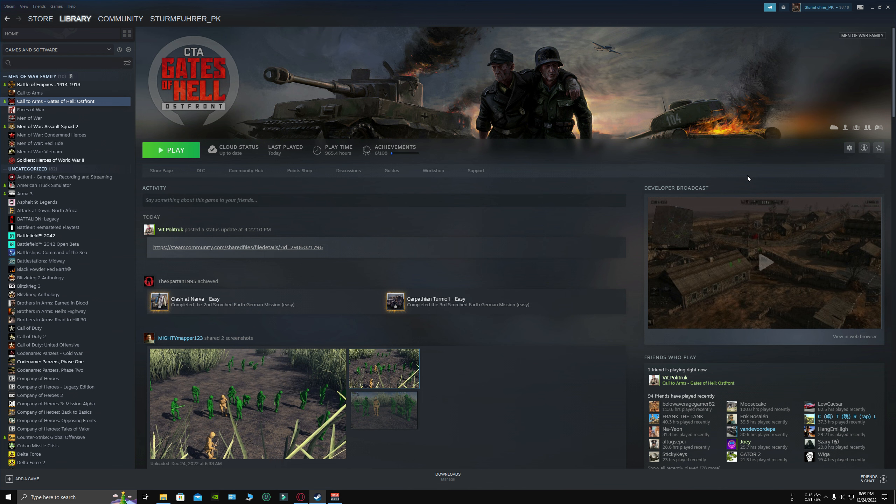
pyautogui.moveTo(693, 89)
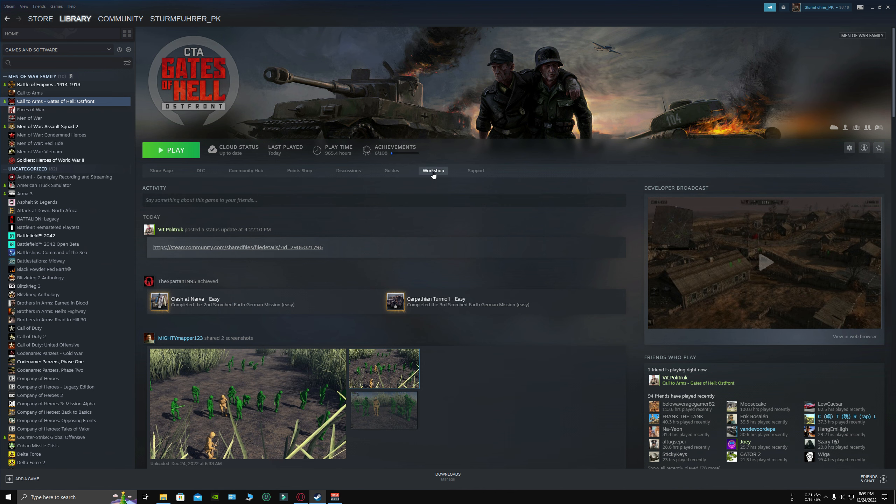
# - Go to the game's Workshop page and scroll through its Most Popular mods list
pyautogui.click(433, 170)
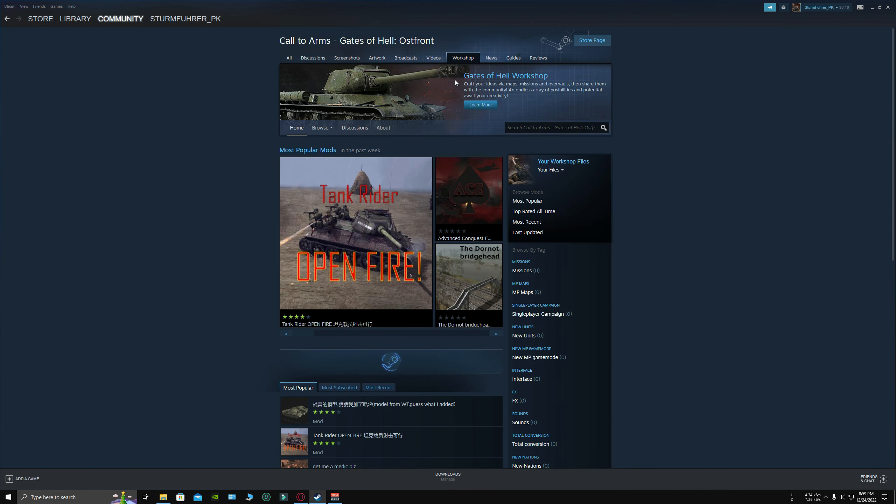
pyautogui.scroll(-3)
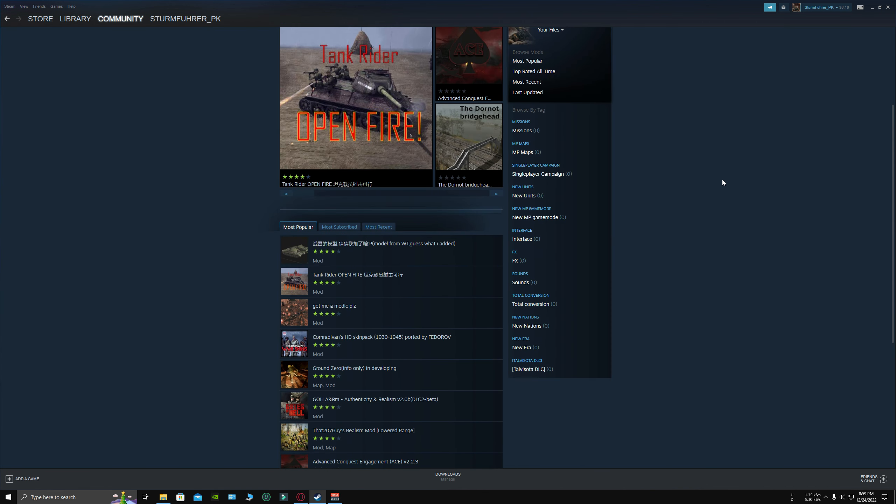
pyautogui.scroll(-3)
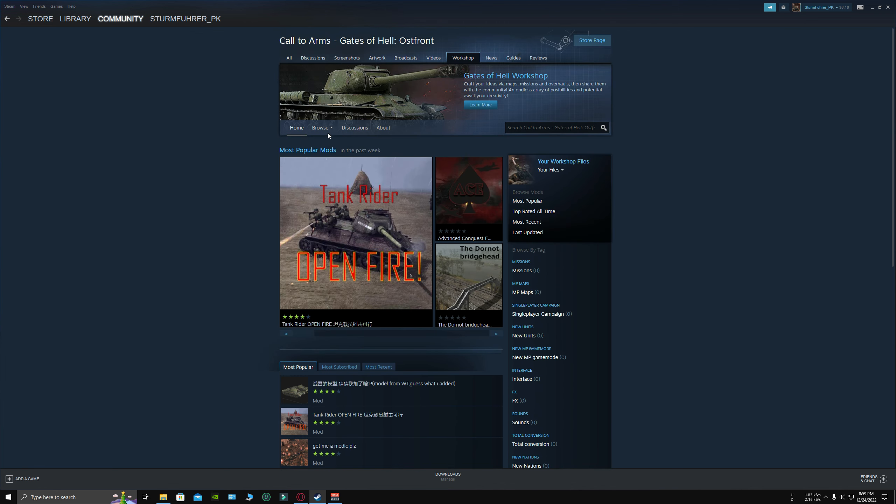
pyautogui.scroll(-3)
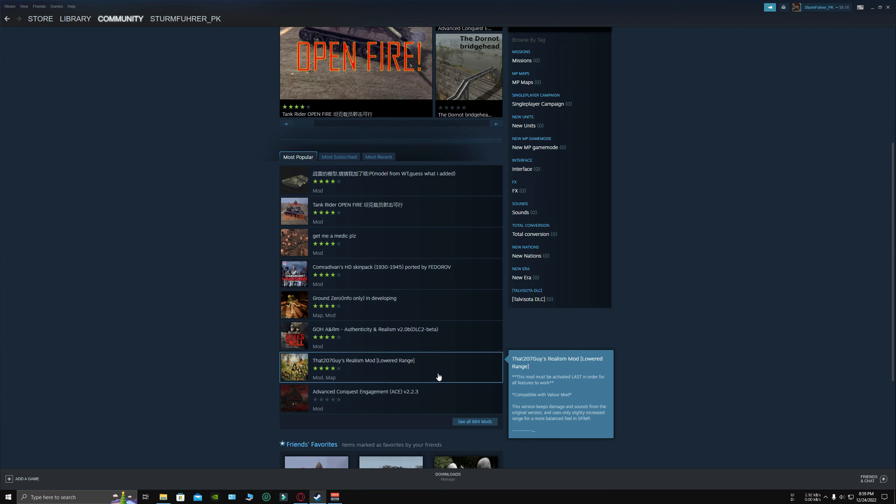
pyautogui.scroll(-3)
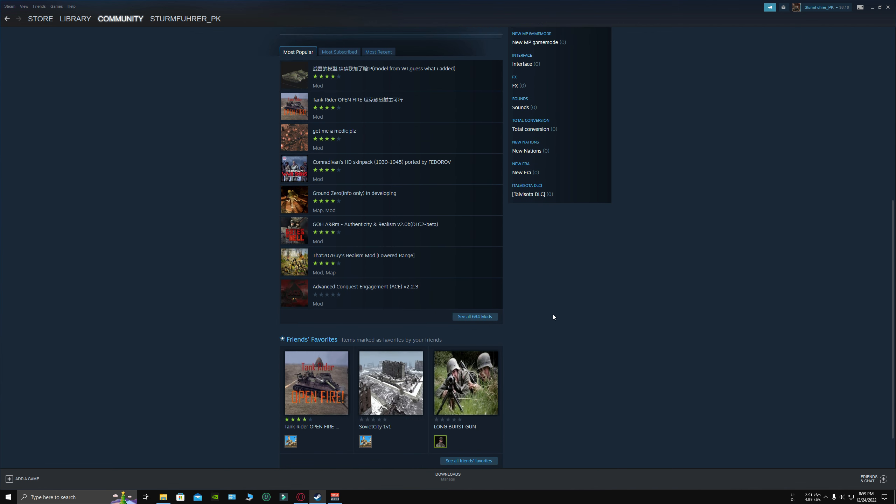
pyautogui.moveTo(482, 324)
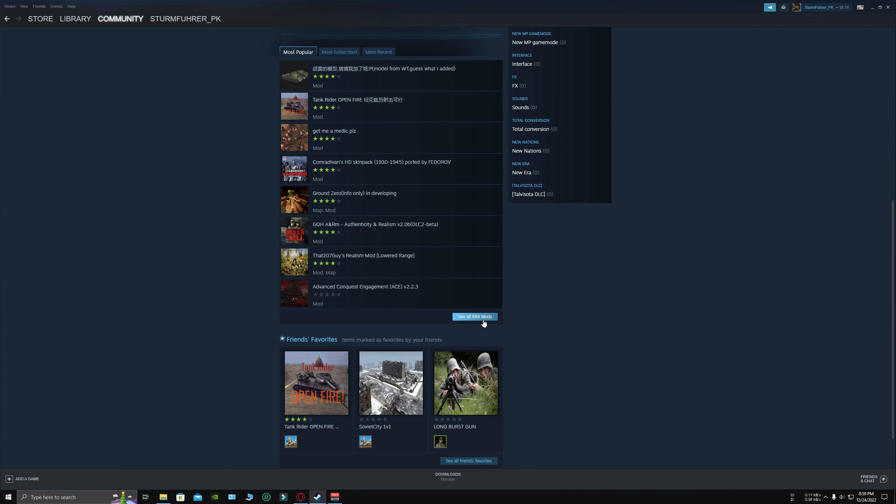
pyautogui.moveTo(671, 252)
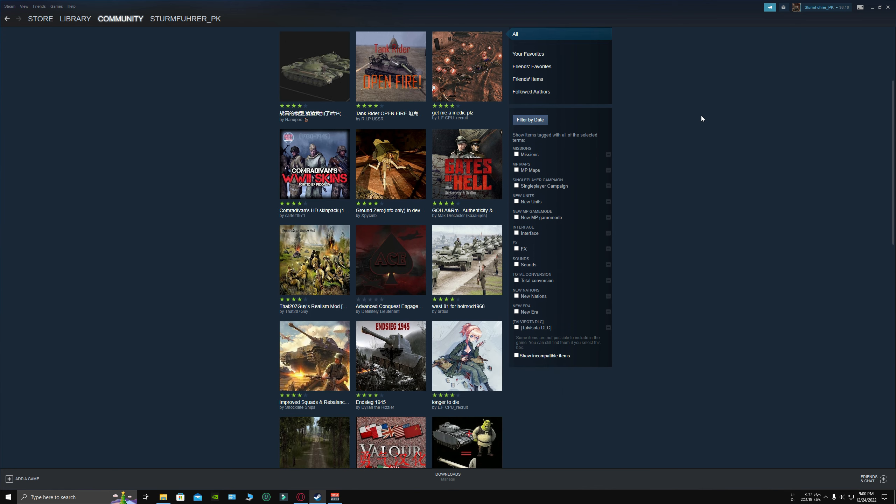
# - Scroll through the full mod grid down to the page numbers and back up
pyautogui.scroll(-3)
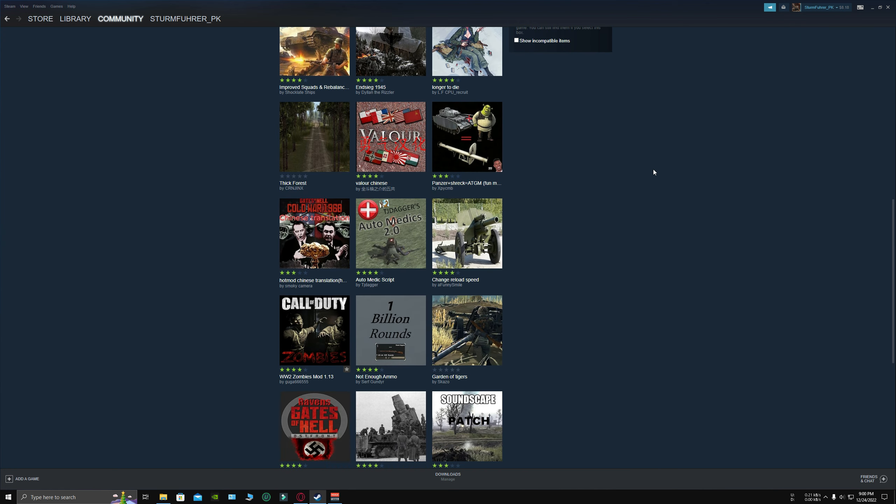
pyautogui.scroll(-3)
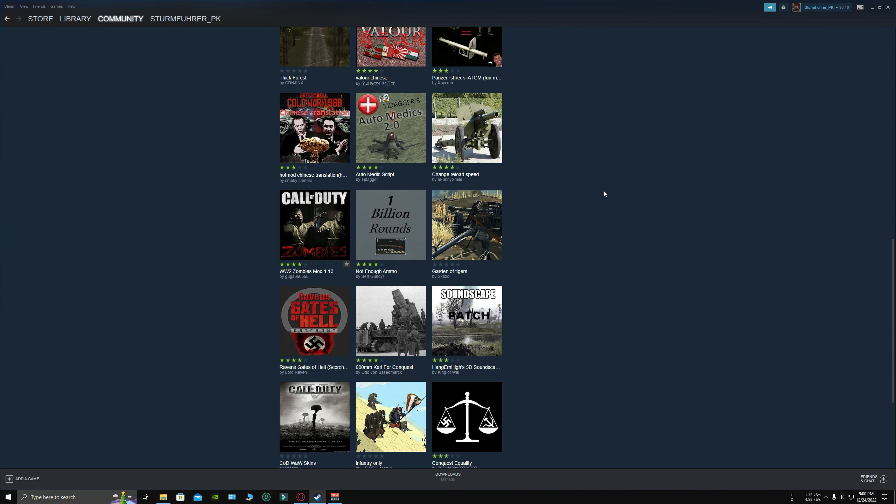
pyautogui.scroll(-3)
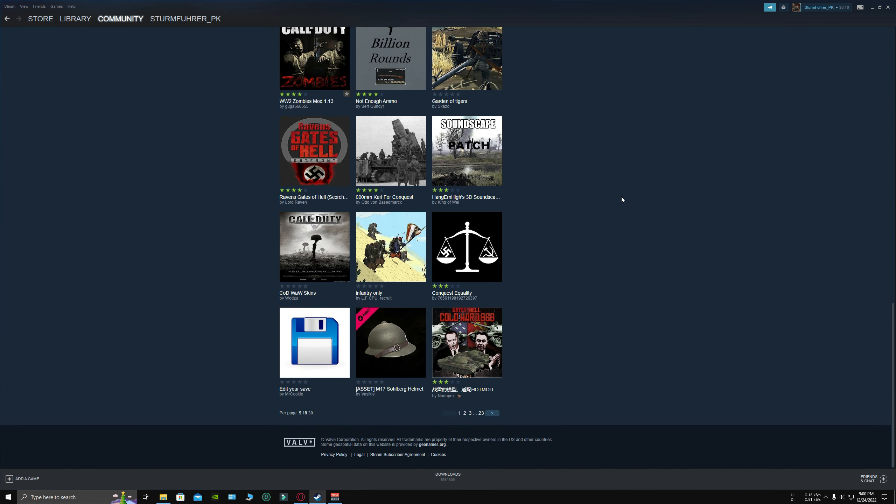
pyautogui.scroll(3)
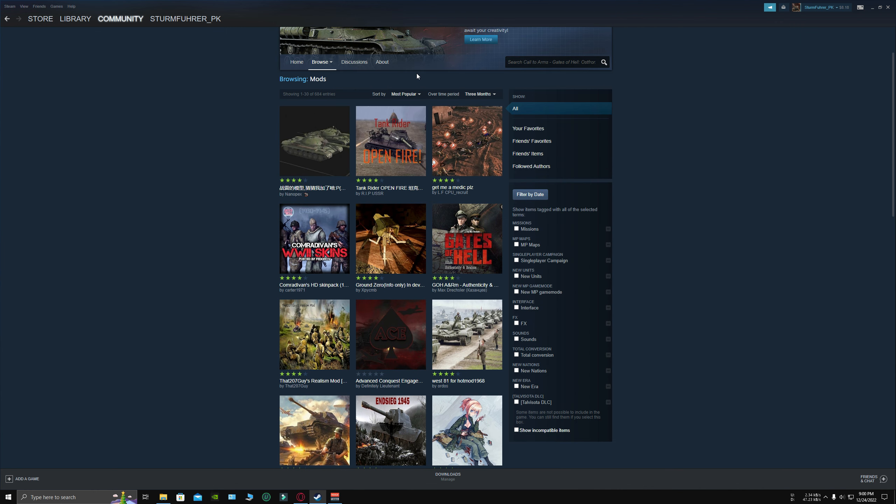
# - Search the Workshop for 'valour' to list the Valour mods and add-ons
pyautogui.click(404, 94)
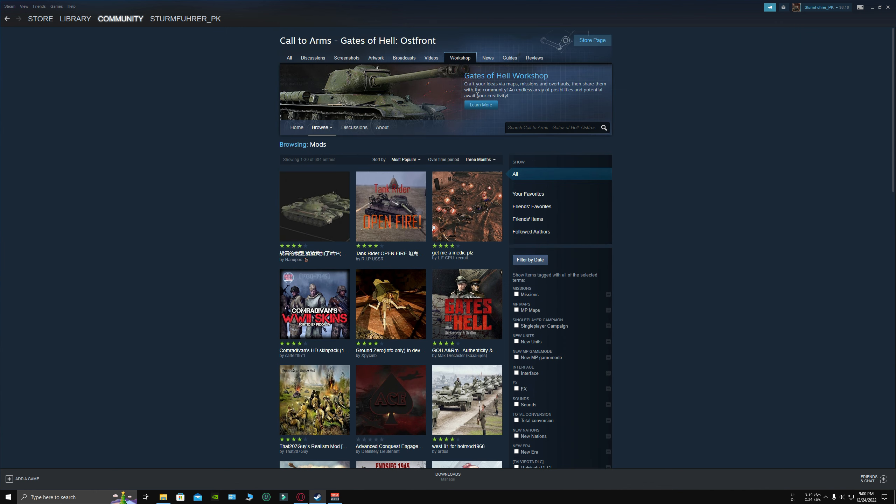
pyautogui.click(479, 159)
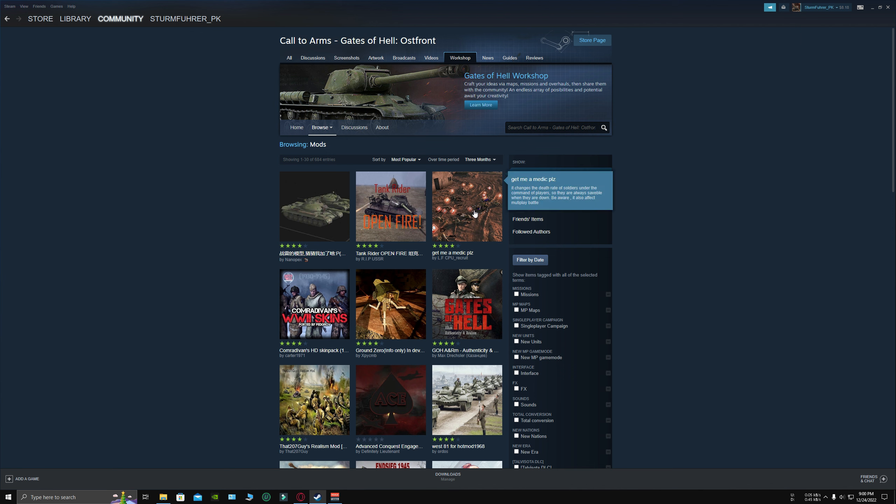
pyautogui.click(479, 160)
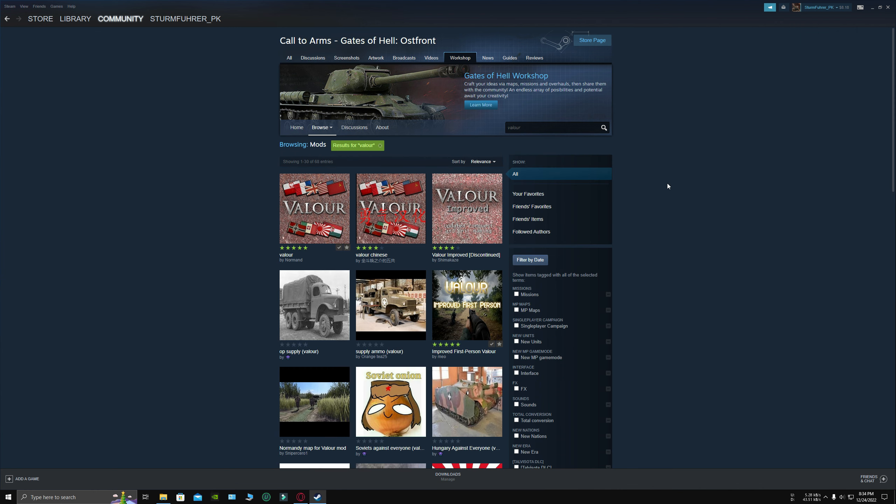
# - Leave the valour search results for the Workshop home page
pyautogui.click(314, 209)
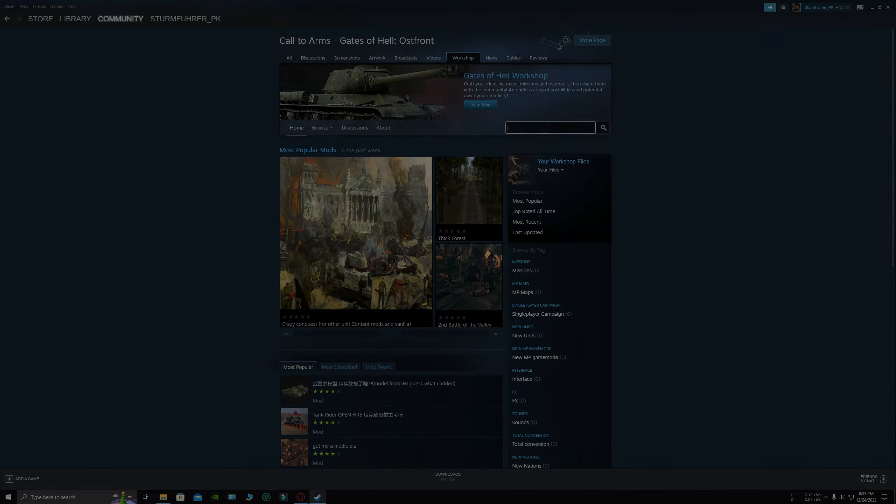
pyautogui.write('battlefield')
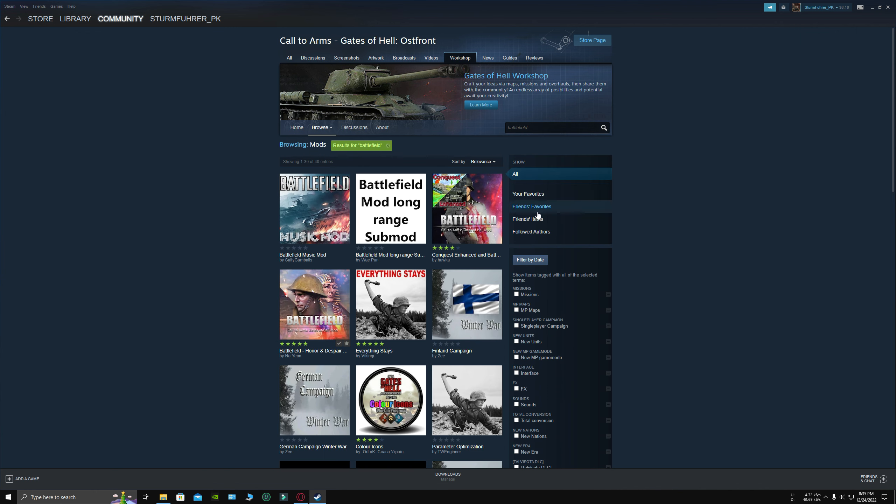
pyautogui.click(313, 305)
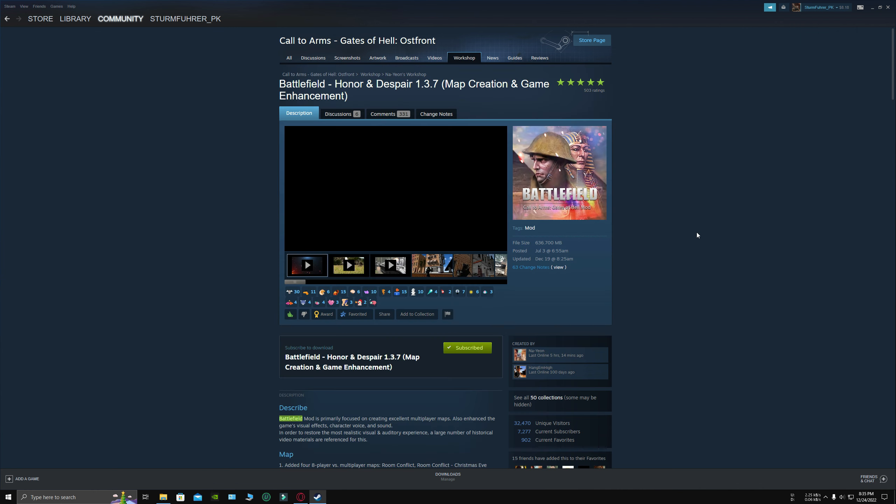
pyautogui.scroll(-3)
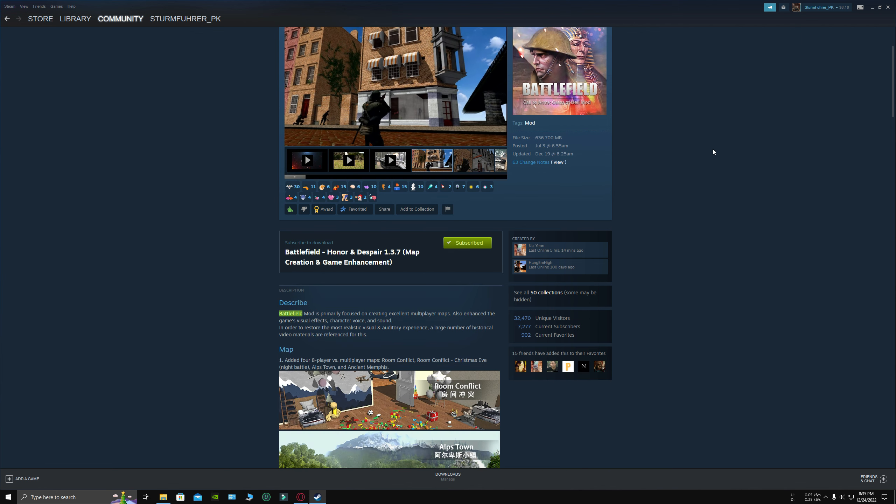
pyautogui.scroll(-3)
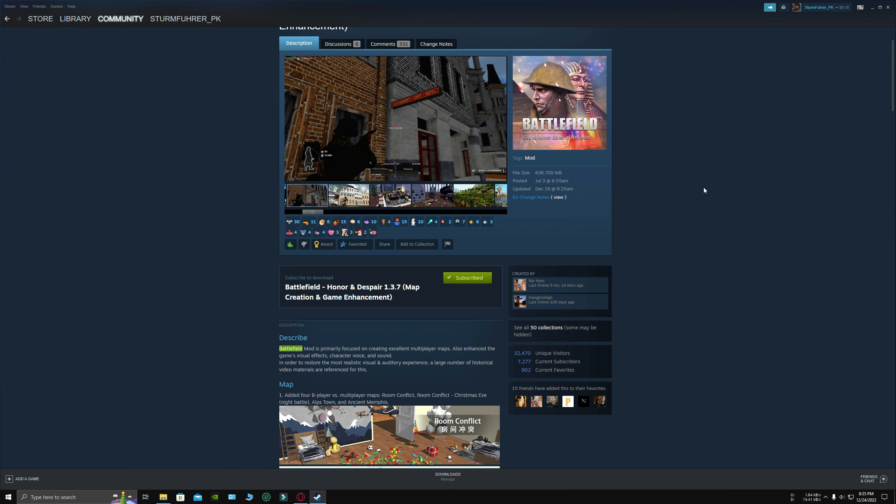
pyautogui.click(483, 197)
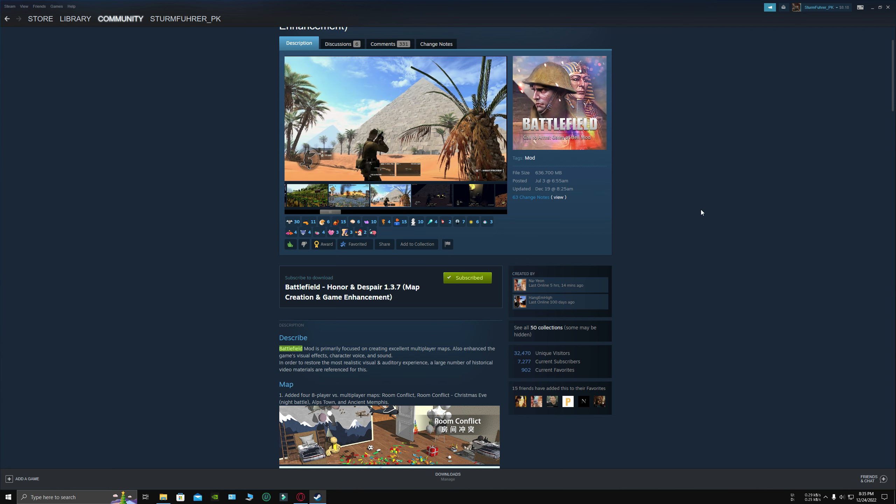
pyautogui.scroll(-3)
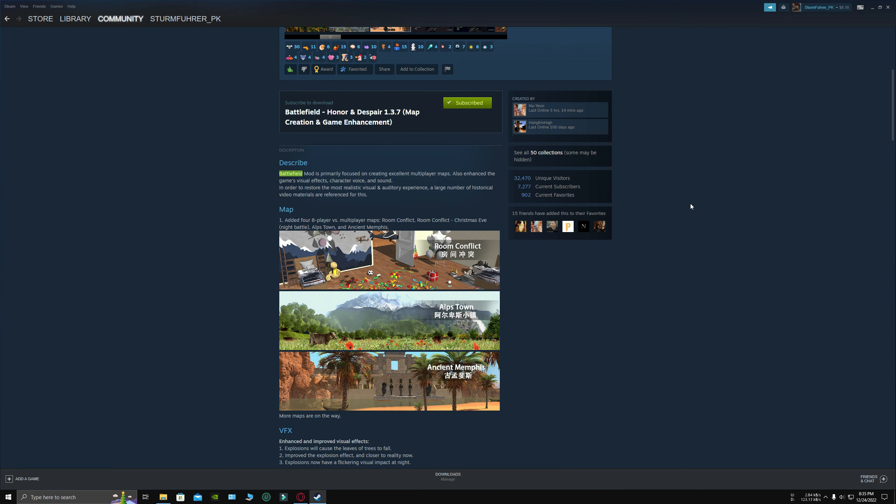
pyautogui.moveTo(687, 209)
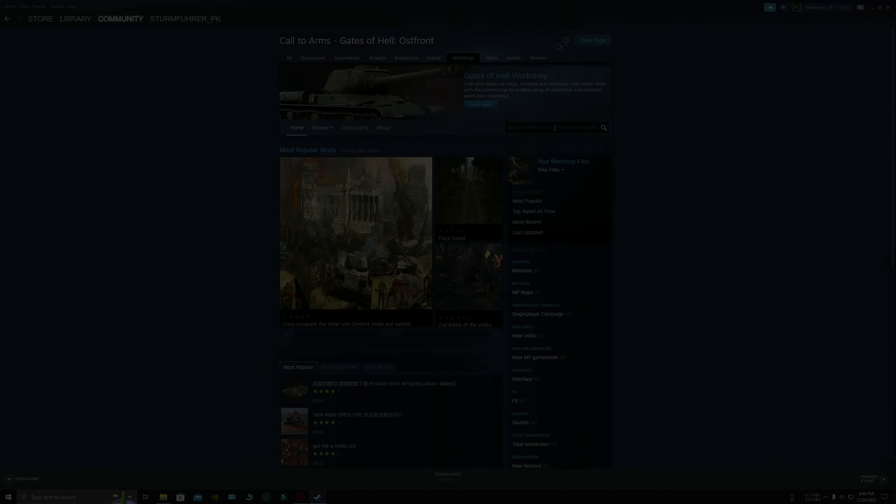
# - Search the Workshop for 'contac' and go into the Contact mod GOH page
pyautogui.write('contact mod')
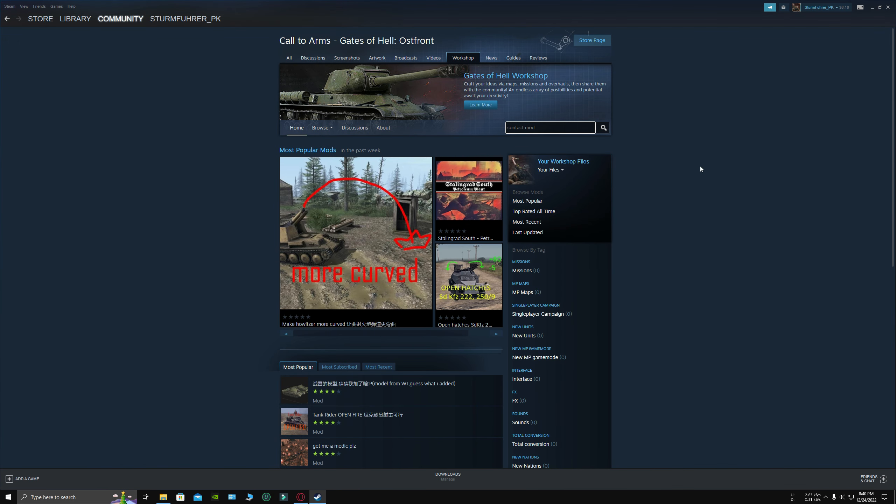
pyautogui.click(603, 128)
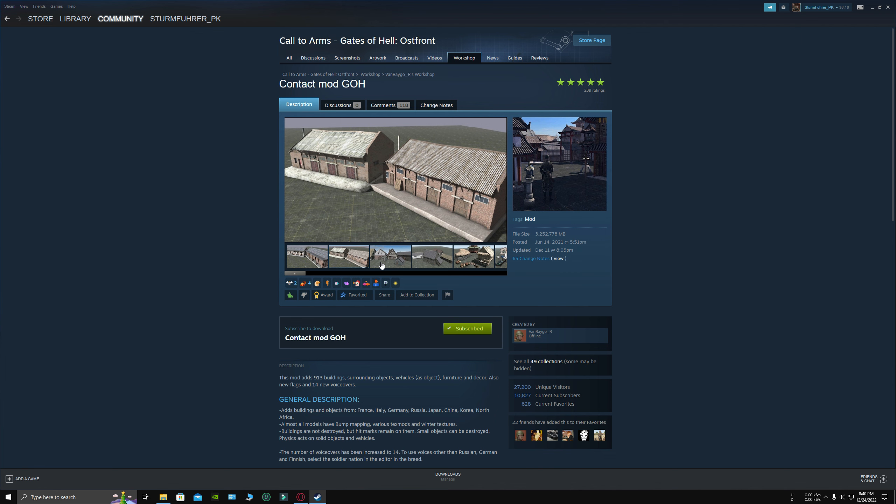
pyautogui.scroll(-3)
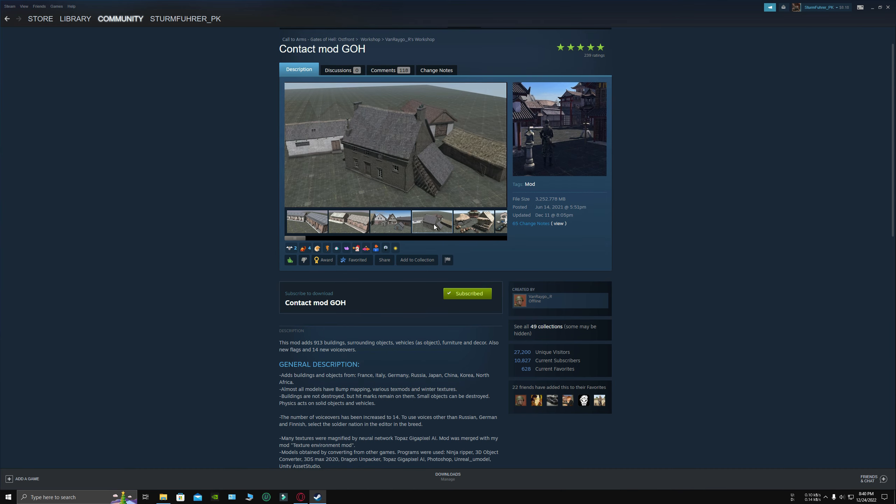
# - Step through the Contact mod screenshots: huts, props, vehicles, aircraft, ships, town, fortifications, industrial buildings
pyautogui.click(348, 222)
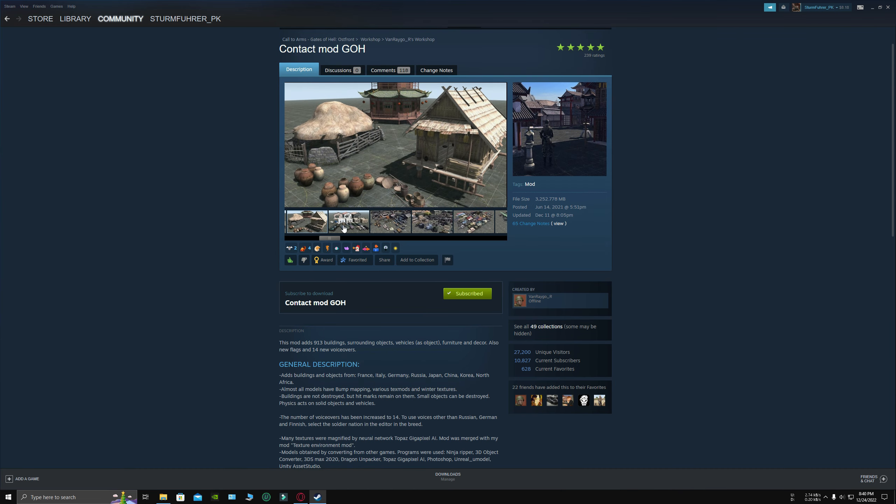
pyautogui.click(390, 223)
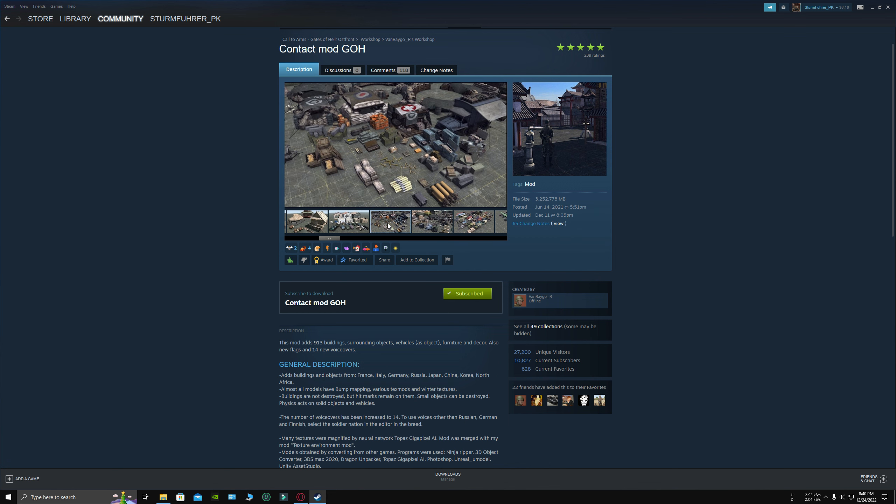
pyautogui.click(433, 222)
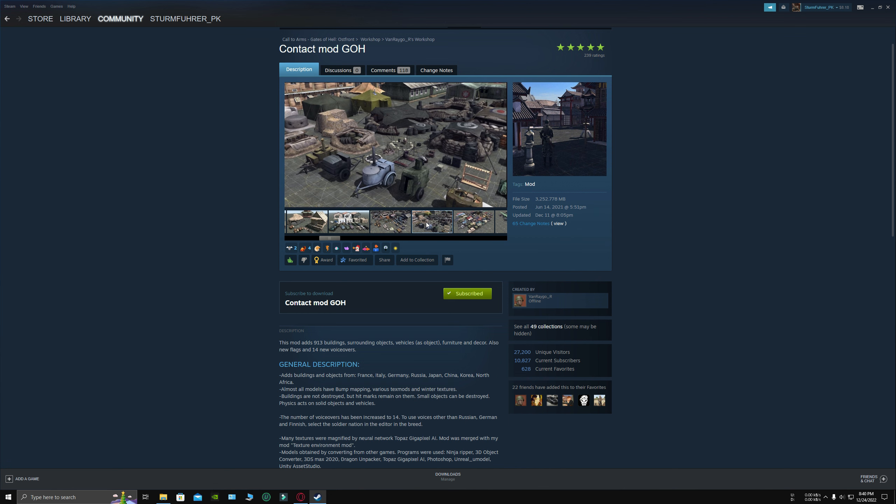
pyautogui.click(432, 222)
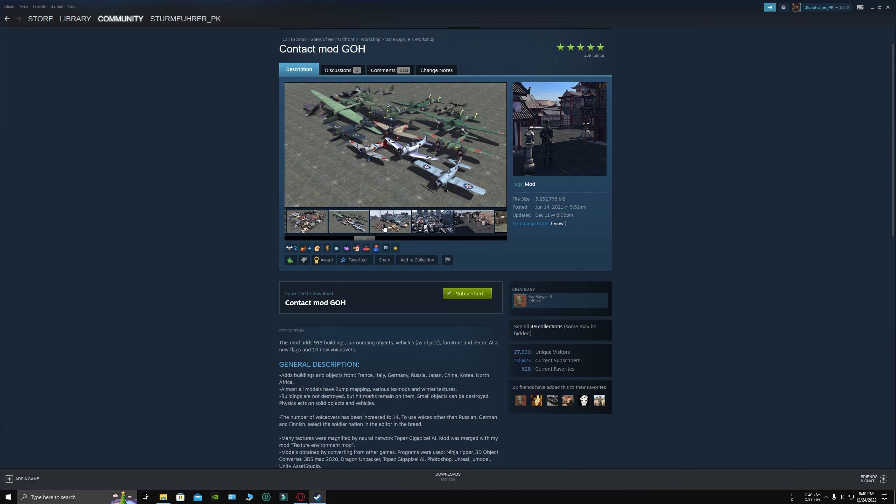
pyautogui.click(432, 221)
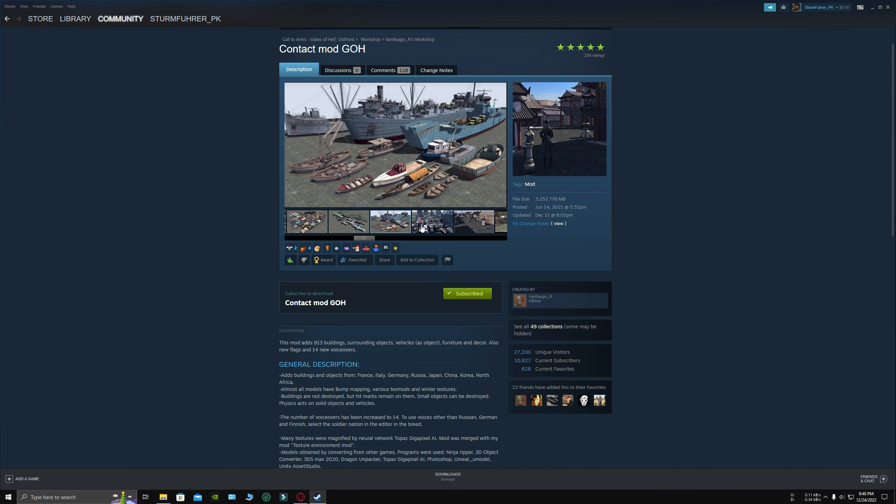
pyautogui.click(463, 222)
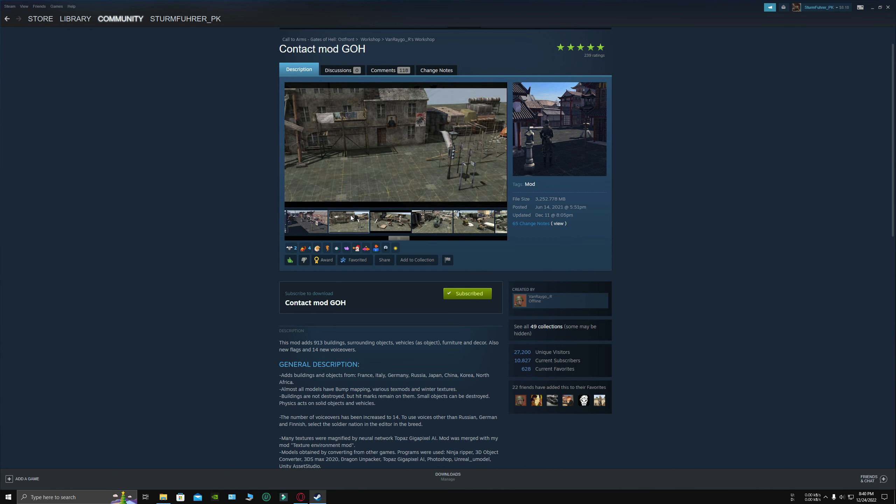
pyautogui.click(390, 222)
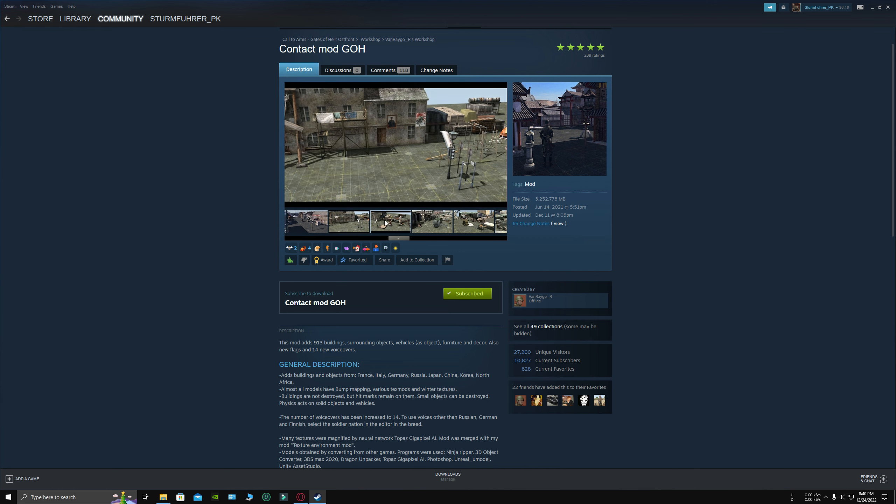
pyautogui.click(432, 222)
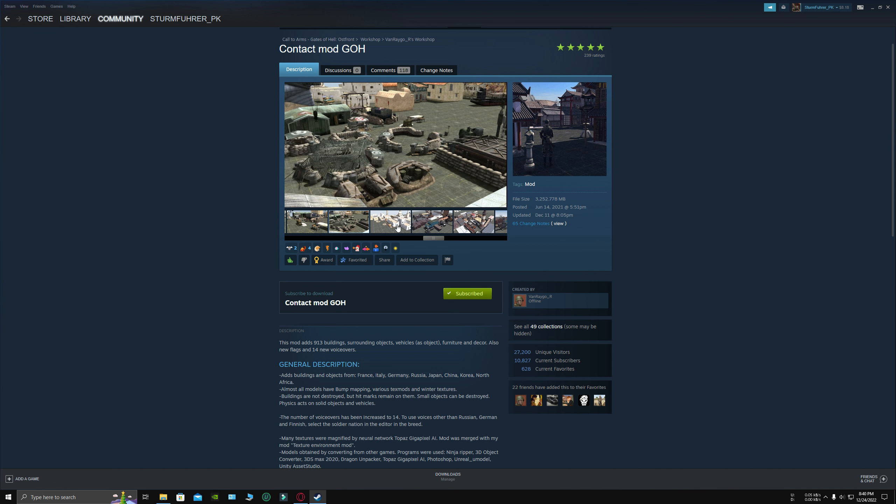
pyautogui.click(431, 222)
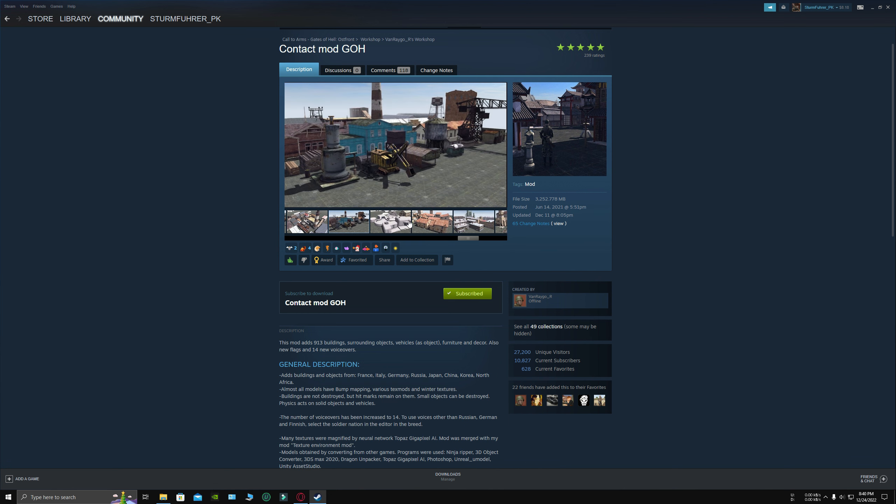
pyautogui.click(431, 222)
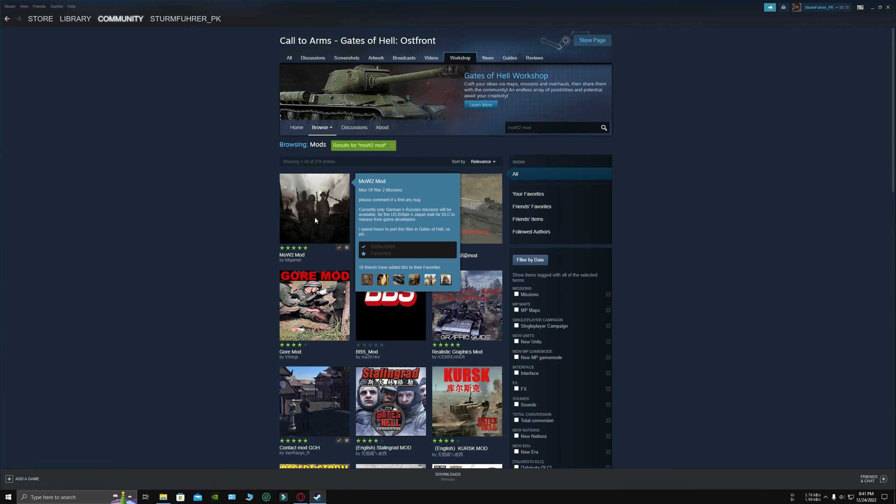
# - Go into the MoW2 Mod page and view its mission screenshots
pyautogui.click(314, 207)
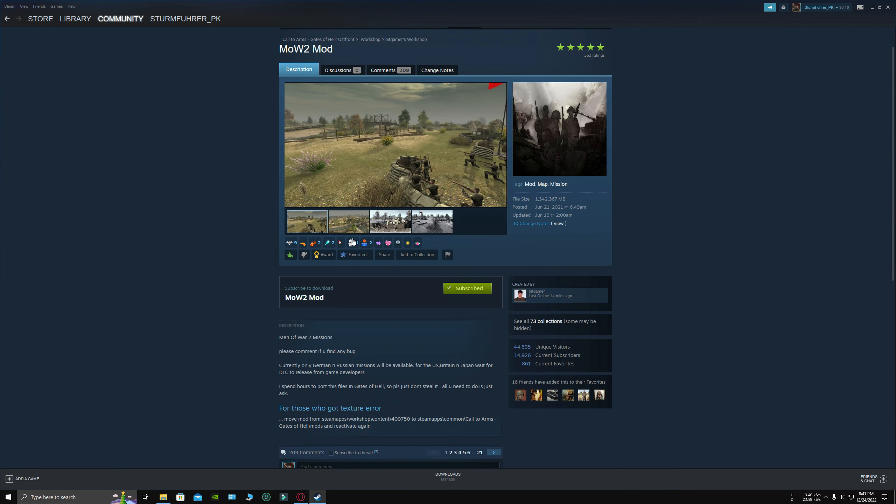
pyautogui.scroll(-3)
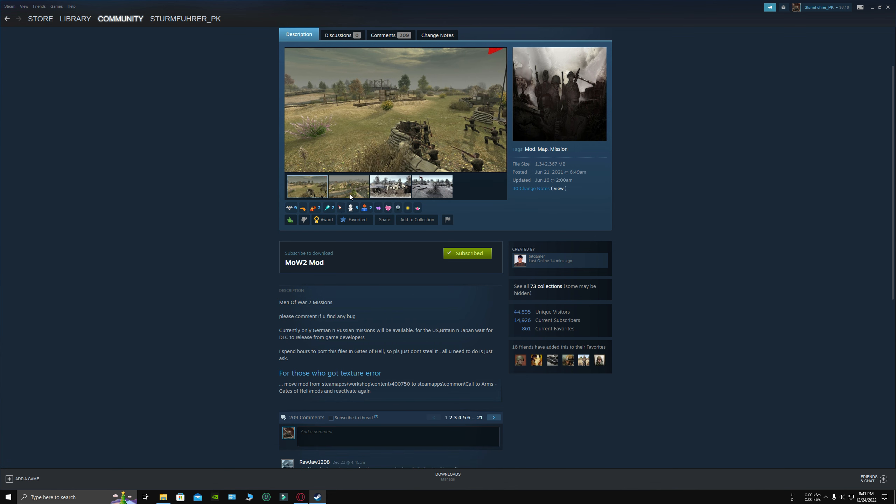
pyautogui.click(390, 186)
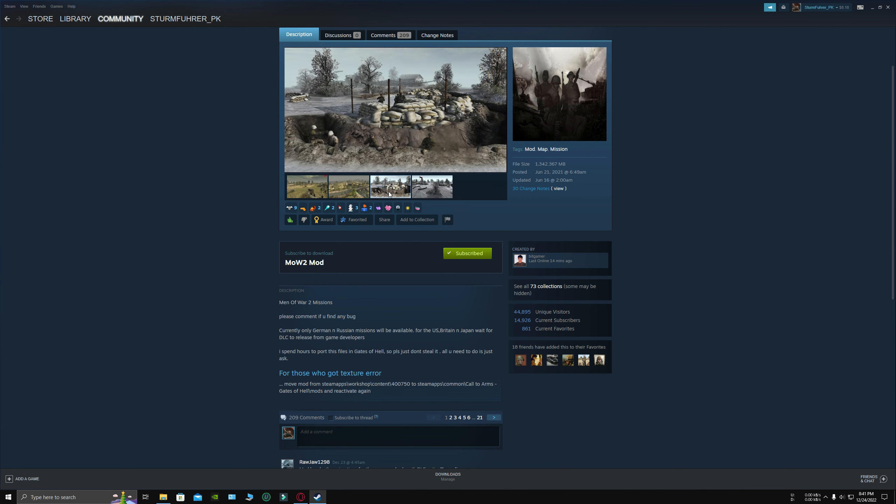
pyautogui.click(391, 187)
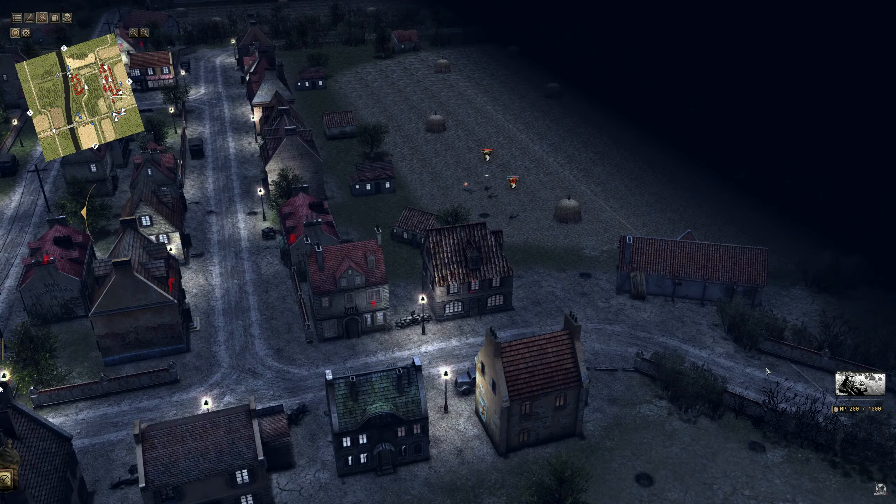
# - Pan the camera across the night-time village map in game
pyautogui.scroll(-3)
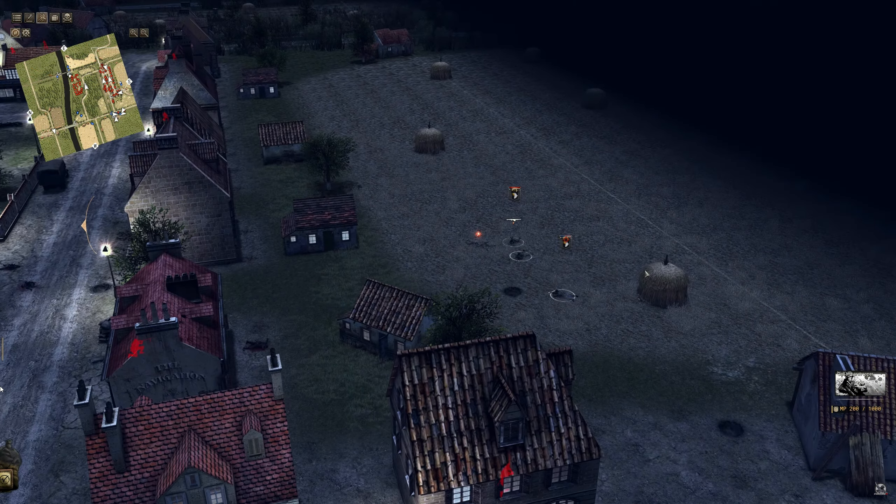
pyautogui.scroll(-3)
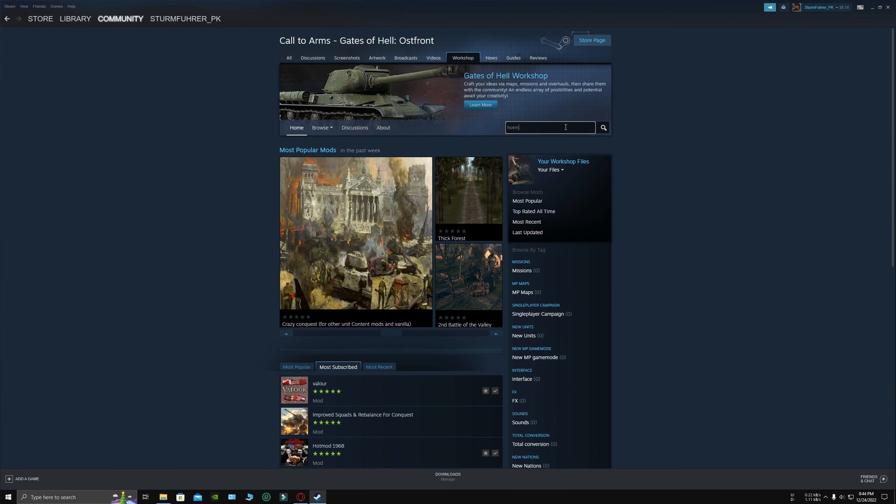
# - Search for 'hotmod', go into Hotmod 1968 and scroll through its description
pyautogui.click(603, 128)
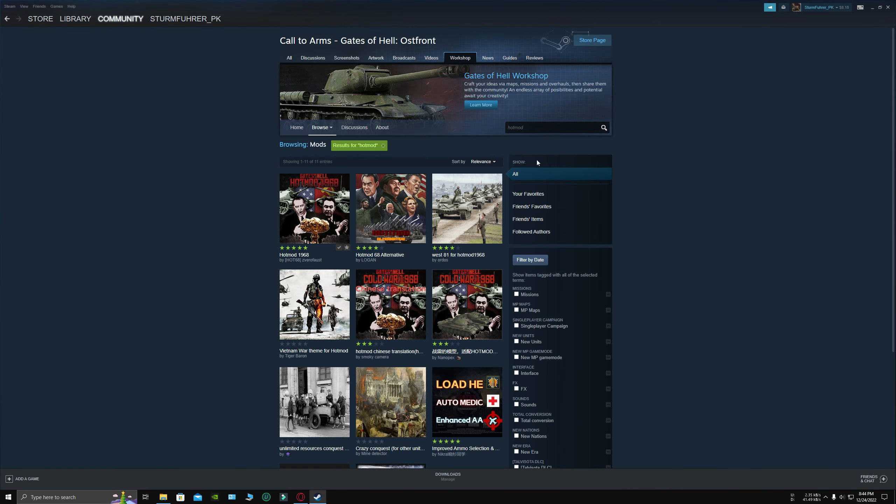
pyautogui.moveTo(662, 204)
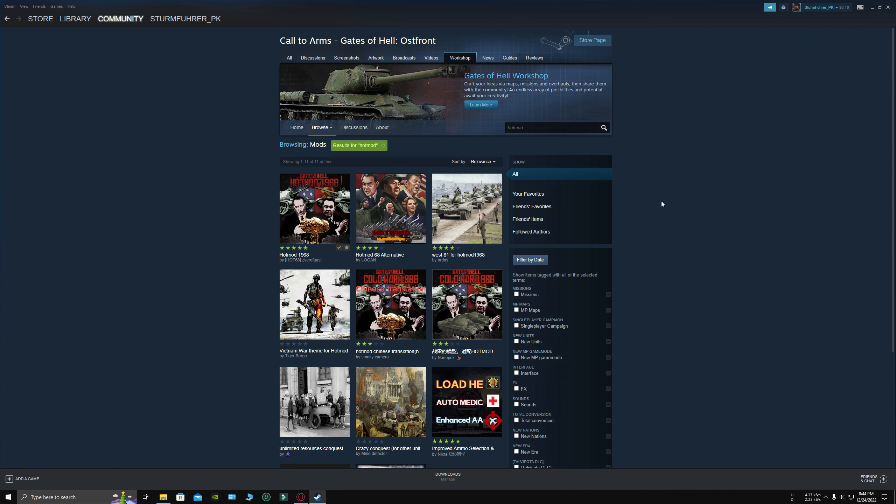
pyautogui.click(314, 208)
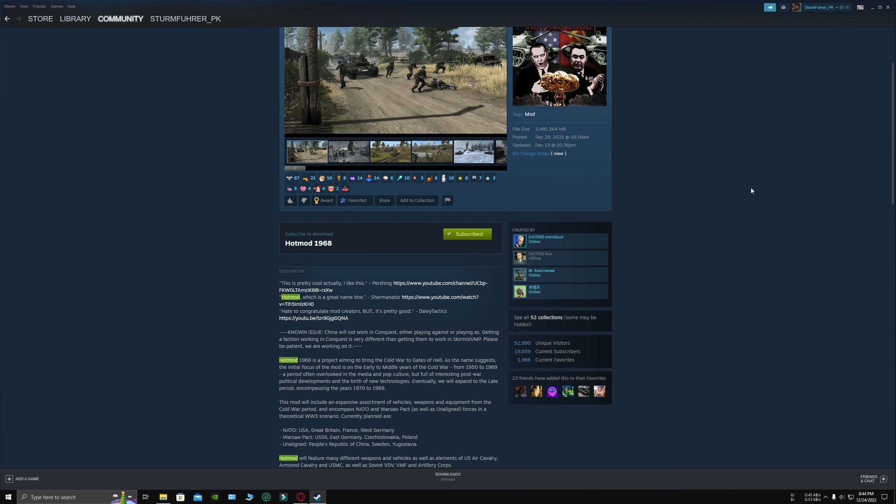
pyautogui.scroll(-3)
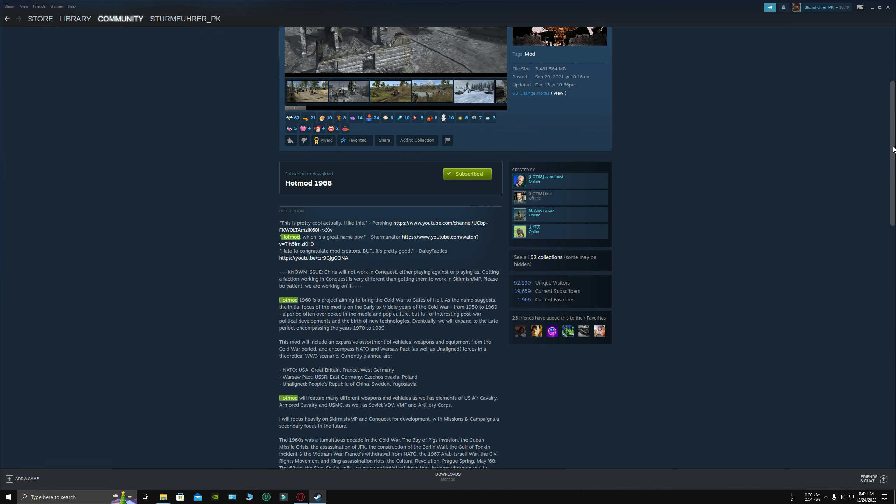
pyautogui.scroll(-3)
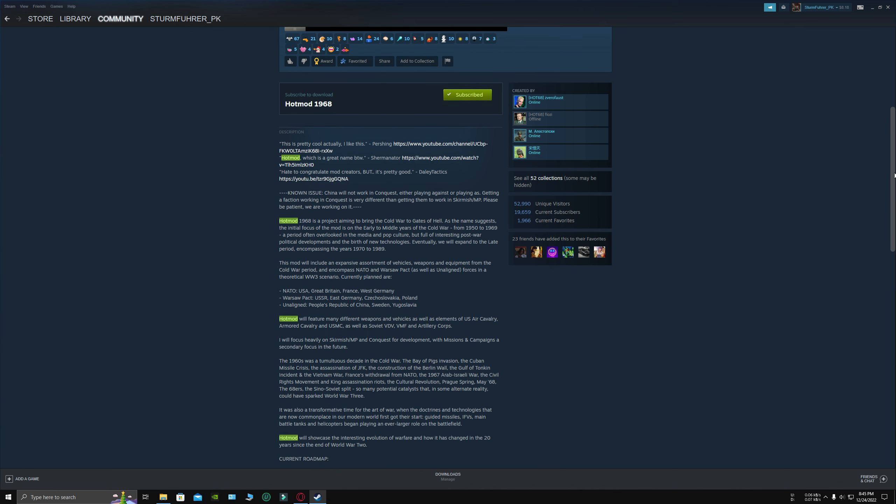
pyautogui.scroll(3)
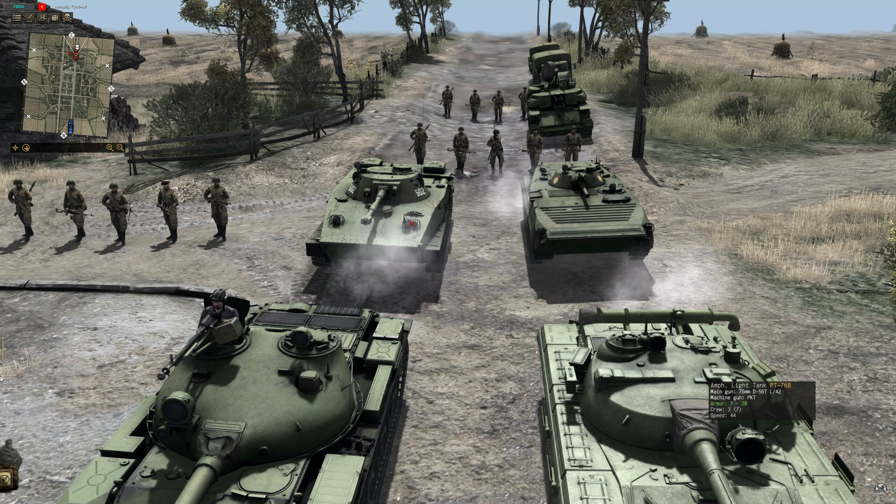
pyautogui.moveTo(606, 220)
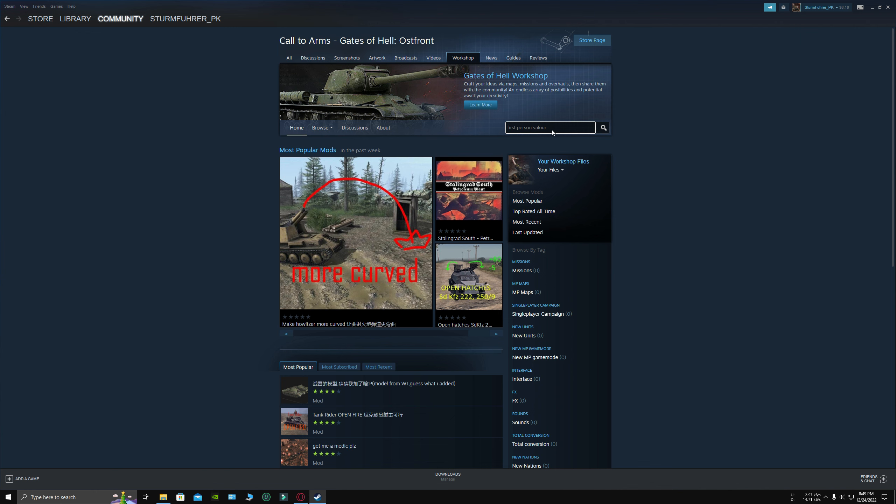
# - Search for first person valour and go into the Improved First-Person Valour page, viewing a screenshot
pyautogui.click(603, 128)
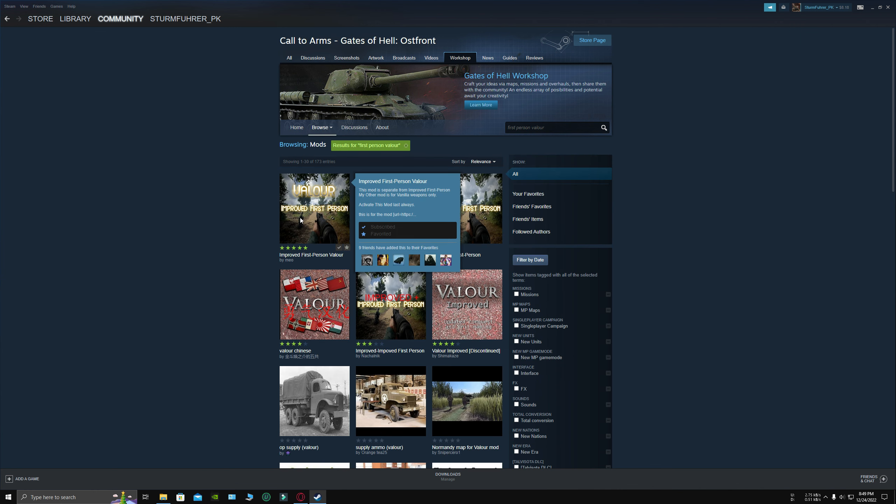
pyautogui.click(314, 208)
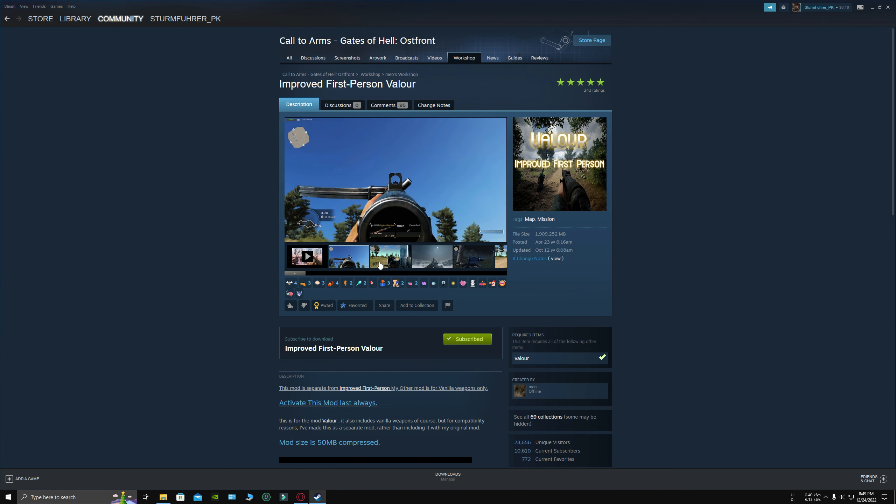
pyautogui.click(391, 257)
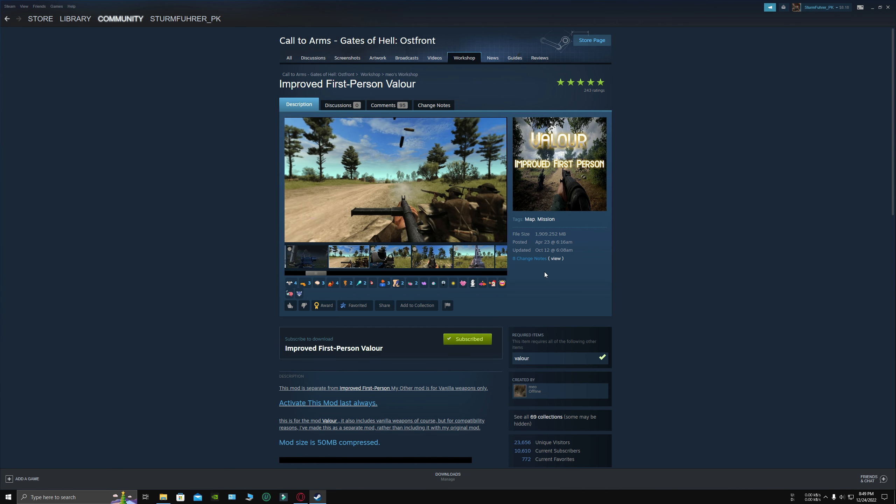
# - Scroll the mod page and back up, then start its showcase video
pyautogui.scroll(-3)
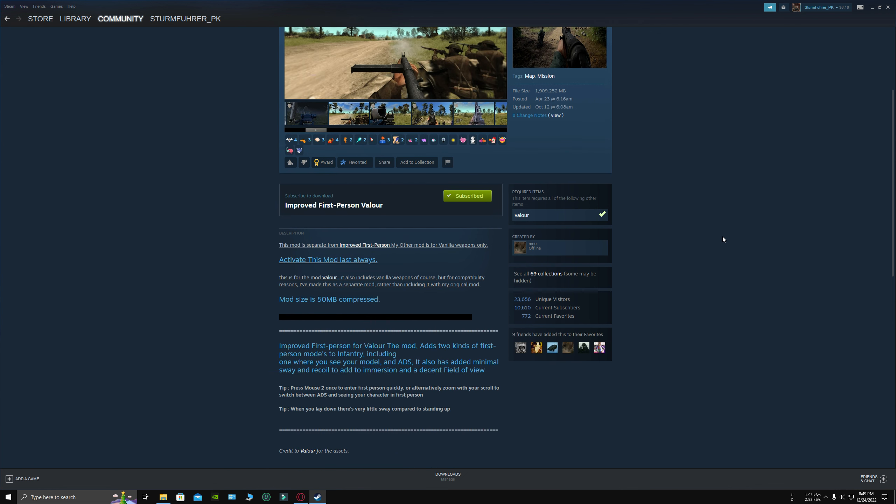
pyautogui.scroll(-3)
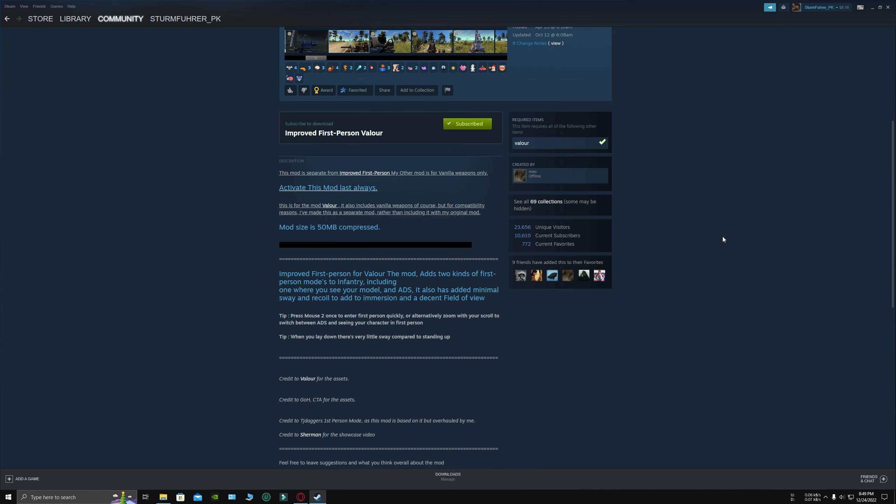
pyautogui.scroll(3)
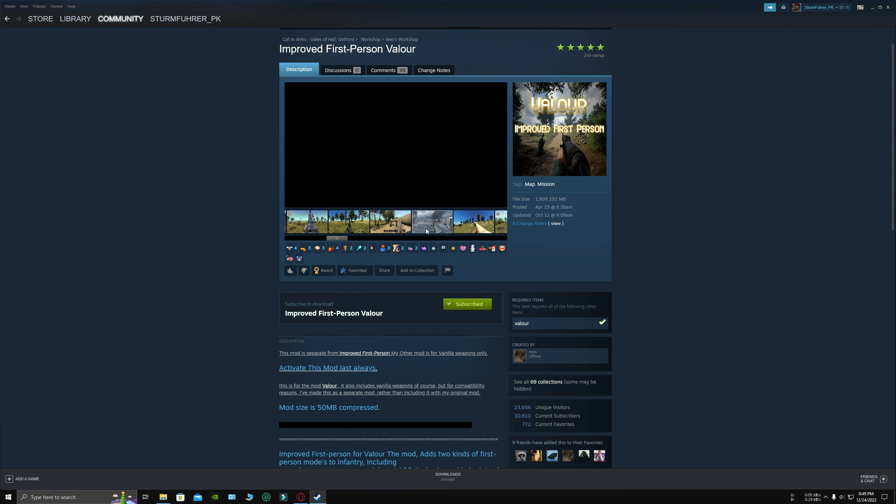
pyautogui.click(474, 222)
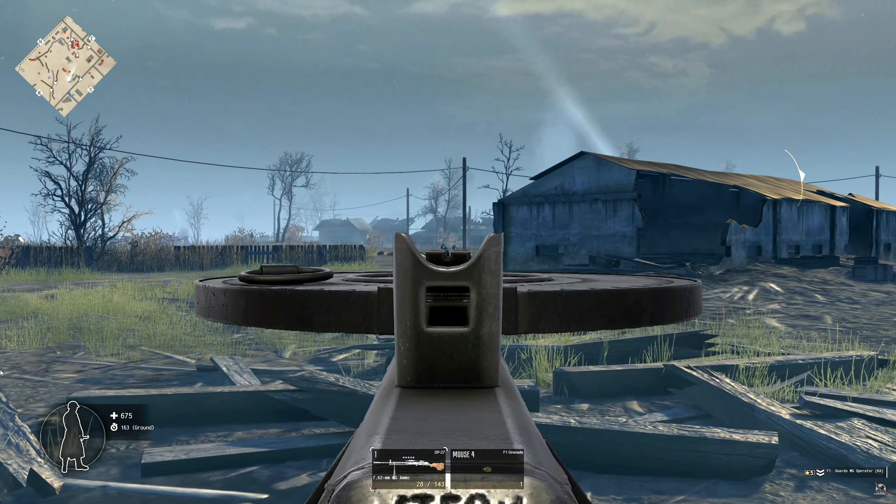
# - Skip ahead twice through the first-person showcase video
pyautogui.click(448, 253)
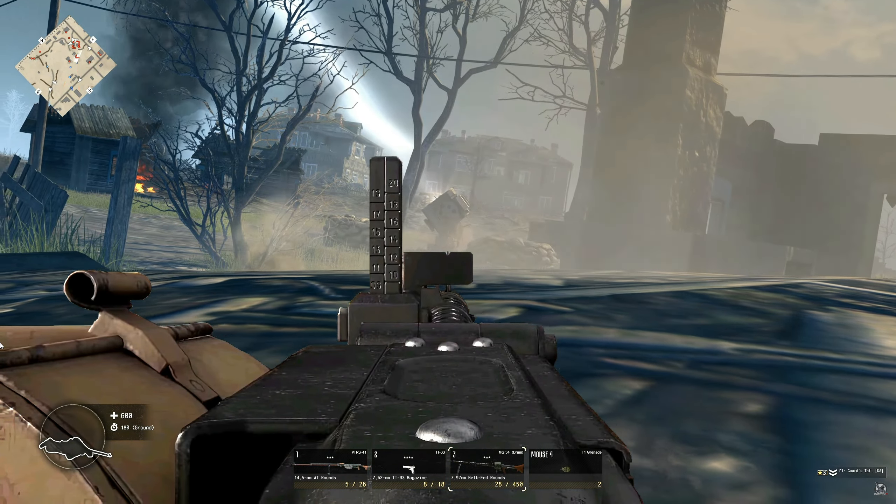
pyautogui.click(448, 252)
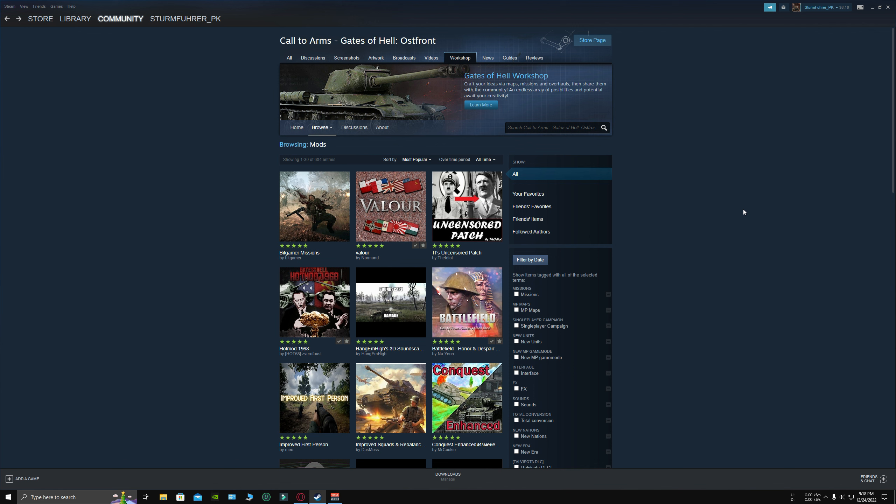
pyautogui.moveTo(186, 135)
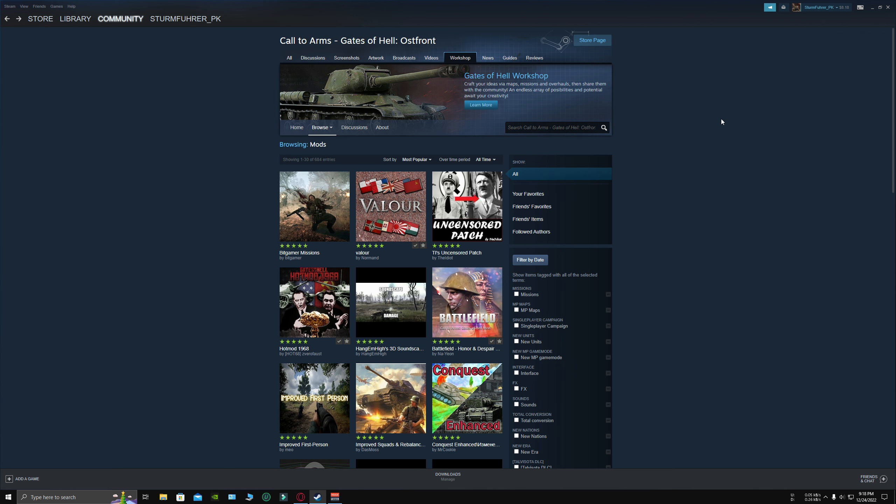
pyautogui.moveTo(359, 147)
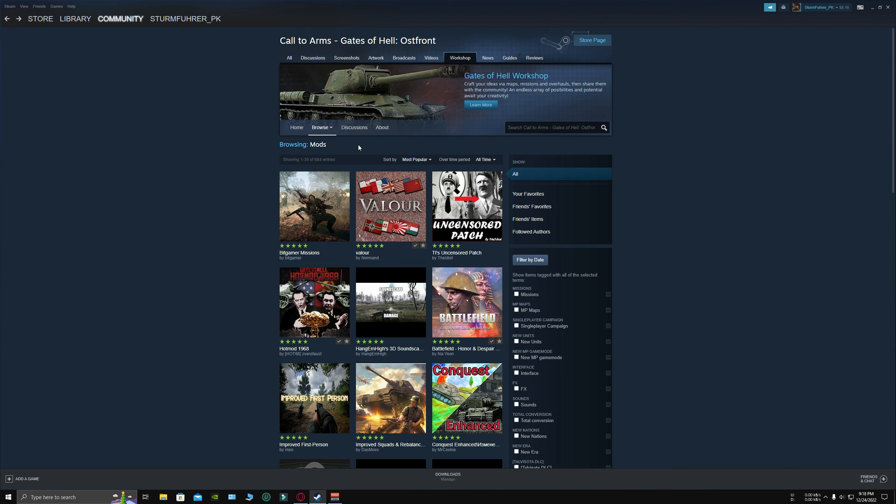
pyautogui.moveTo(481, 154)
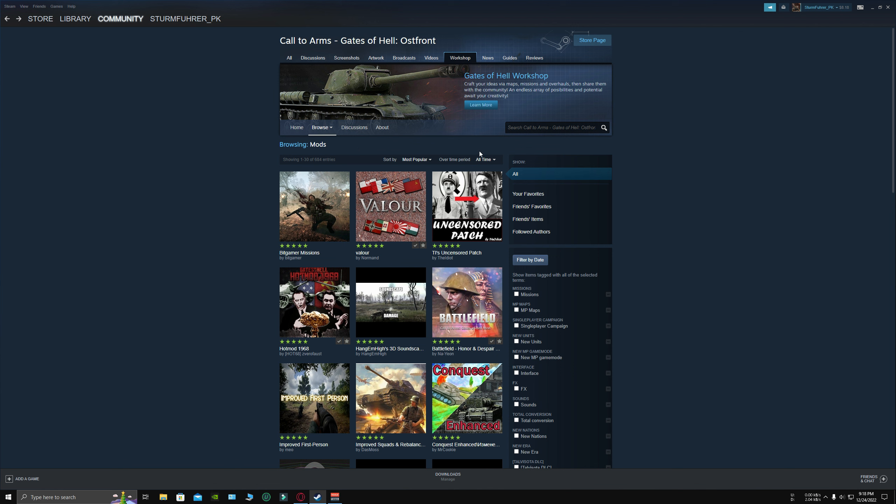
# - Scroll the Most Popular mod grid down to the 23-page pagination at the bottom
pyautogui.scroll(-3)
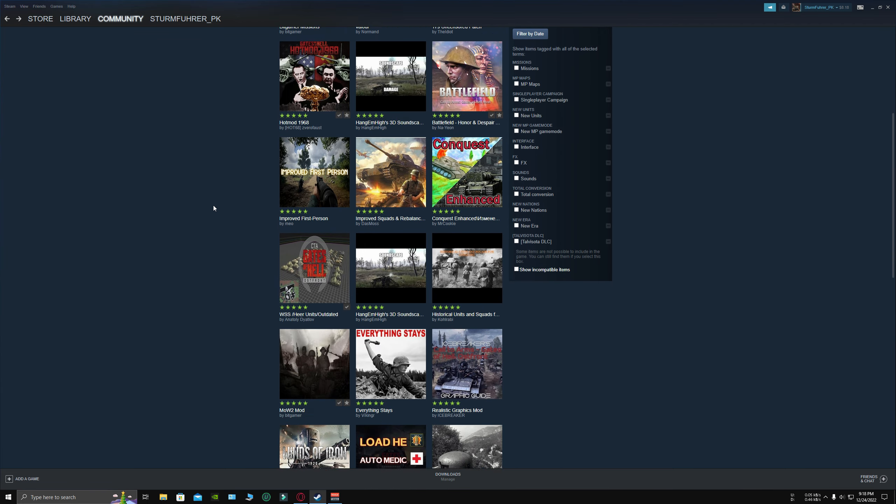
pyautogui.scroll(-3)
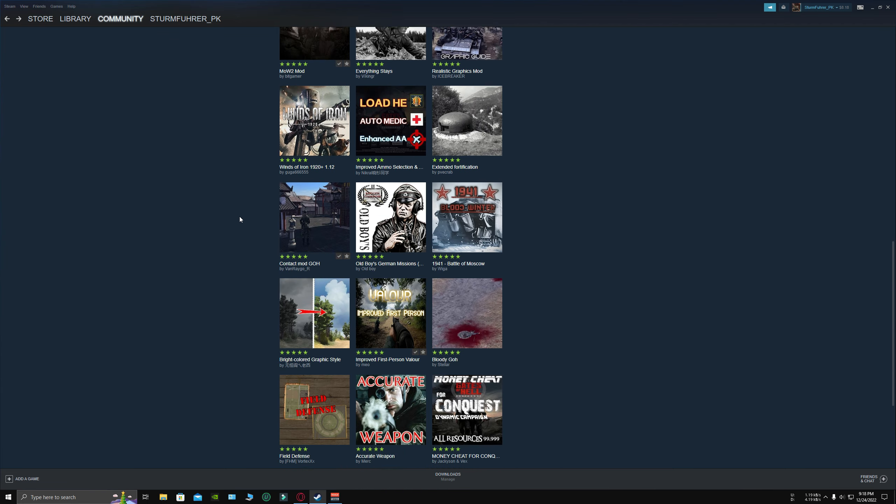
pyautogui.scroll(3)
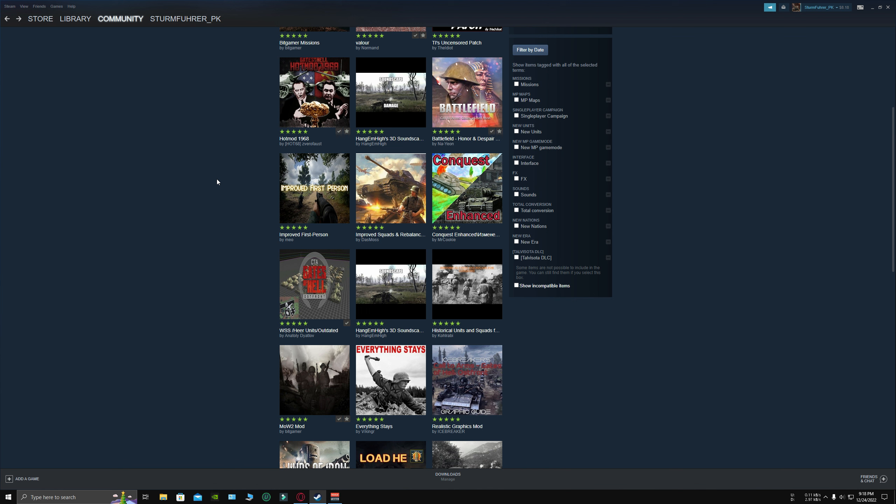
pyautogui.moveTo(200, 191)
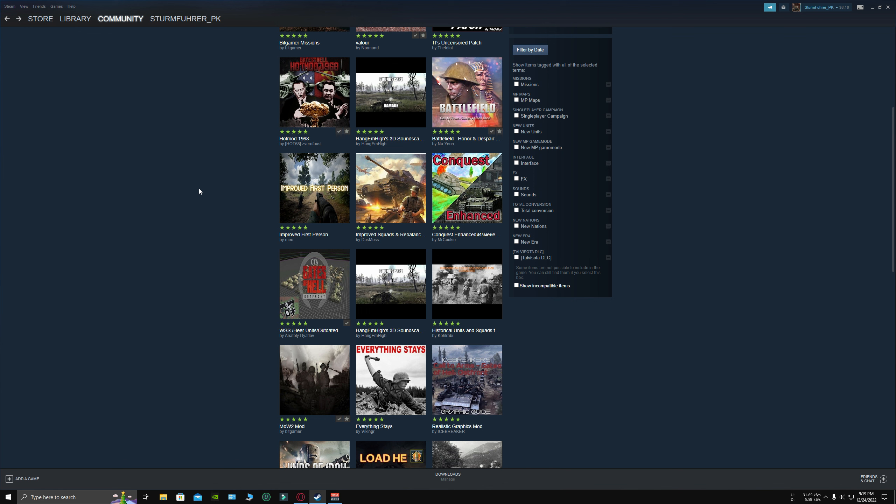
pyautogui.moveTo(201, 182)
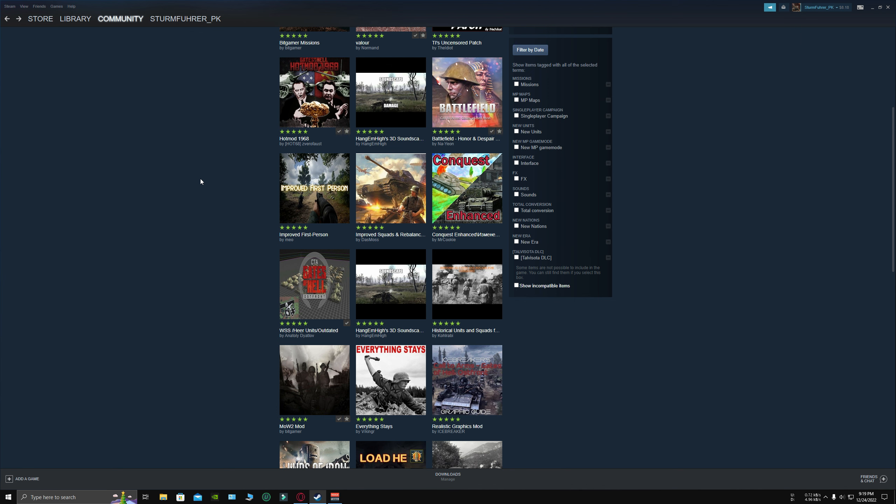
pyautogui.scroll(-3)
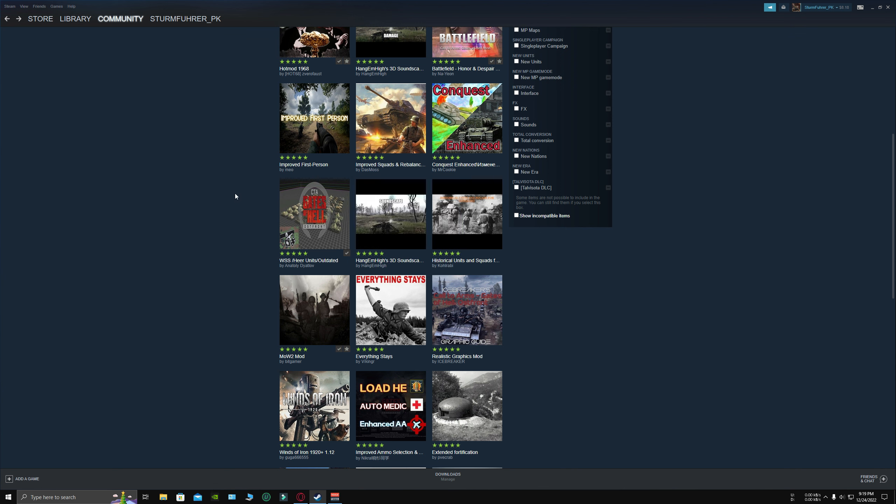
pyautogui.moveTo(273, 211)
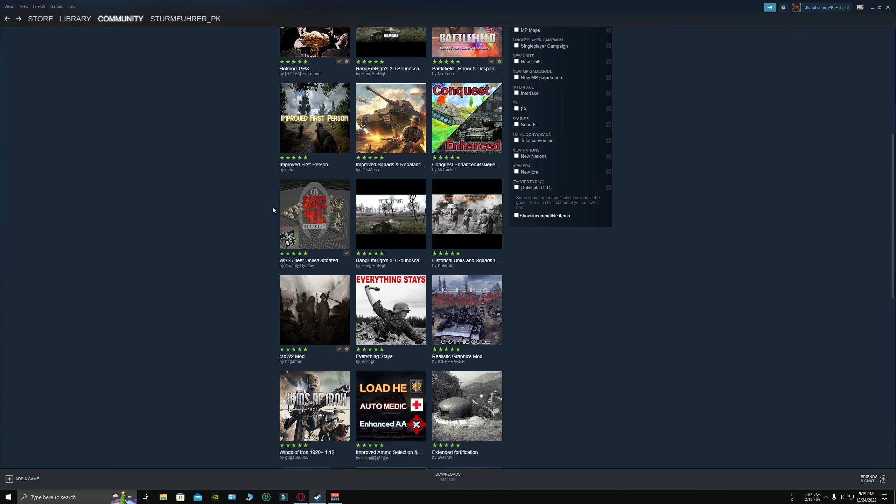
pyautogui.moveTo(297, 219)
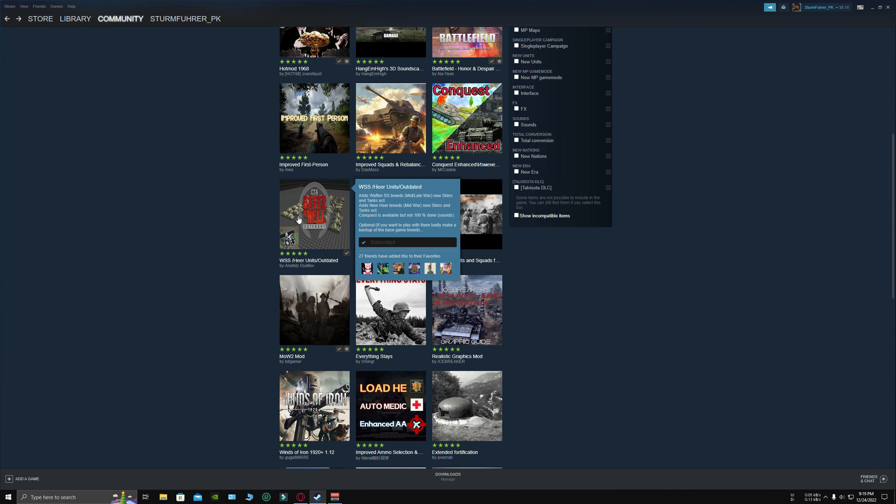
pyautogui.moveTo(179, 162)
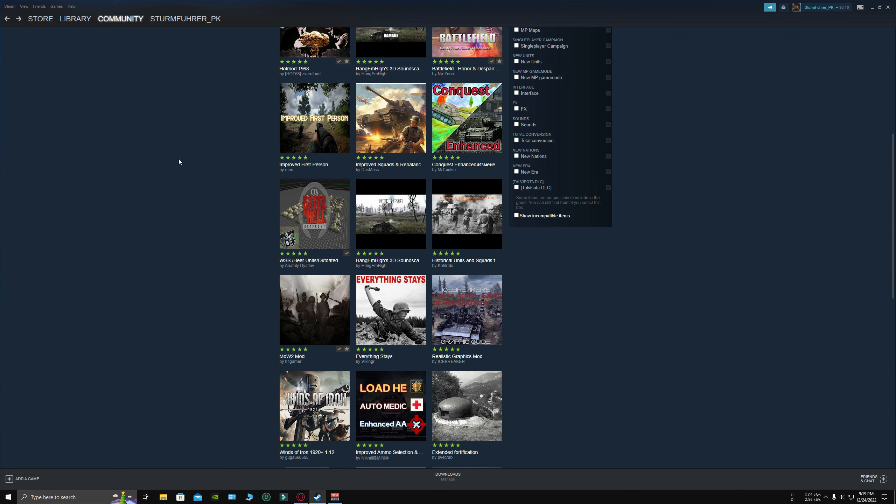
pyautogui.moveTo(210, 197)
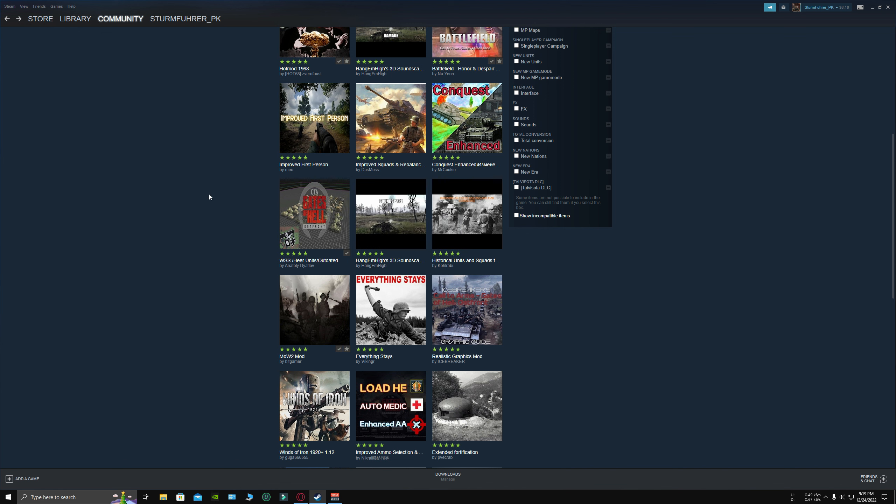
pyautogui.scroll(-3)
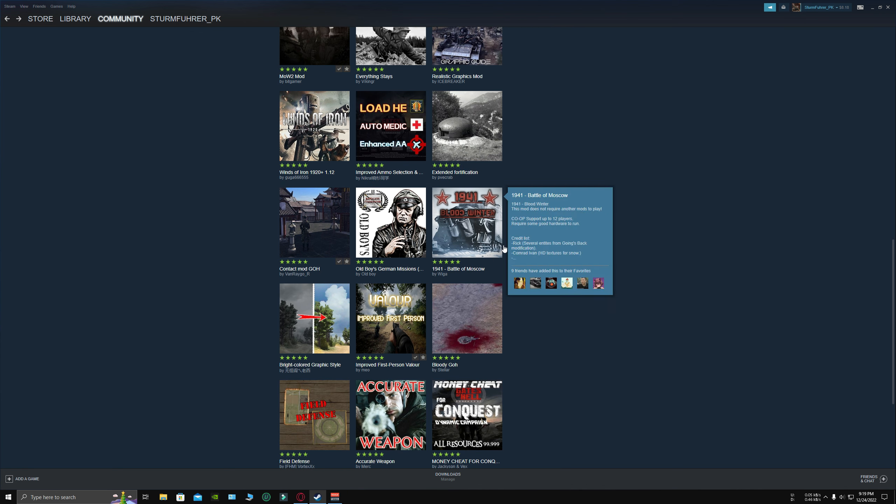
pyautogui.moveTo(503, 248)
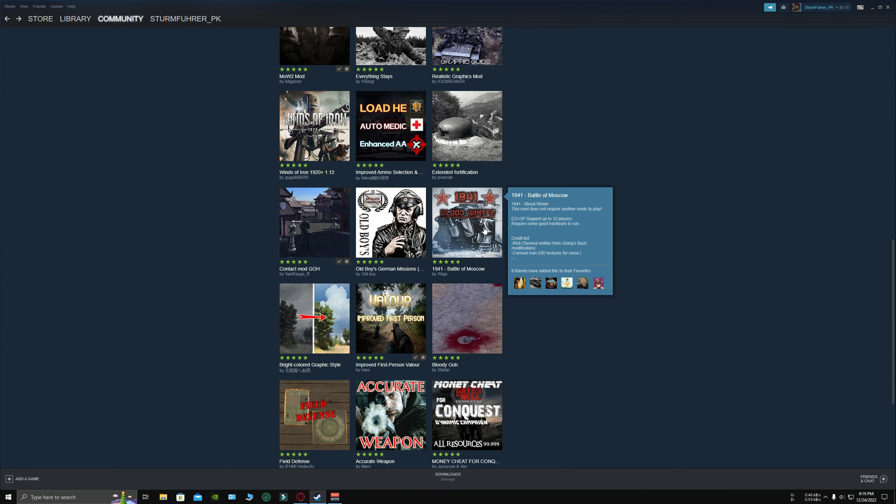
pyautogui.scroll(-3)
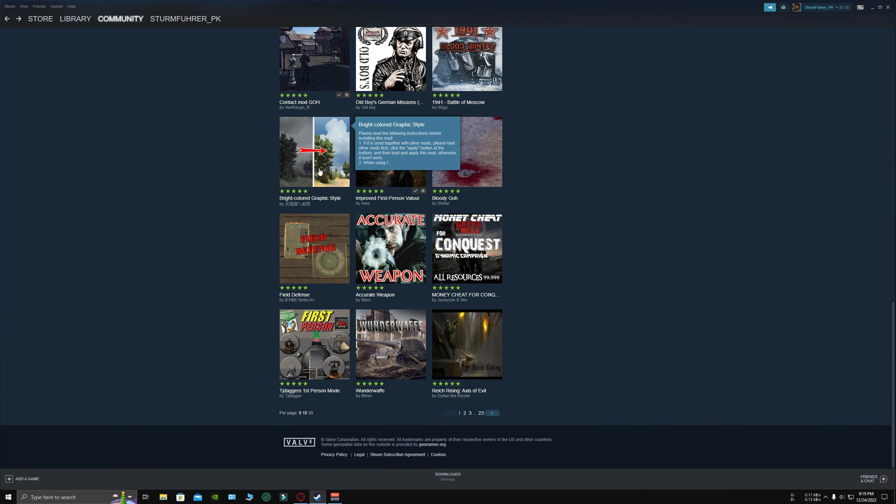
# - View the Bright-colored Graphic Style mod's before-and-after screenshot full size, then return to the mod listing
pyautogui.click(314, 151)
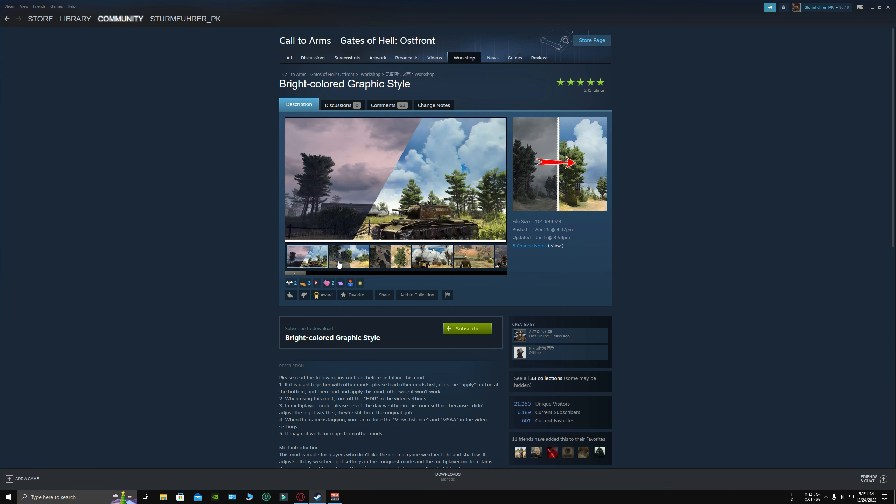
pyautogui.moveTo(356, 199)
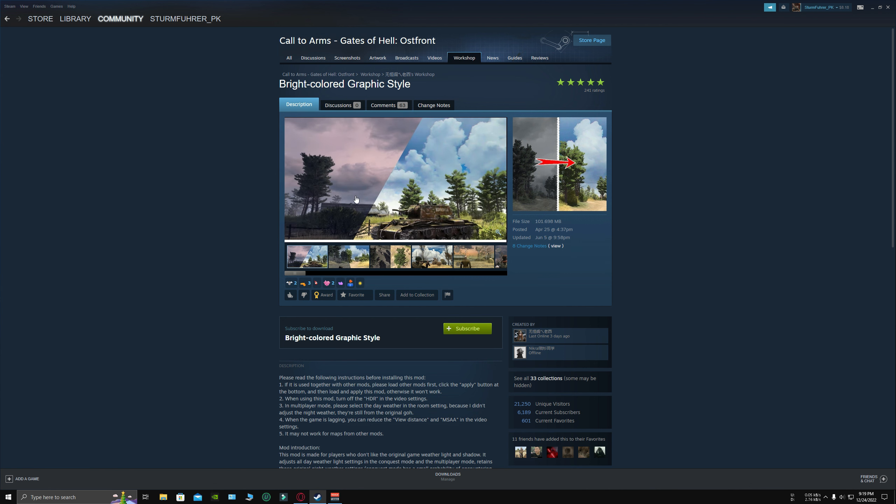
pyautogui.click(348, 257)
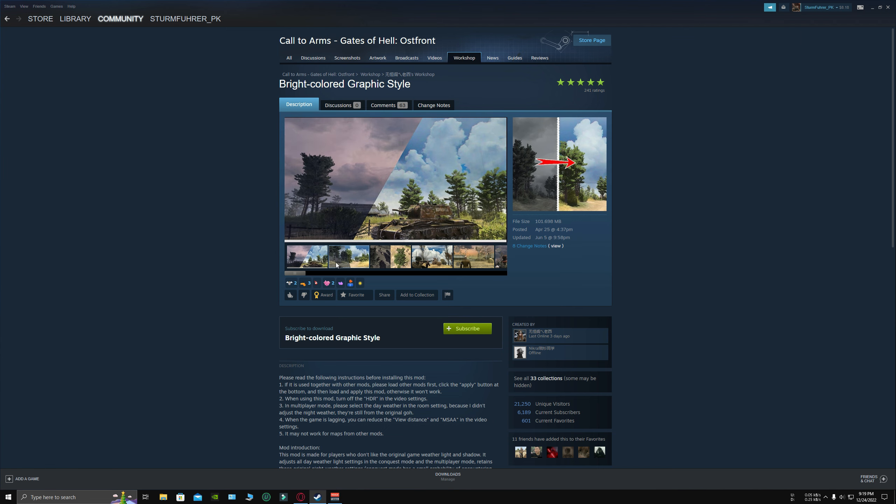
pyautogui.click(348, 257)
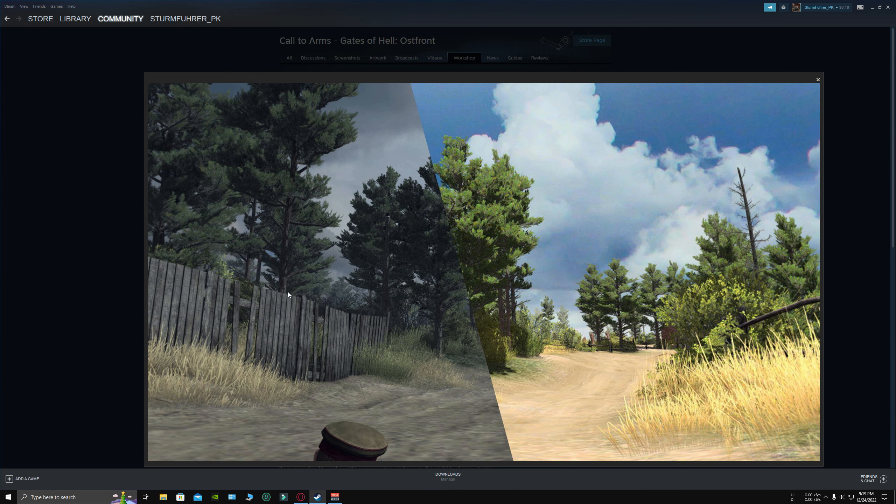
pyautogui.click(818, 79)
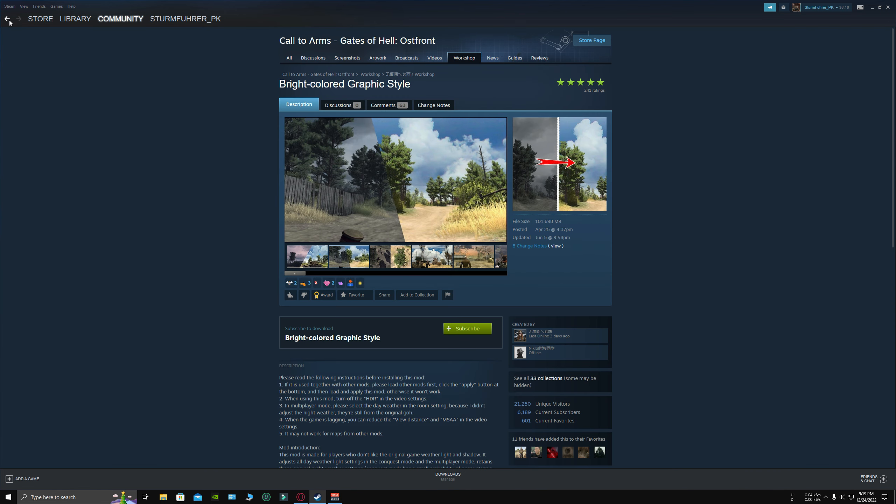
pyautogui.click(8, 19)
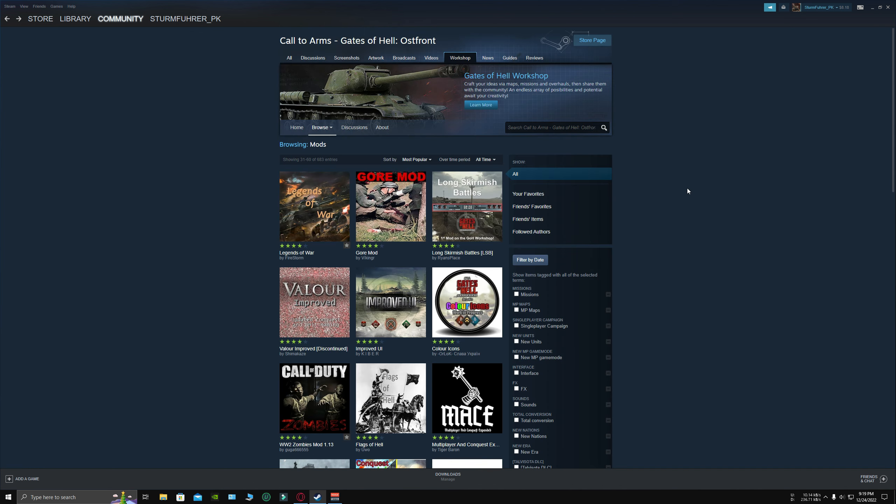
# - Open the Legends of War mod page and preview its first battlefield screenshots
pyautogui.scroll(-3)
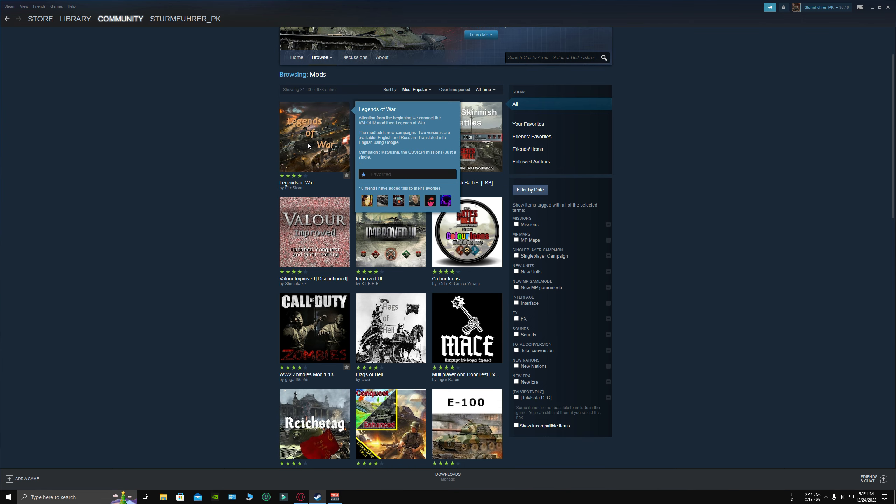
pyautogui.click(314, 136)
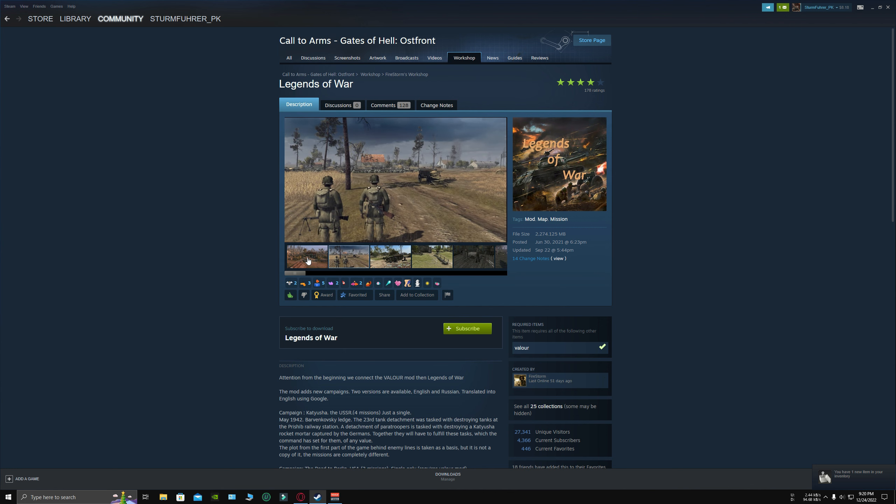
pyautogui.click(307, 257)
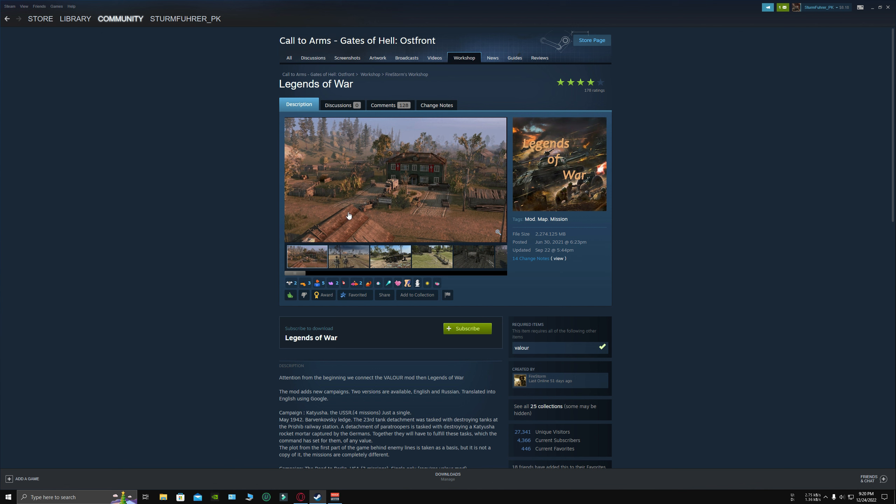
pyautogui.click(348, 257)
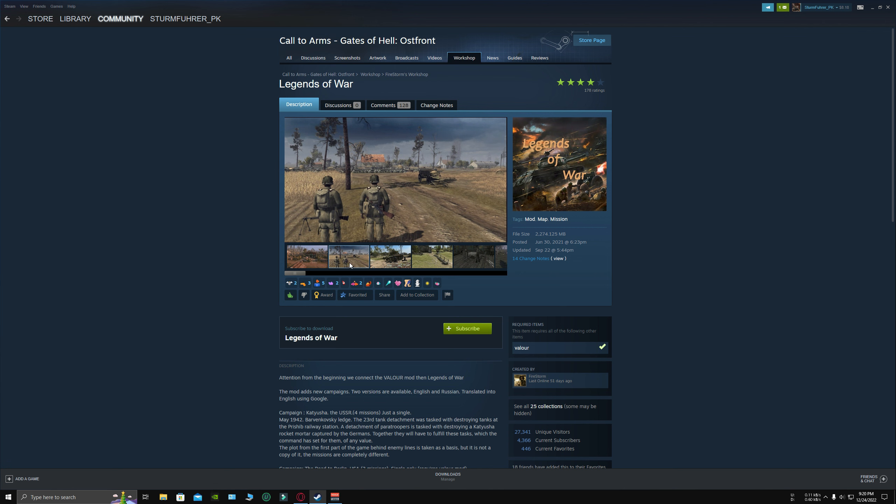
# - Browse the later Legends of War screenshots, including the tank with soldiers and the village
pyautogui.click(390, 257)
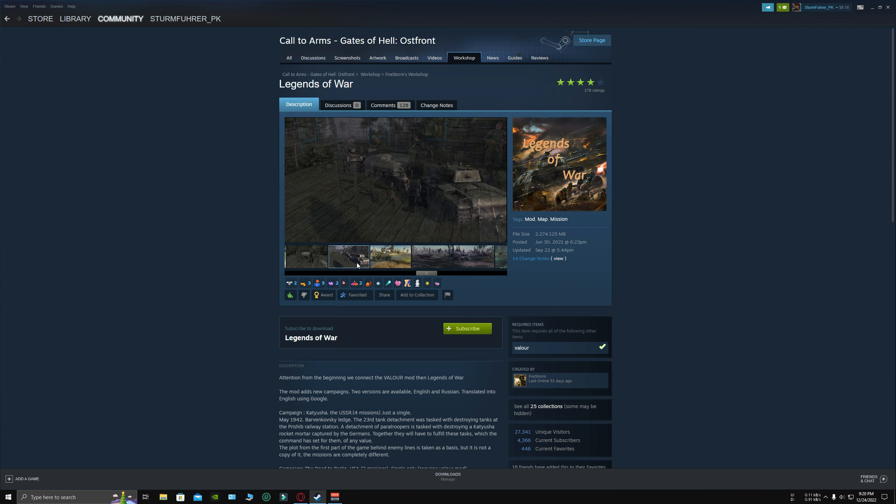
pyautogui.click(391, 257)
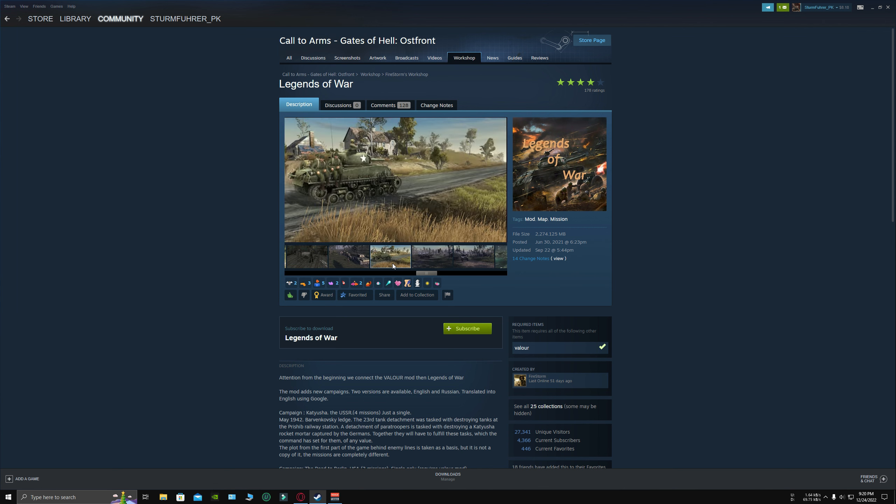
pyautogui.click(456, 257)
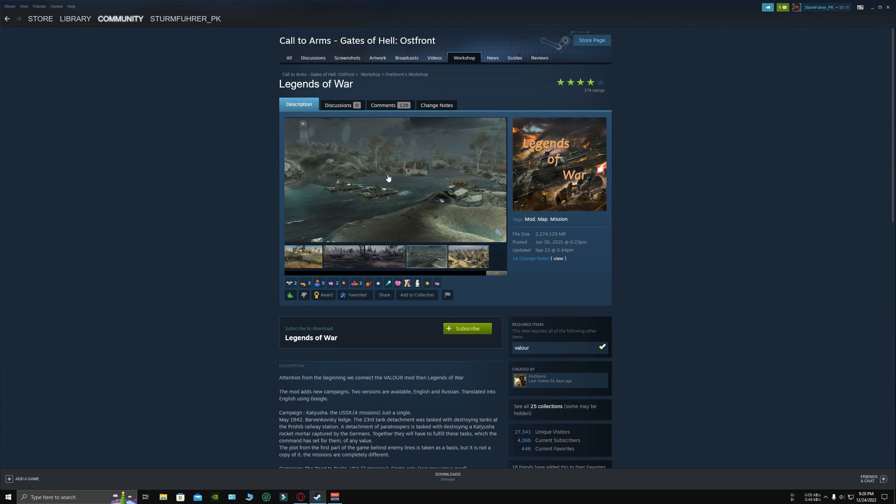
pyautogui.moveTo(413, 194)
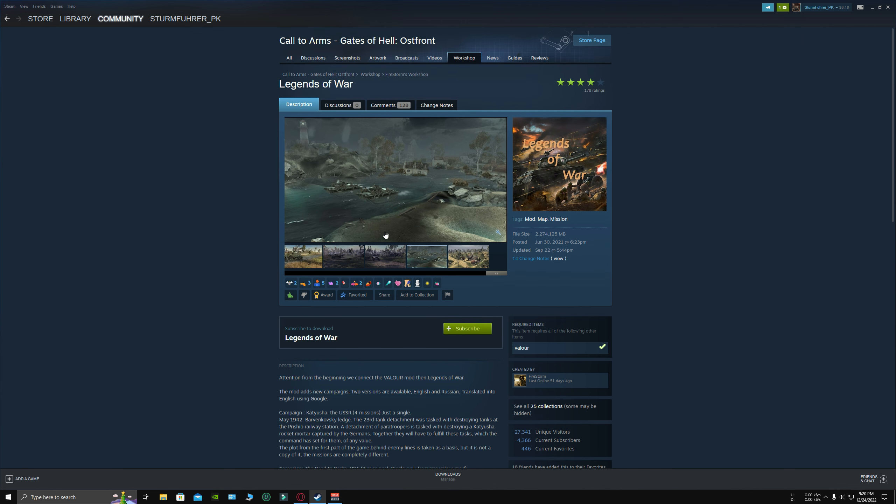
pyautogui.click(426, 257)
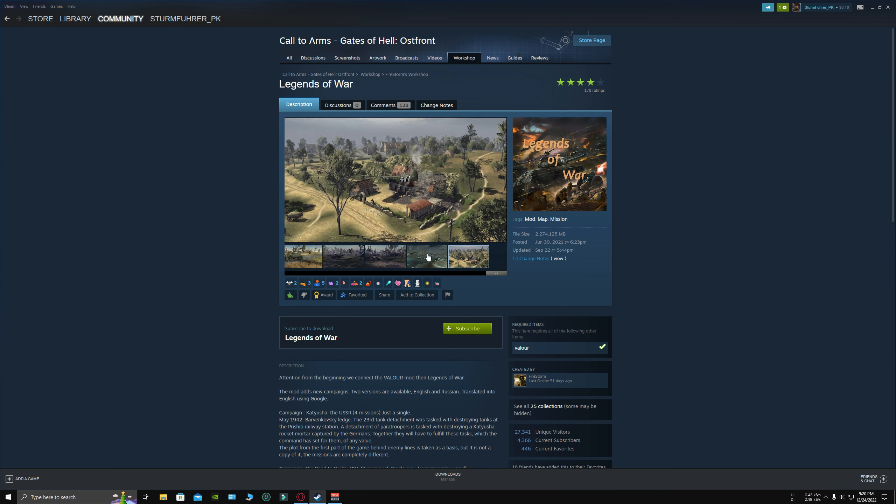
# - Read the Katyusha and Roads of War campaign descriptions in the Legends of War text
pyautogui.scroll(-3)
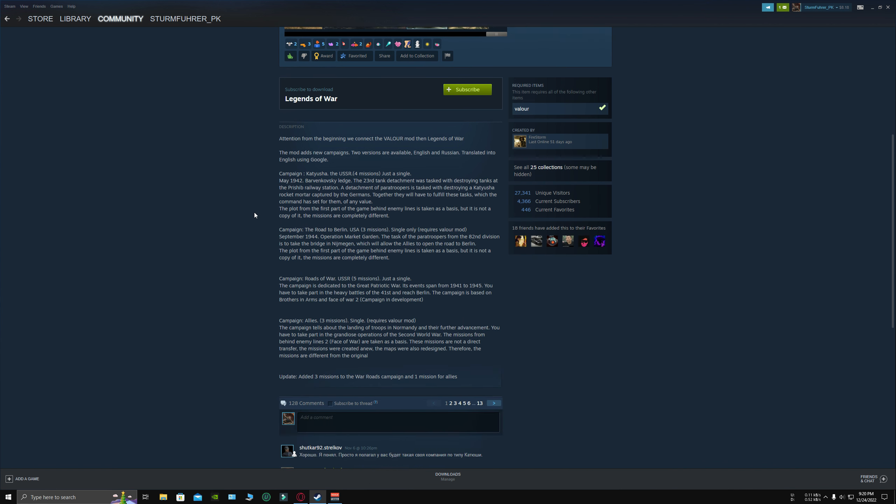
pyautogui.scroll(-3)
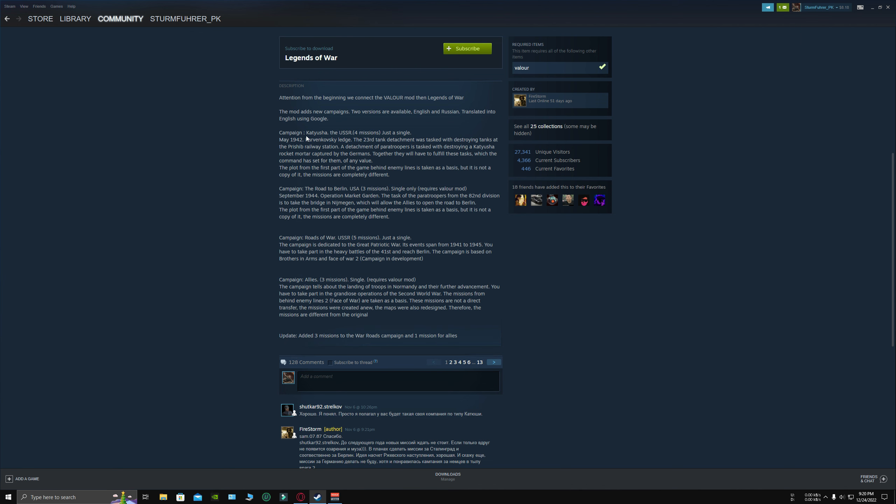
pyautogui.moveTo(307, 133); pyautogui.dragTo(411, 133)
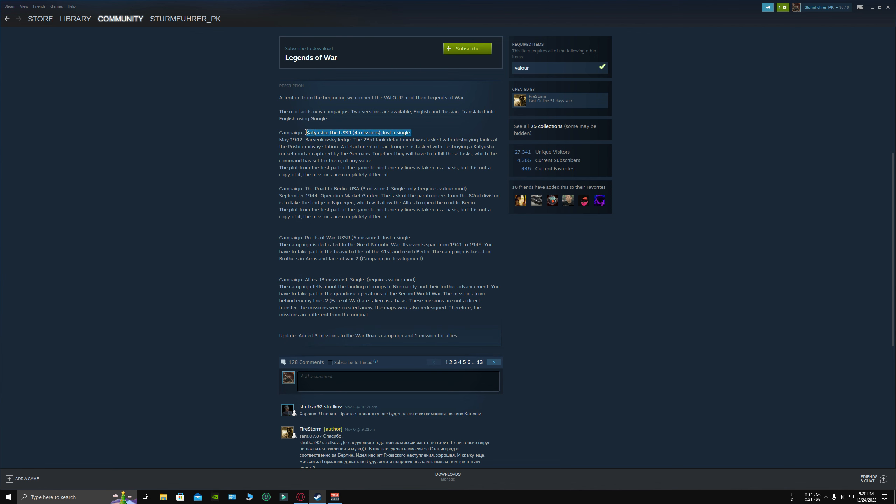
pyautogui.click(262, 154)
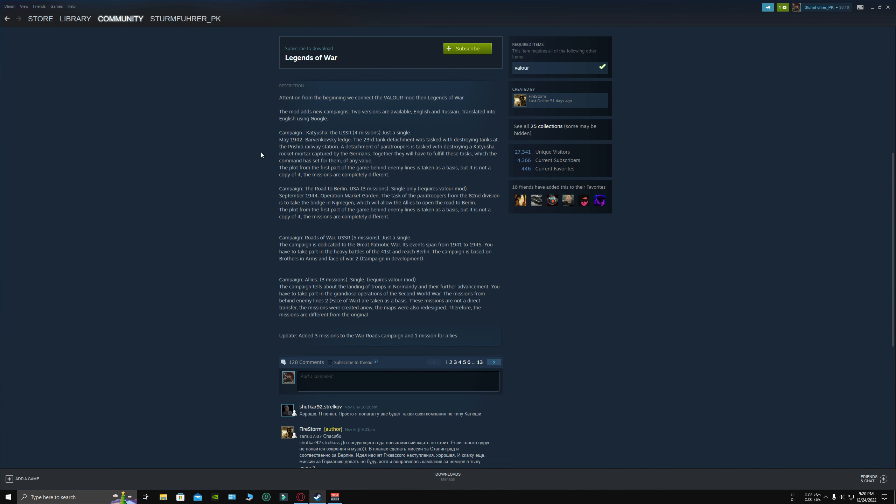
pyautogui.moveTo(350, 188)
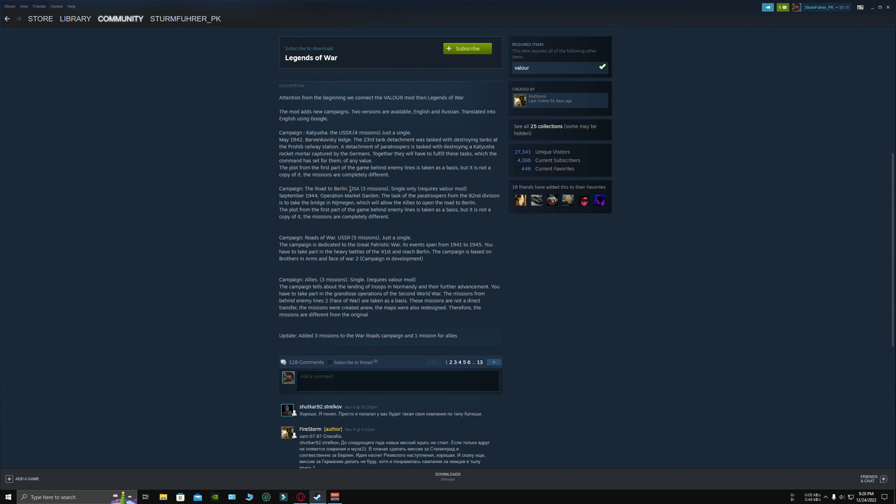
pyautogui.moveTo(284, 188); pyautogui.dragTo(348, 189)
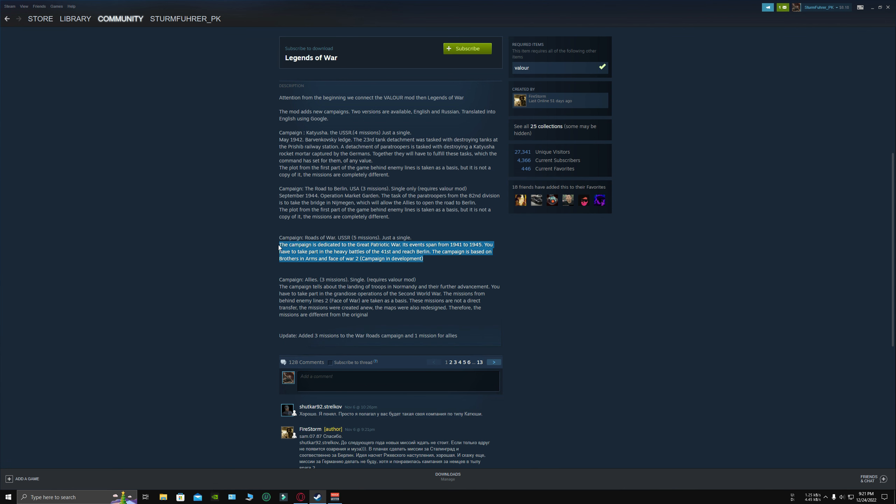
# - Read the Allies campaign description, then return to the Workshop mod listing
pyautogui.scroll(-3)
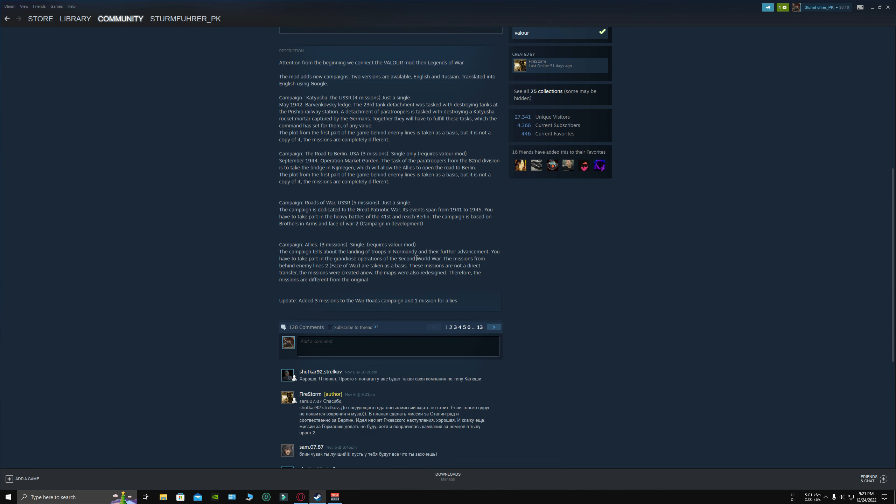
pyautogui.moveTo(278, 245); pyautogui.dragTo(369, 279)
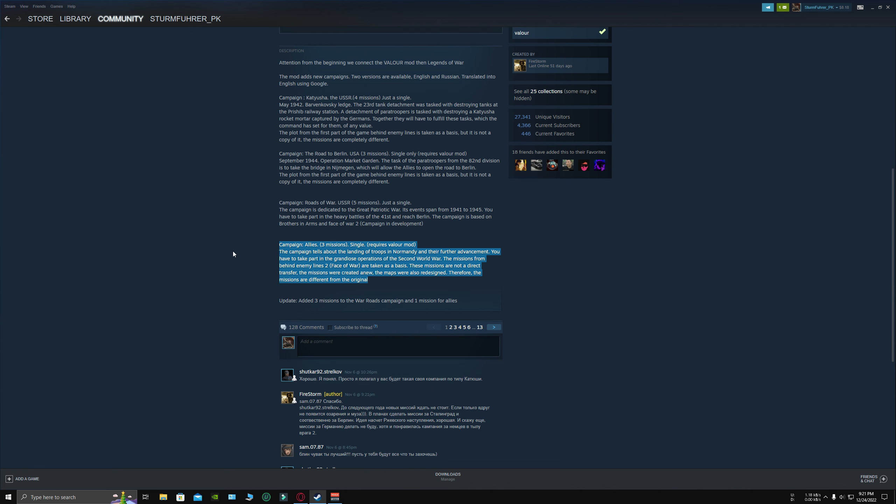
pyautogui.click(254, 254)
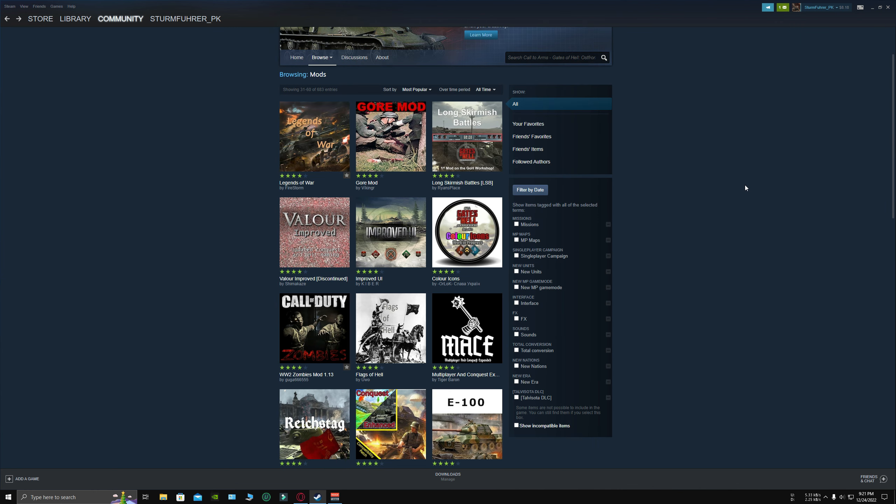
# - Look through several zombie gameplay screenshots on the WW2 Zombies Mod 1.13 page
pyautogui.scroll(-3)
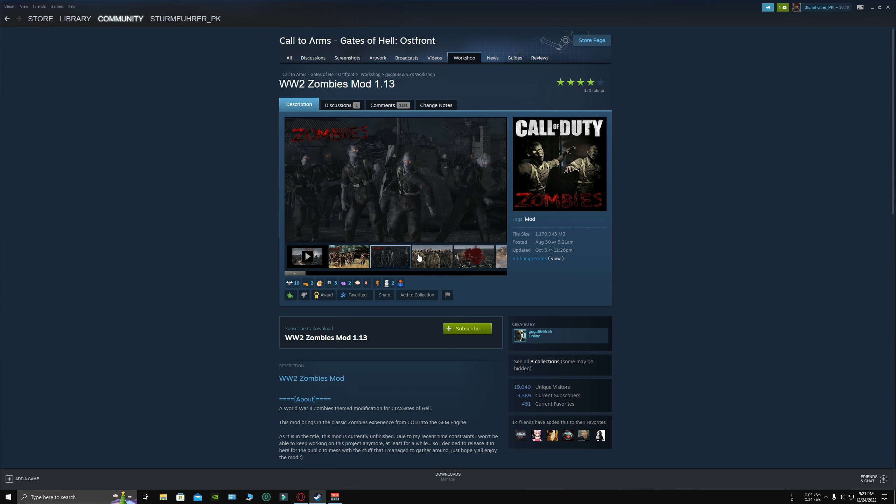
pyautogui.click(432, 257)
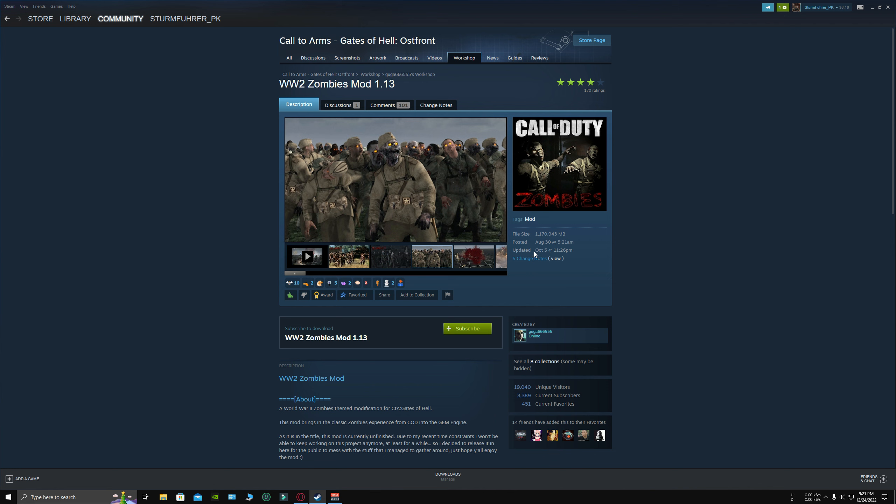
pyautogui.moveTo(621, 258)
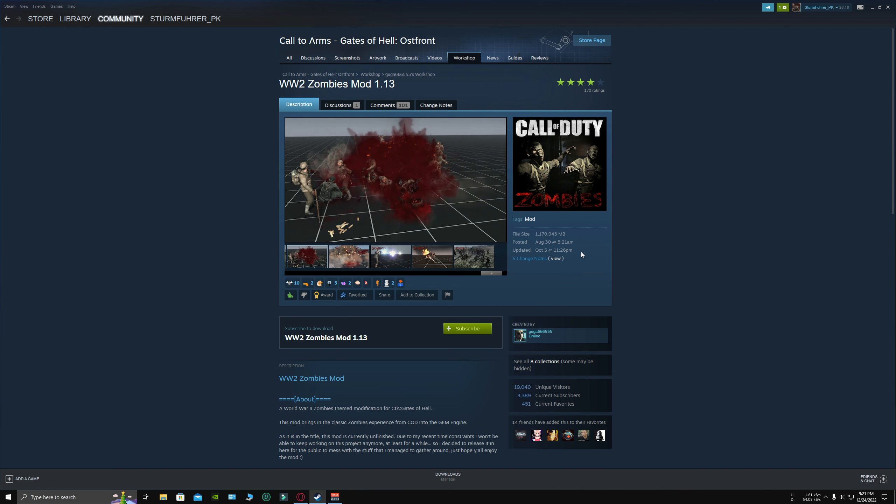
pyautogui.moveTo(538, 277)
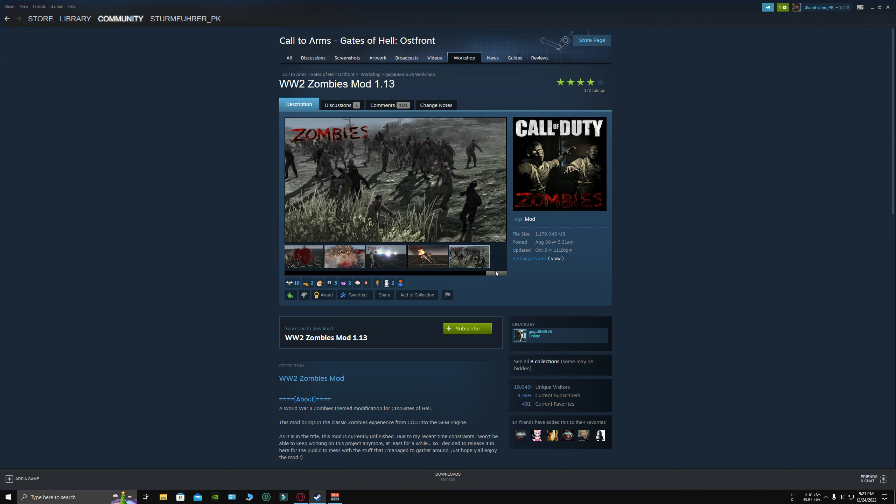
pyautogui.click(490, 272)
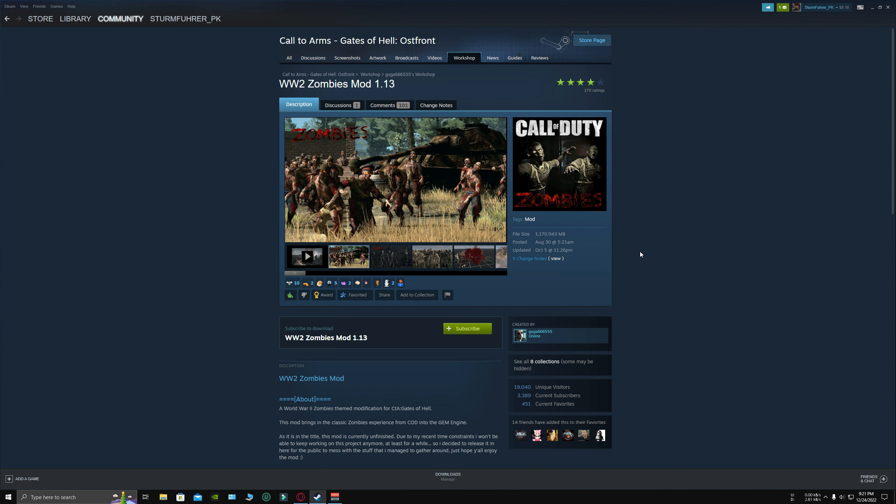
pyautogui.click(391, 256)
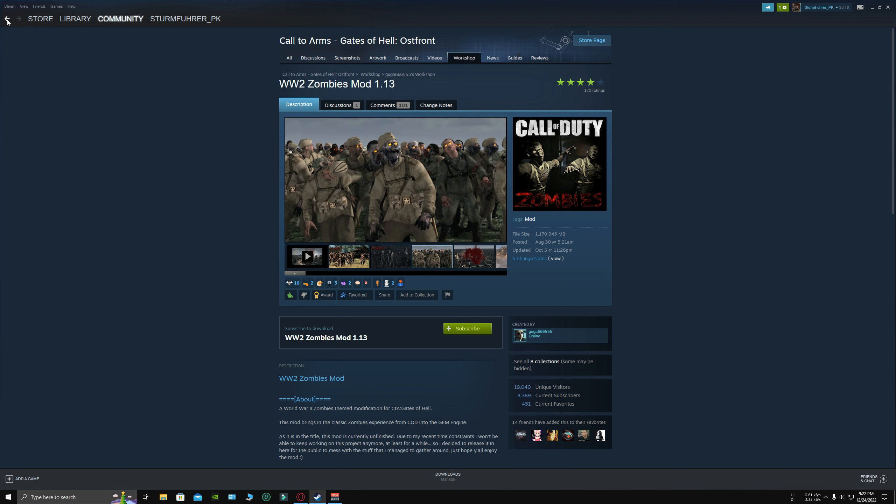
# - Return to the mod listing and open the Old Boy's Vietnam Missions mod page
pyautogui.click(7, 18)
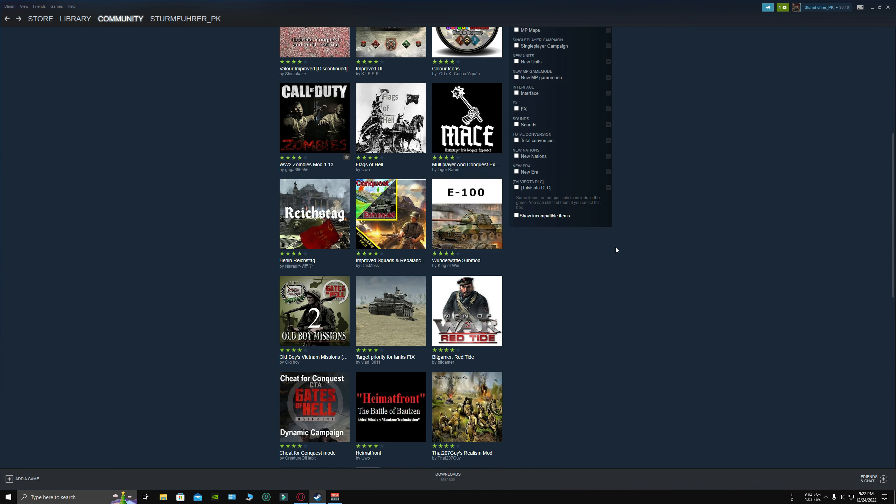
pyautogui.scroll(-3)
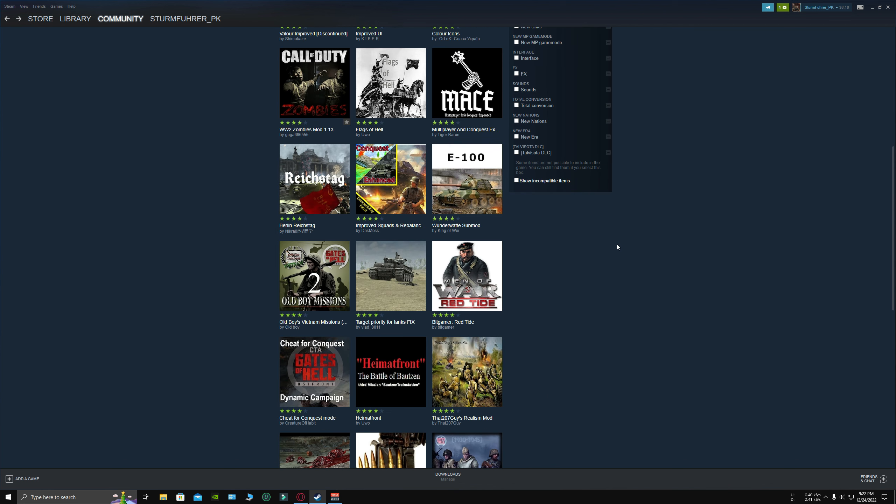
pyautogui.moveTo(314, 276)
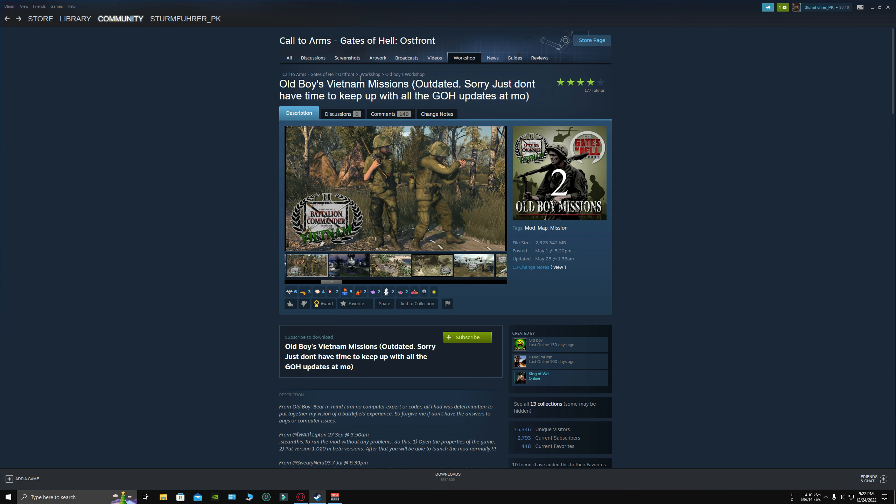
pyautogui.click(348, 265)
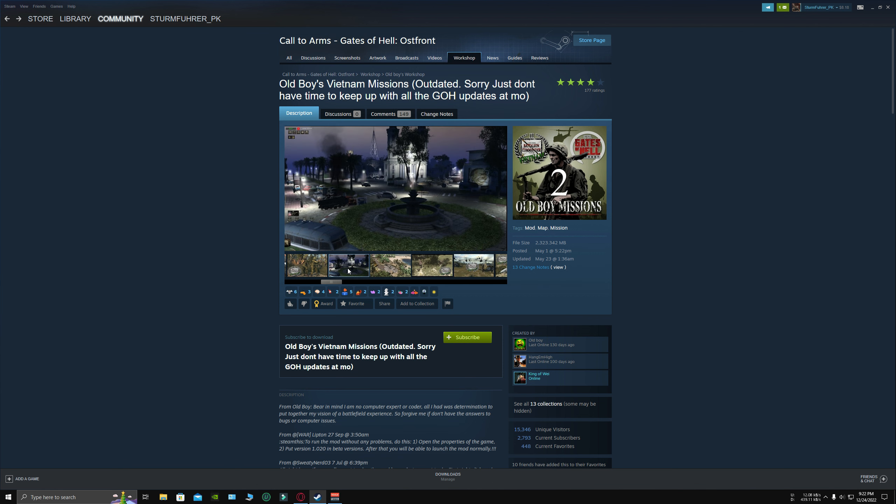
# - Look over the Vietnam Missions page and its title, then return to the Workshop mod listing
pyautogui.scroll(-3)
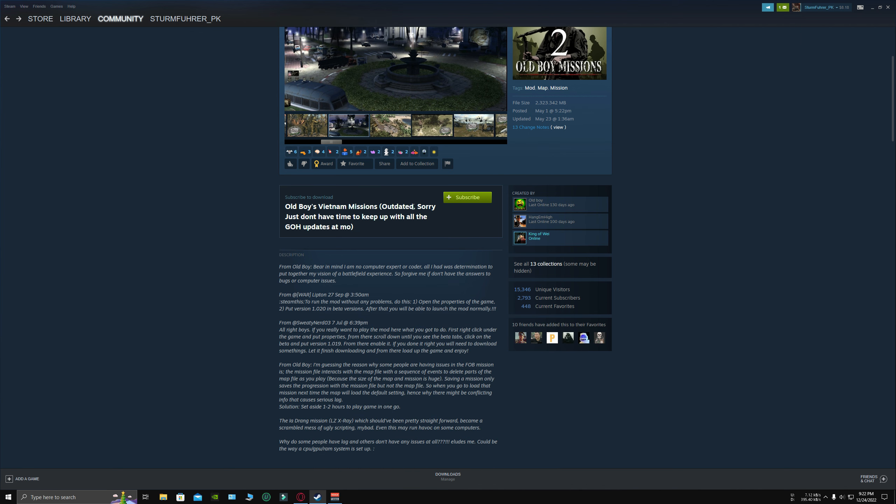
pyautogui.moveTo(388, 206); pyautogui.dragTo(353, 227)
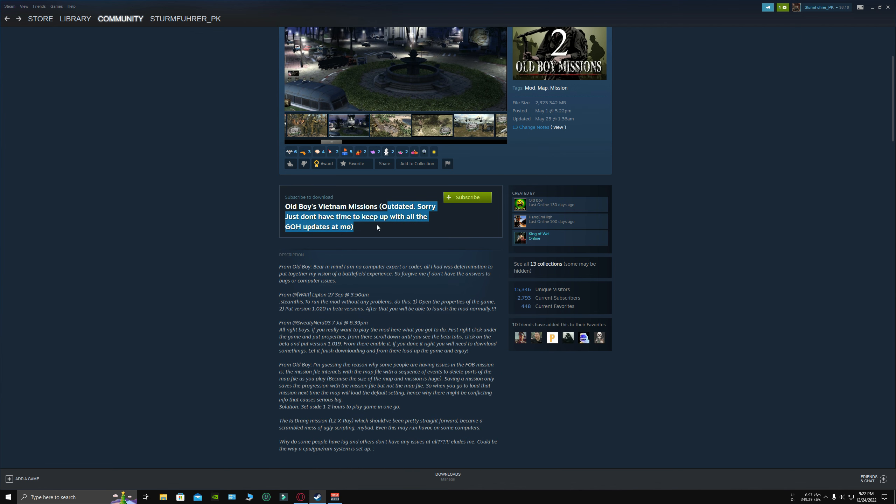
pyautogui.click(348, 125)
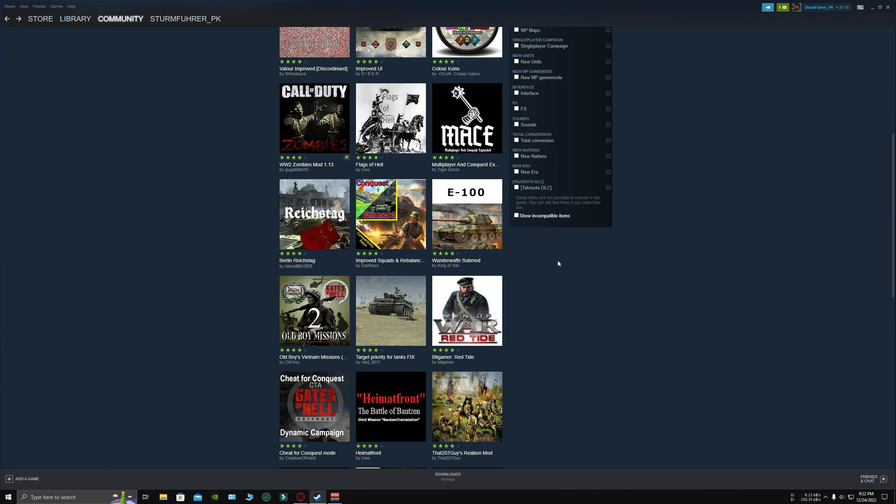
# - Scroll down the mod grid and open the ComradIvan's HD skinpack (1930-1945) mod page
pyautogui.scroll(-3)
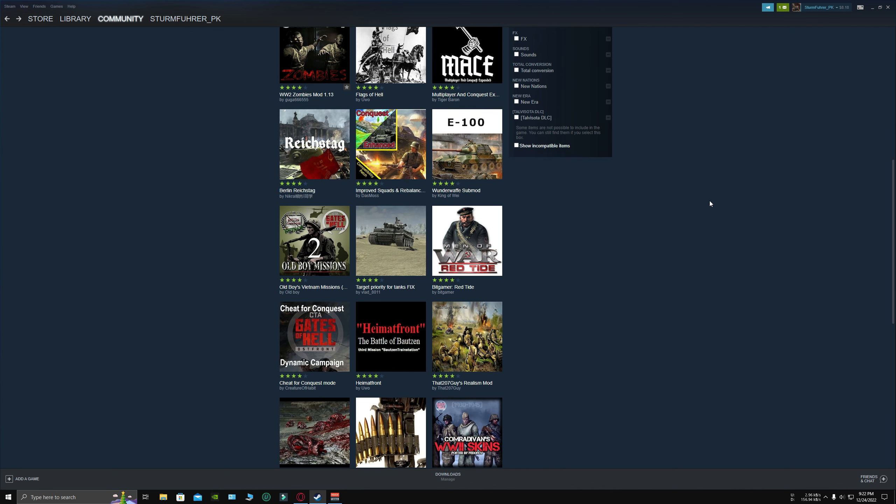
pyautogui.scroll(-3)
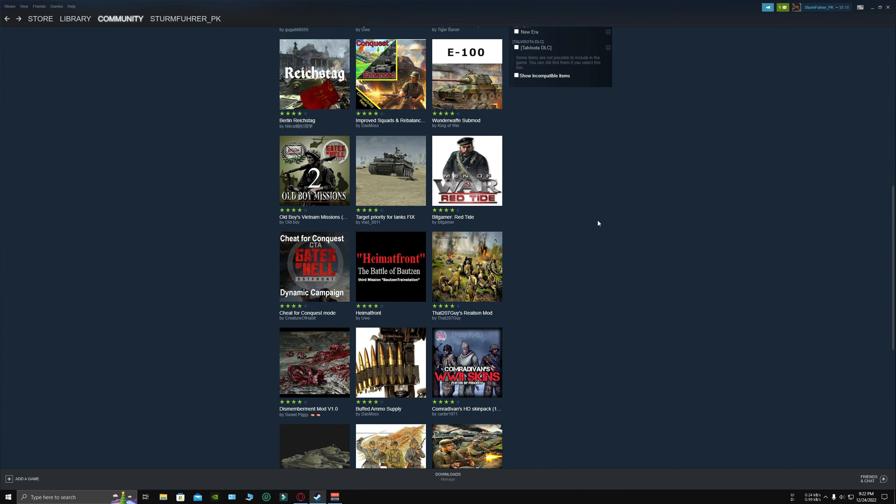
pyautogui.scroll(-3)
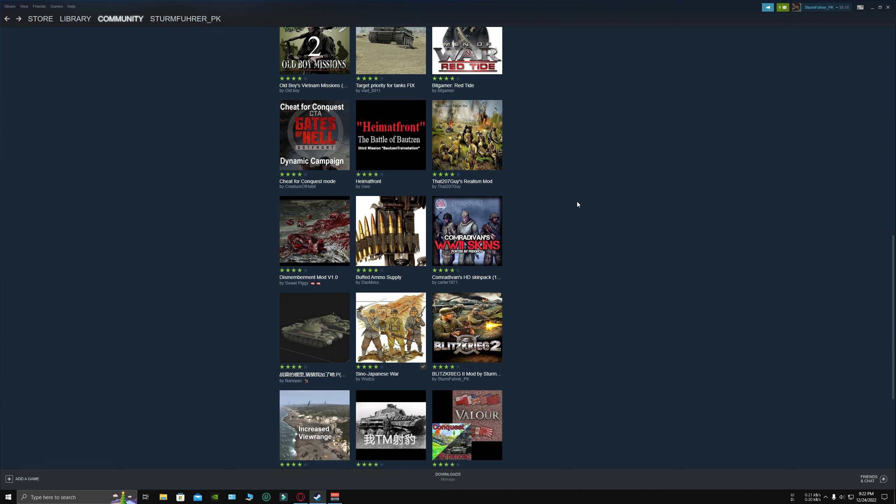
pyautogui.scroll(-3)
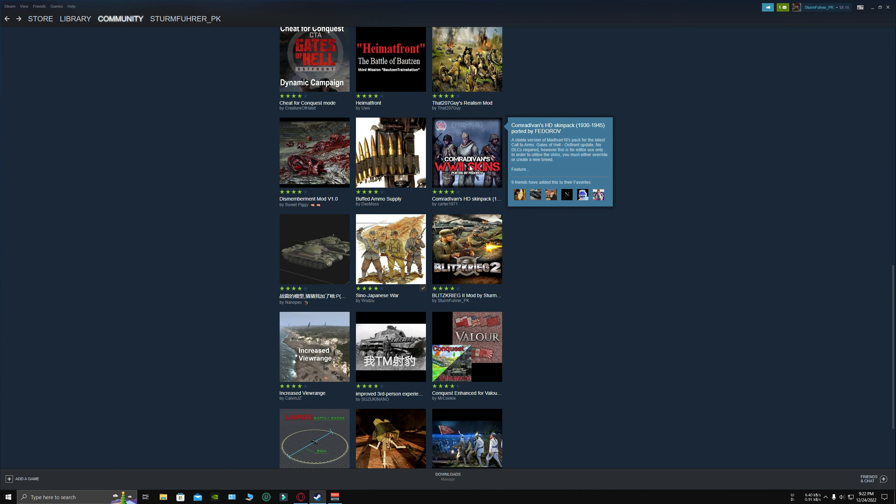
pyautogui.click(466, 152)
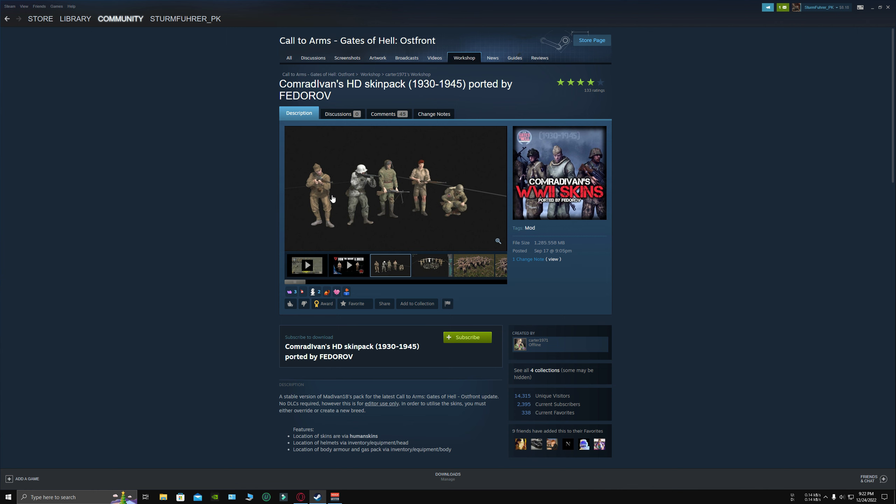
pyautogui.moveTo(386, 217)
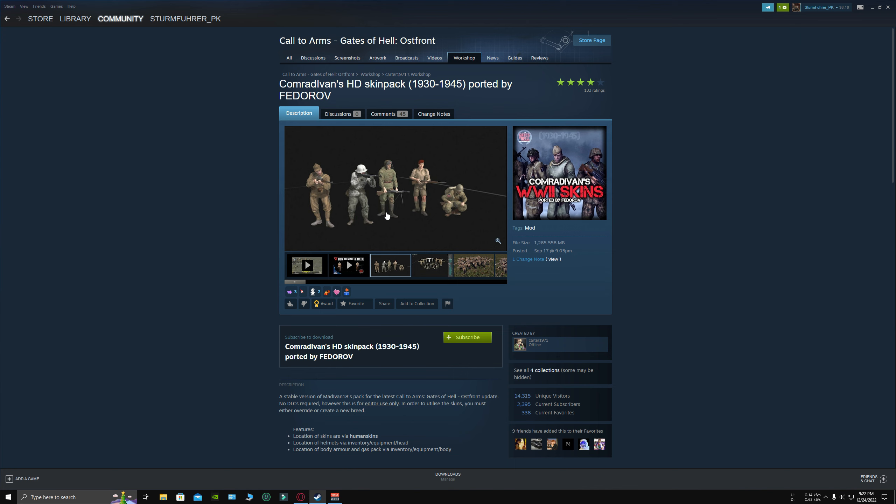
pyautogui.moveTo(422, 185)
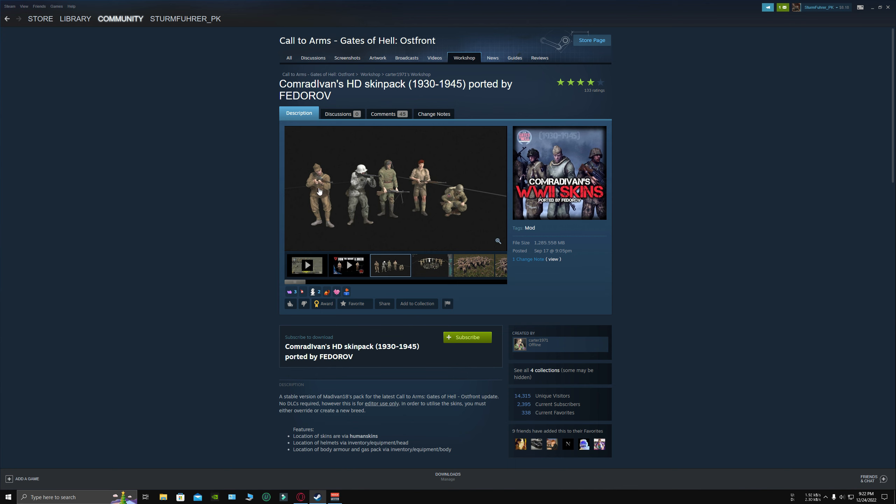
# - View the skinpack's editor screenshot of soldiers and helmets full size, then close it
pyautogui.click(432, 265)
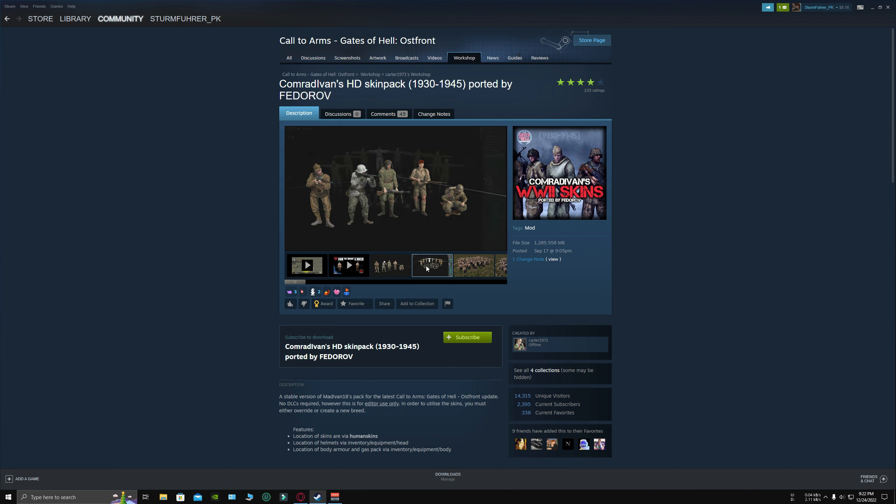
pyautogui.click(432, 265)
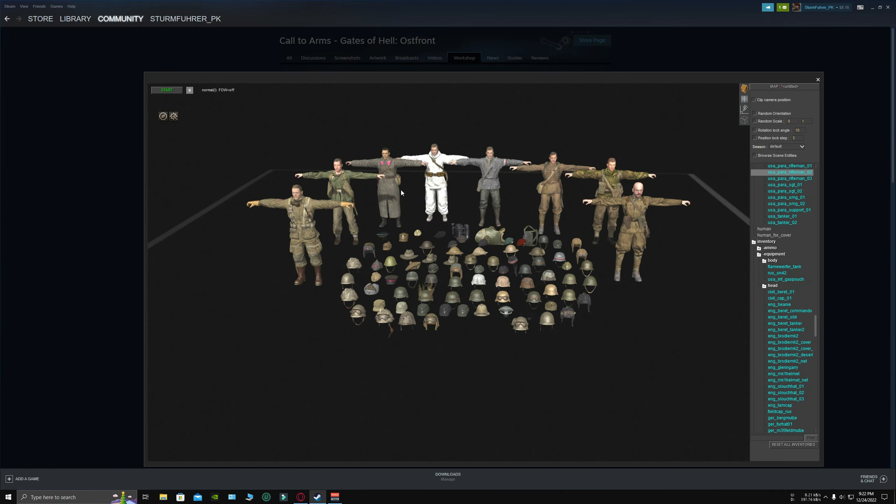
pyautogui.click(39, 19)
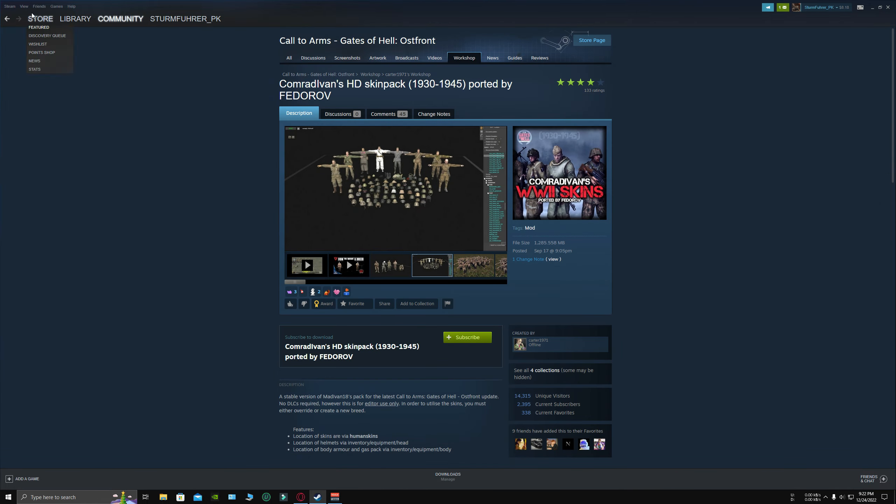
# - Open the Sino-Japanese War mod page and view its uniformed soldier lineup screenshot
pyautogui.click(8, 18)
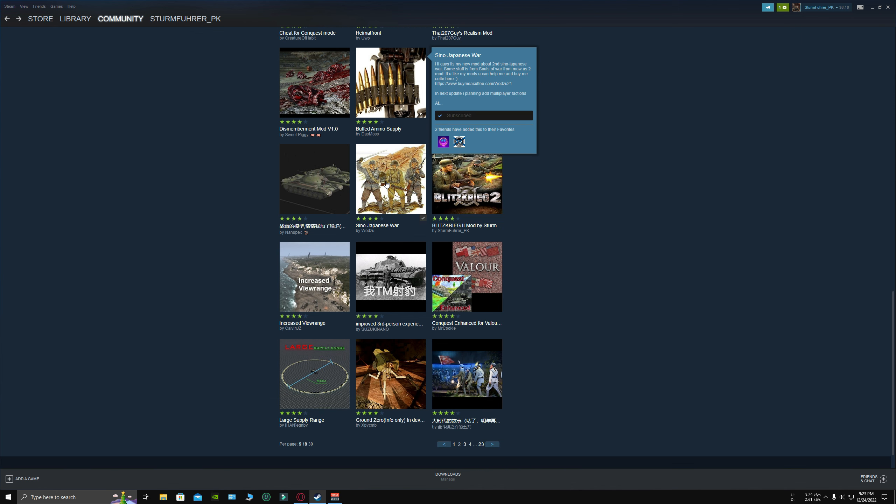
pyautogui.click(391, 179)
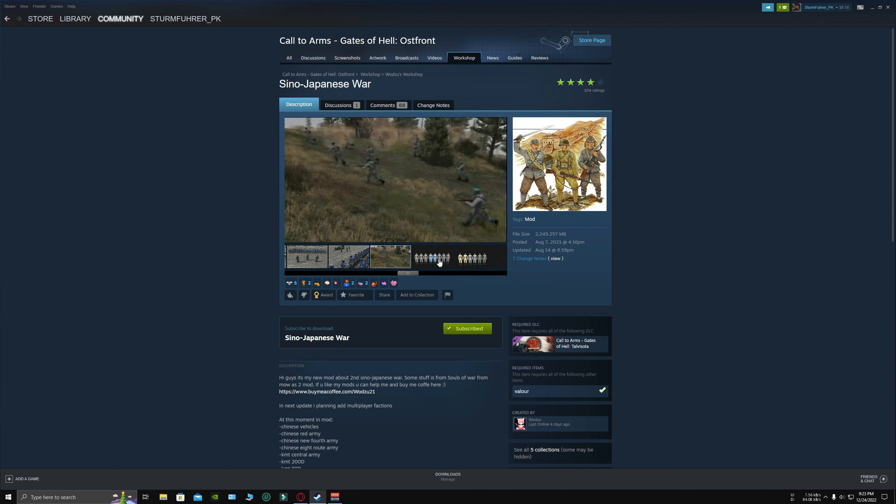
pyautogui.click(343, 257)
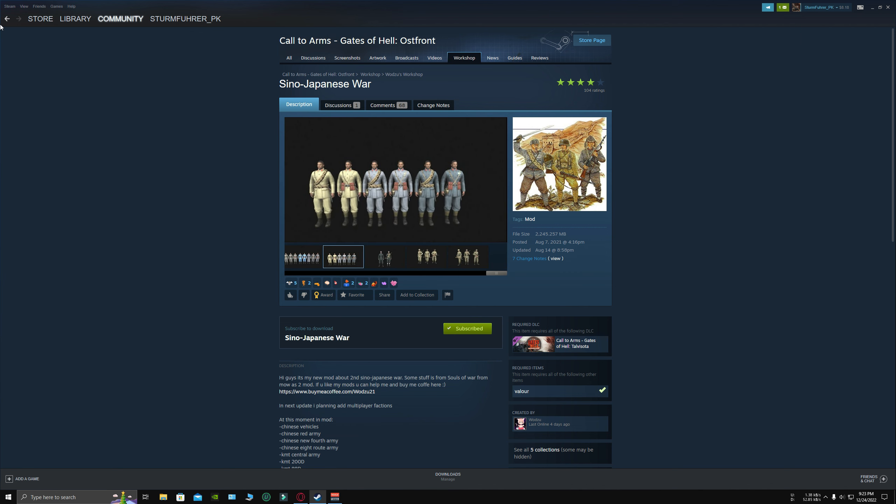
# - Search the Gates of Hell Workshop mods for 'sturmfuhrer pk' to list the creator's own mods
pyautogui.click(7, 19)
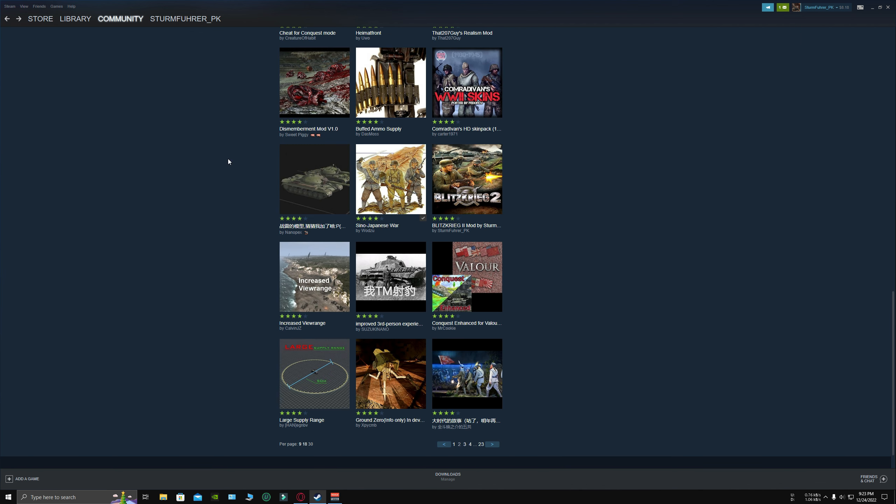
pyautogui.moveTo(559, 163)
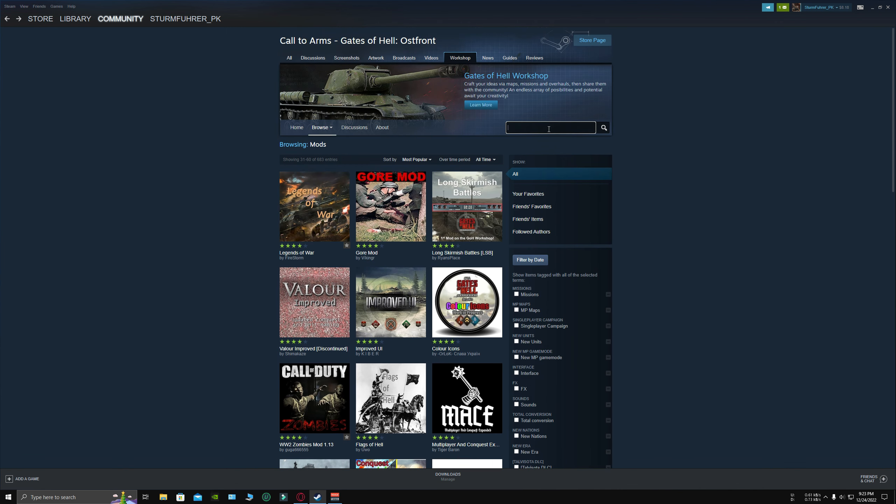
pyautogui.write('sturmfuhrer pk')
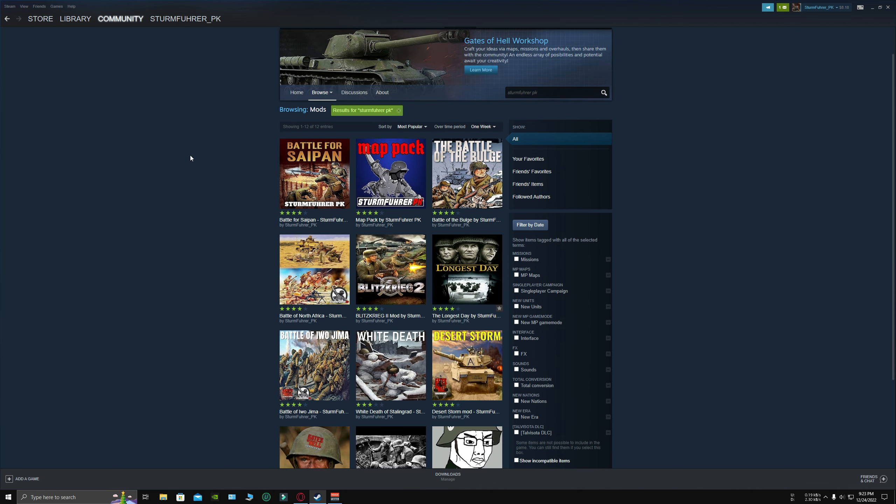
pyautogui.moveTo(199, 163)
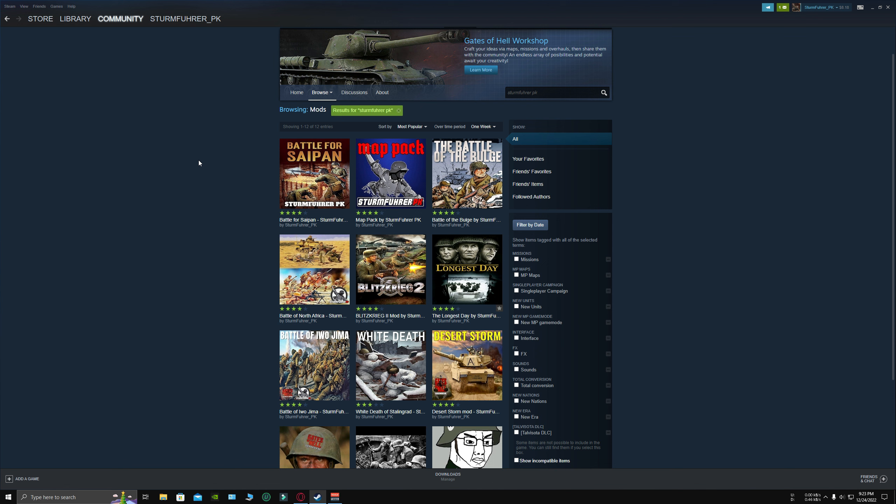
pyautogui.moveTo(201, 139)
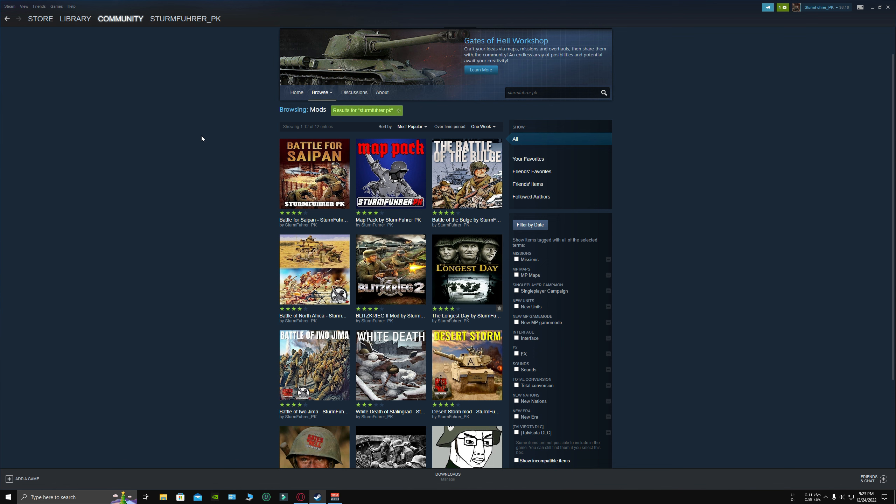
pyautogui.moveTo(325, 165)
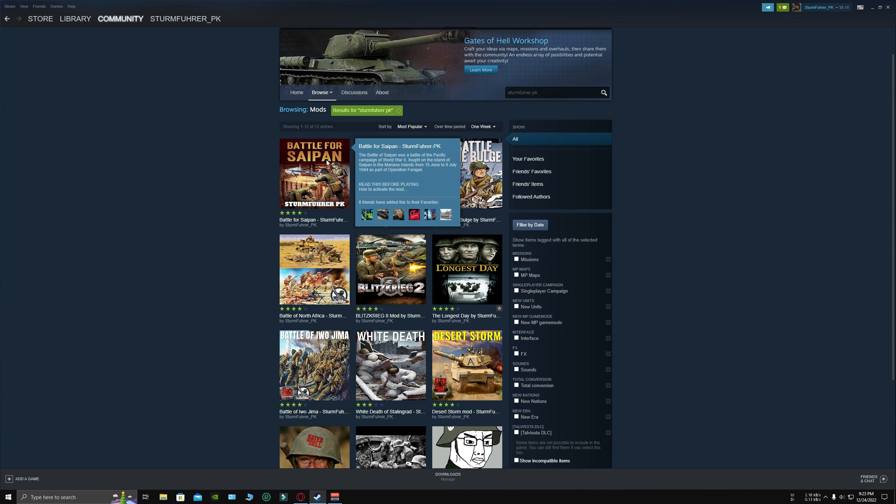
# - Visit the creator's Battle for Saipan and Battle of North Africa mod pages from the search results
pyautogui.click(314, 173)
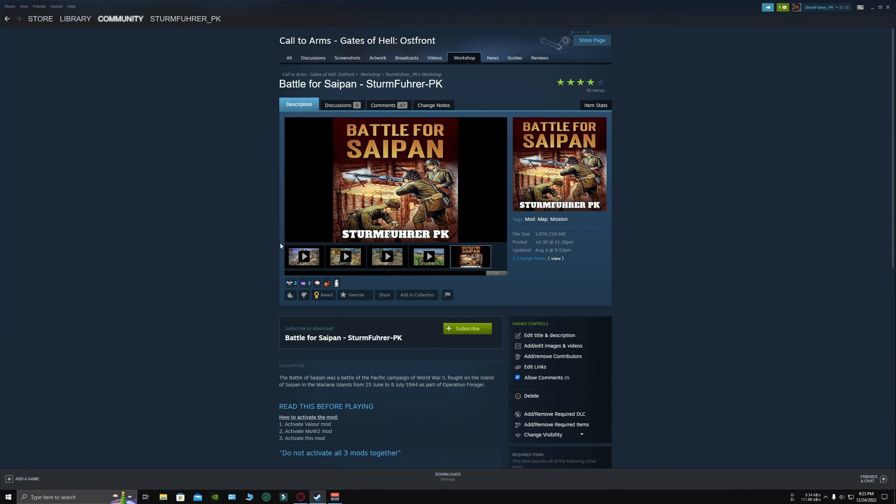
pyautogui.scroll(-3)
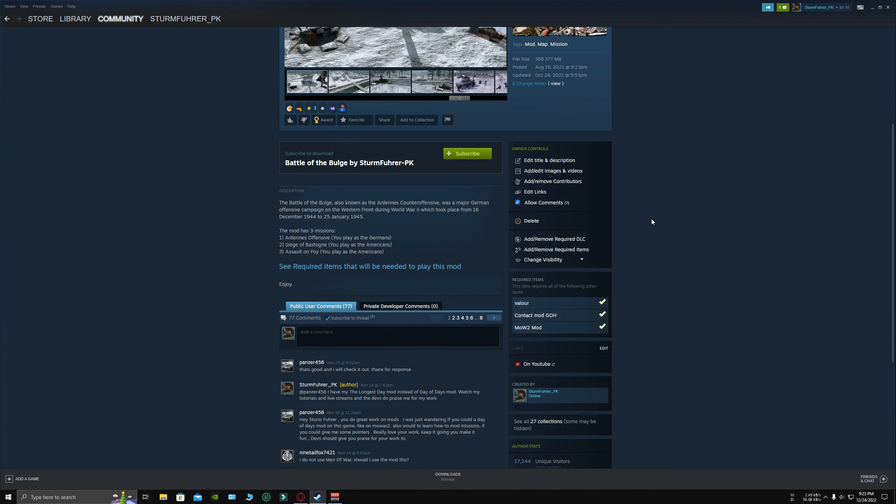
pyautogui.moveTo(528, 328)
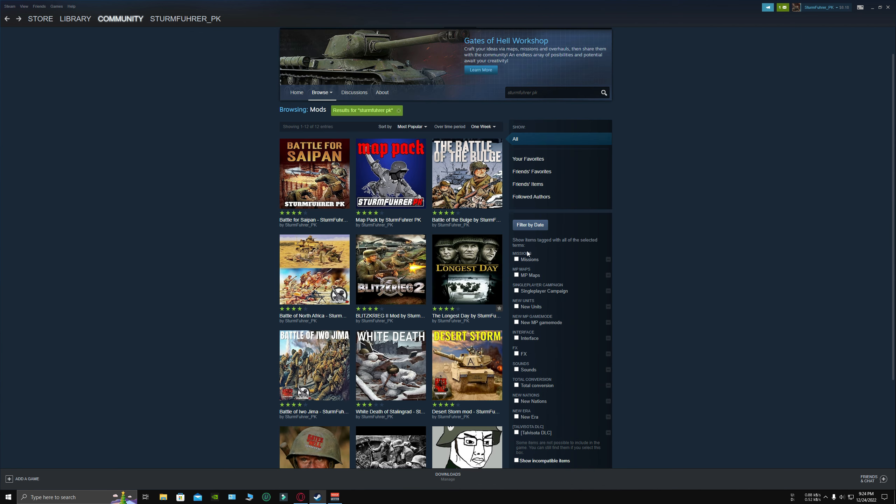
pyautogui.click(313, 269)
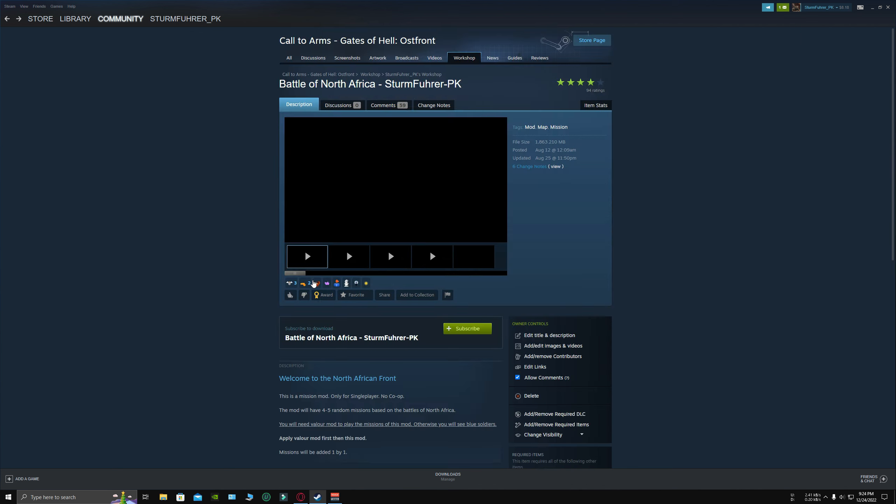
pyautogui.scroll(-3)
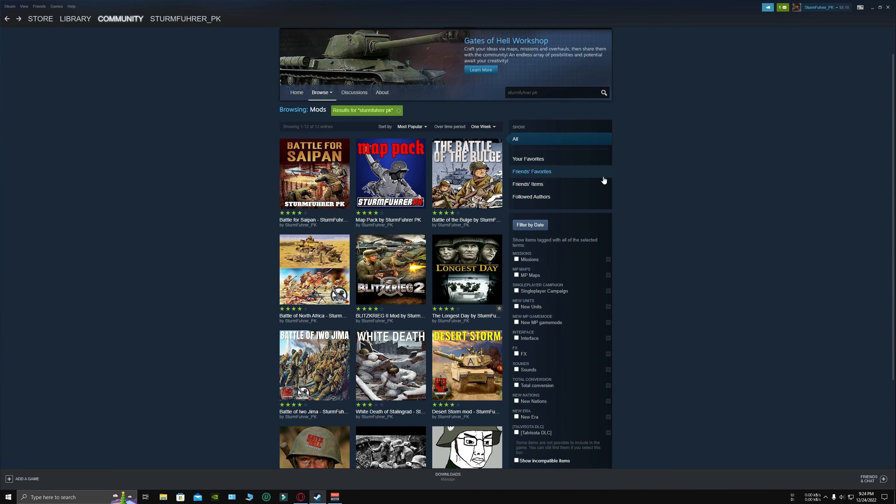
pyautogui.scroll(-3)
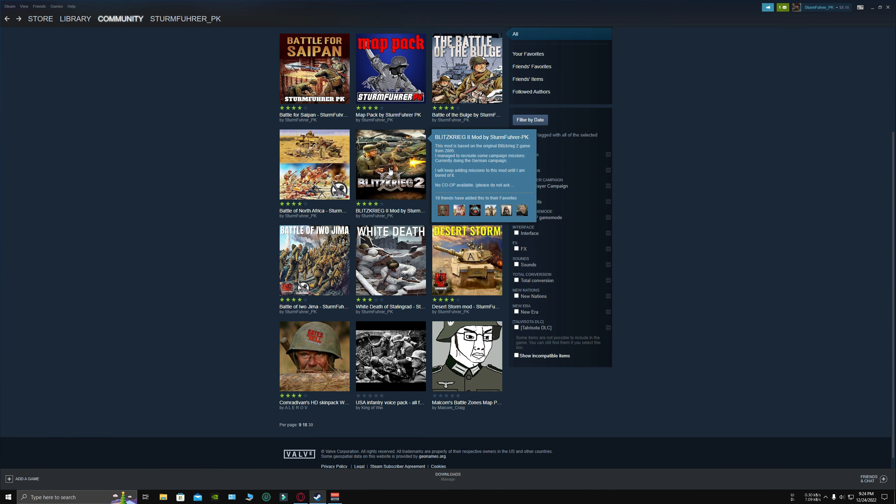
pyautogui.click(390, 163)
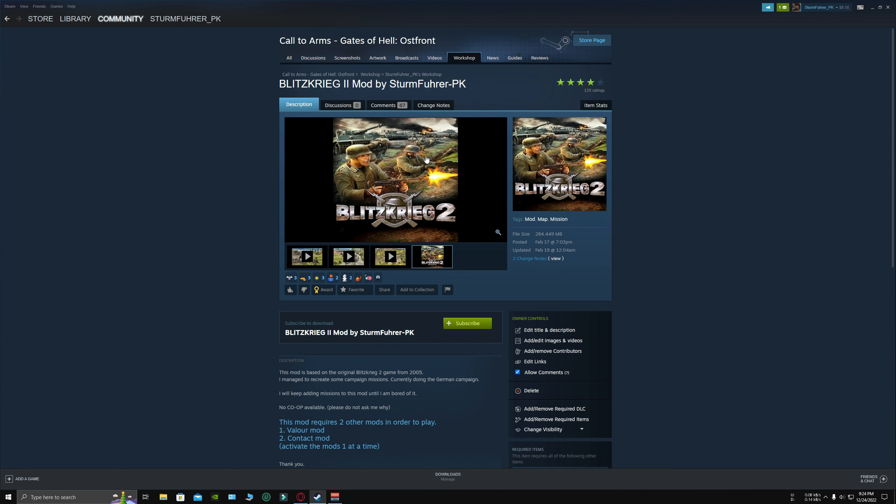
pyautogui.scroll(-3)
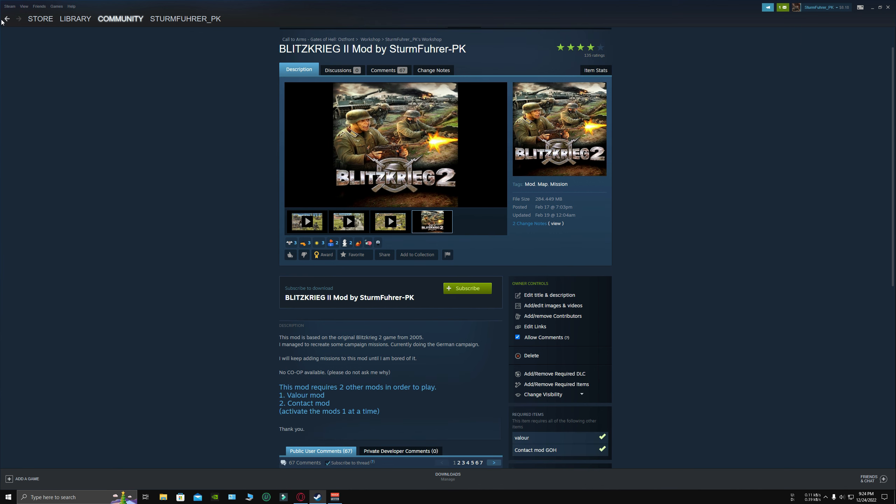
pyautogui.click(7, 19)
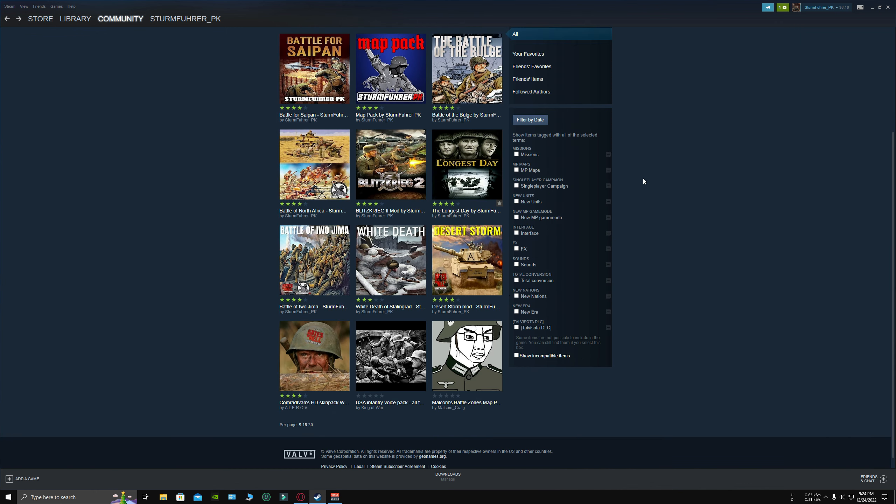
pyautogui.click(467, 164)
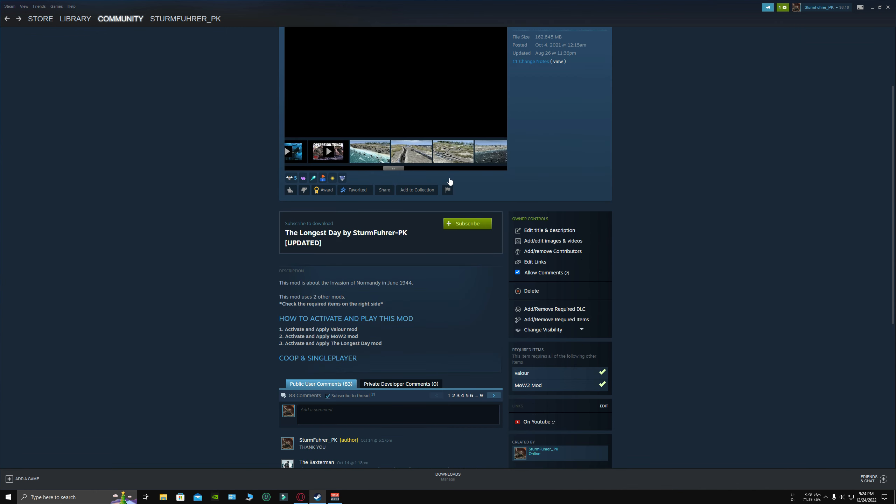
pyautogui.scroll(-3)
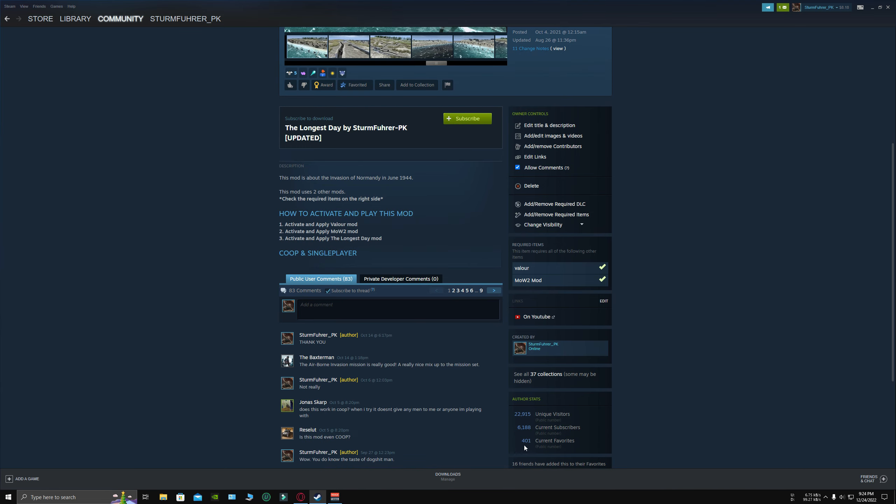
pyautogui.moveTo(649, 351)
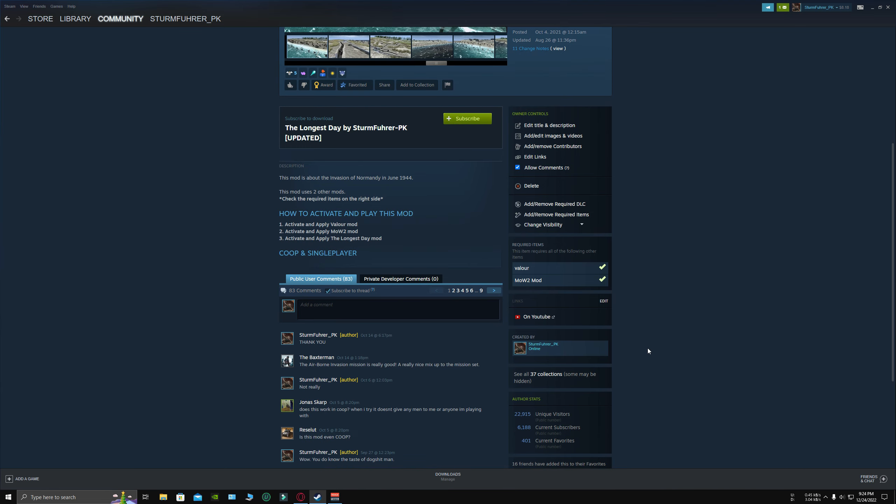
pyautogui.scroll(3)
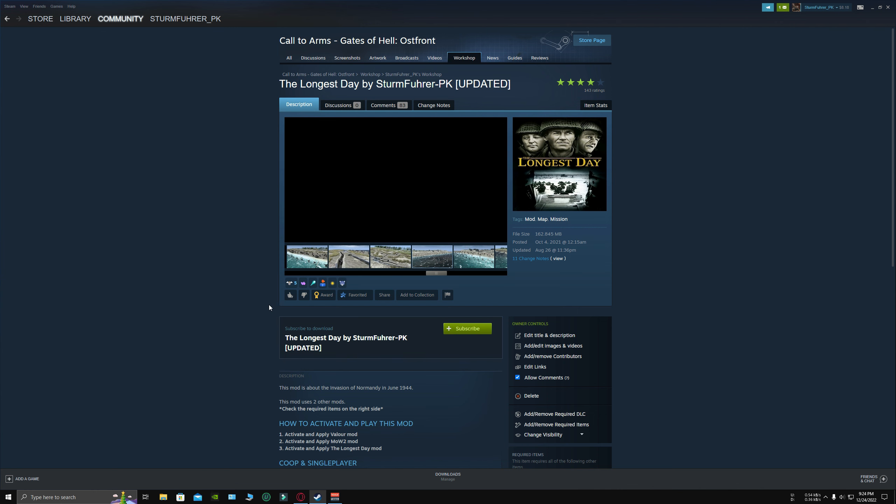
pyautogui.scroll(-3)
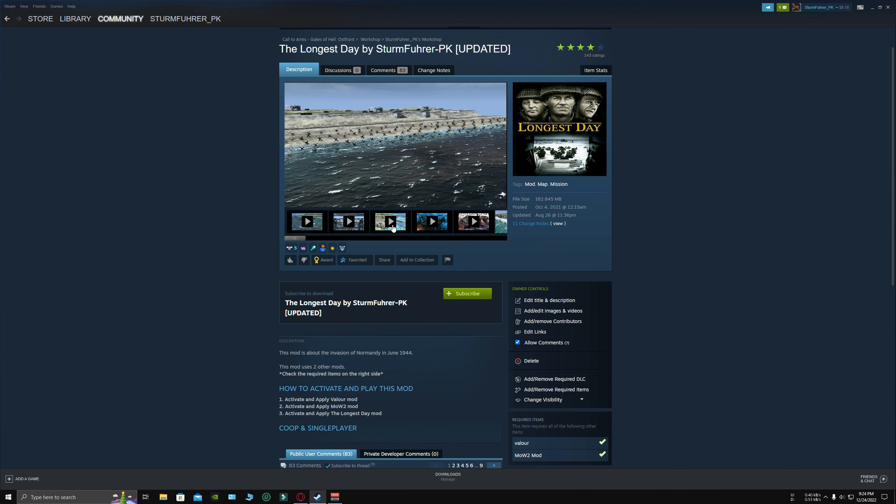
pyautogui.moveTo(166, 210)
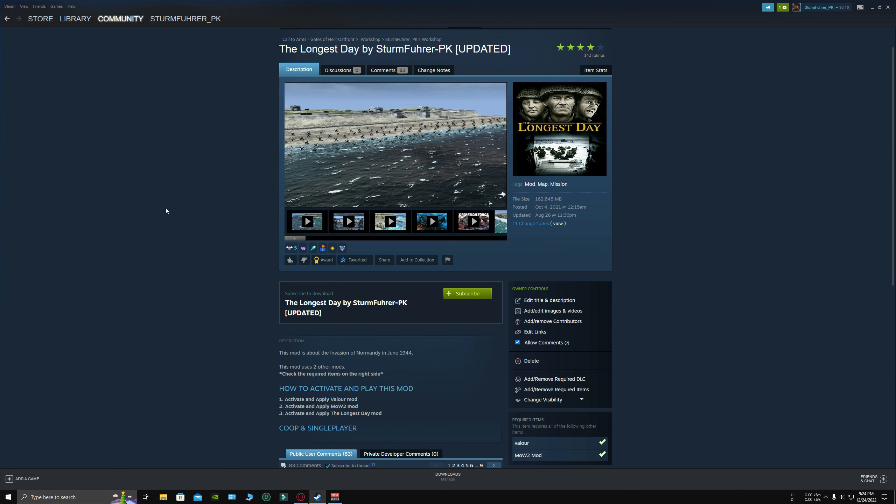
pyautogui.moveTo(349, 222)
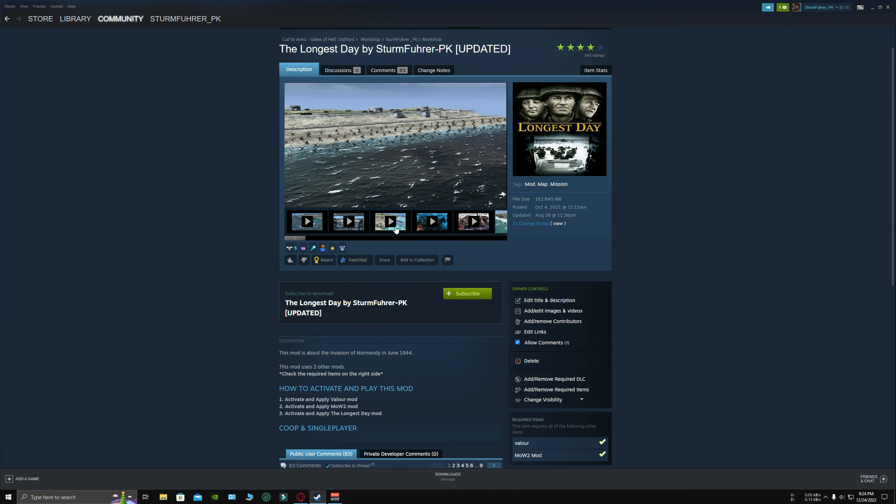
pyautogui.moveTo(433, 222)
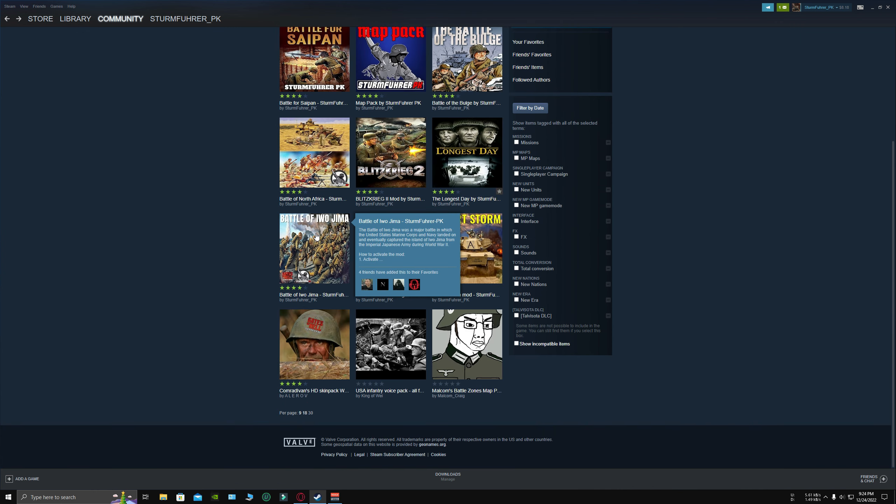
pyautogui.click(314, 247)
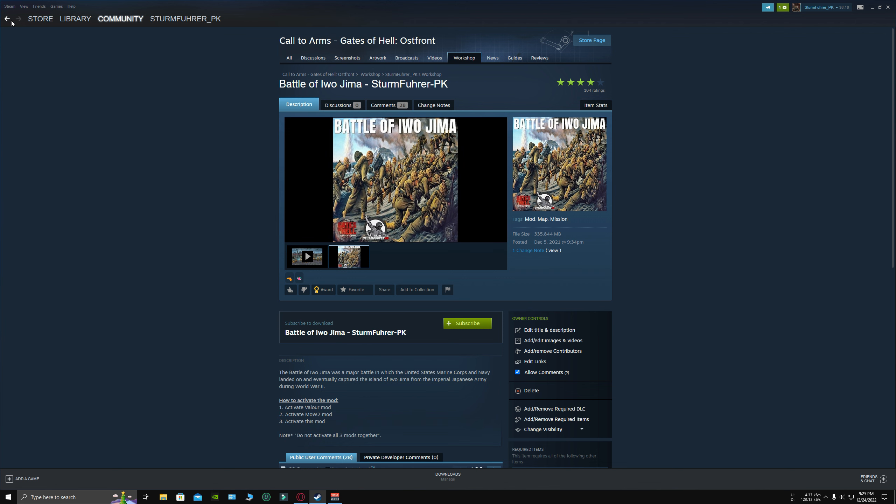
pyautogui.click(8, 19)
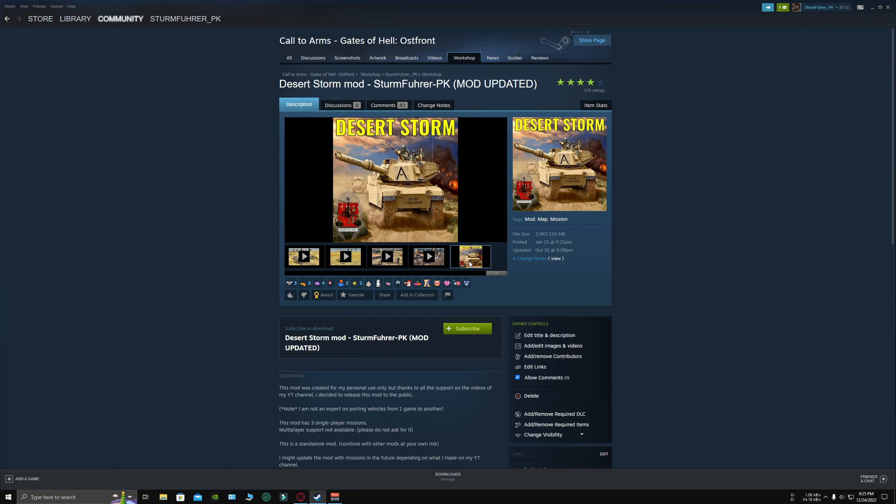
pyautogui.scroll(-3)
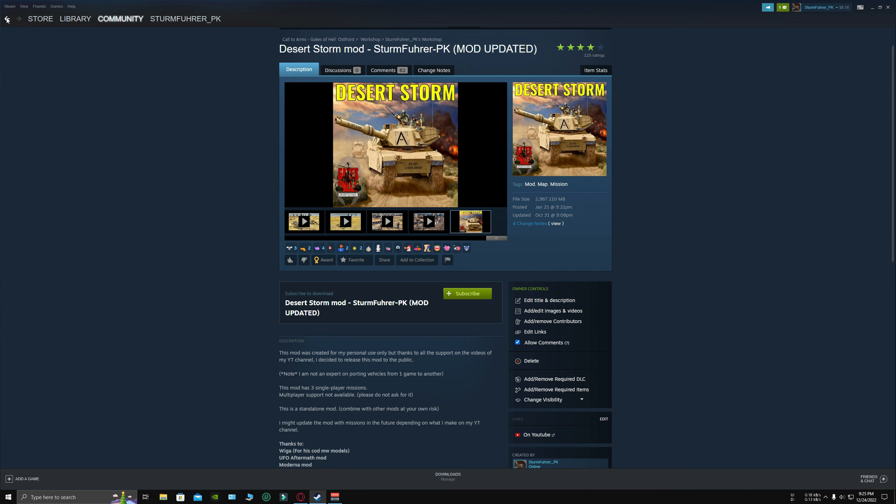
pyautogui.click(7, 19)
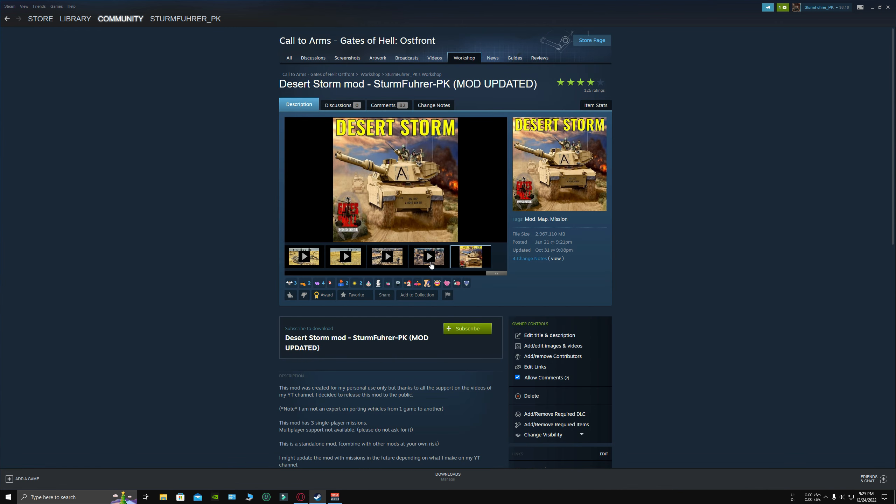
pyautogui.moveTo(146, 104)
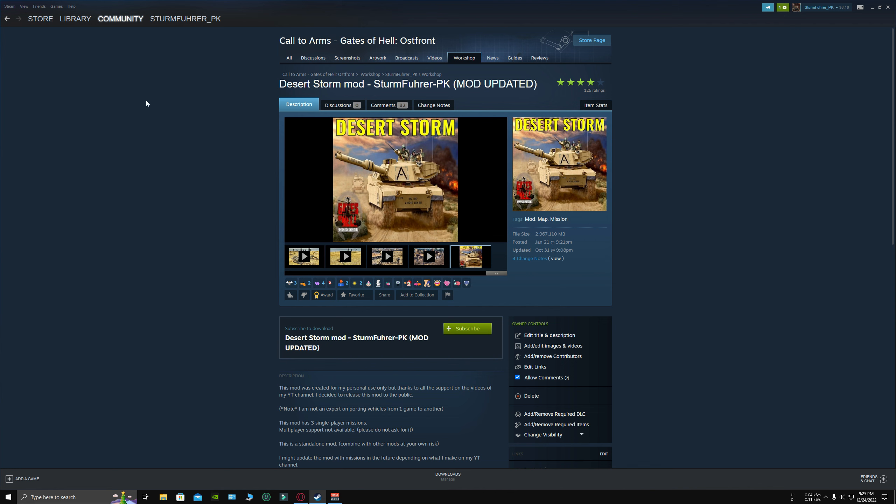
pyautogui.moveTo(120, 73)
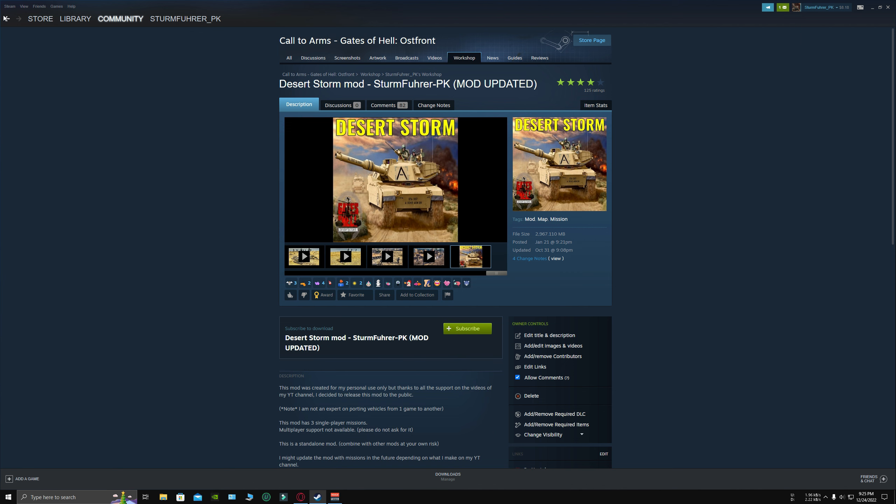
pyautogui.click(6, 19)
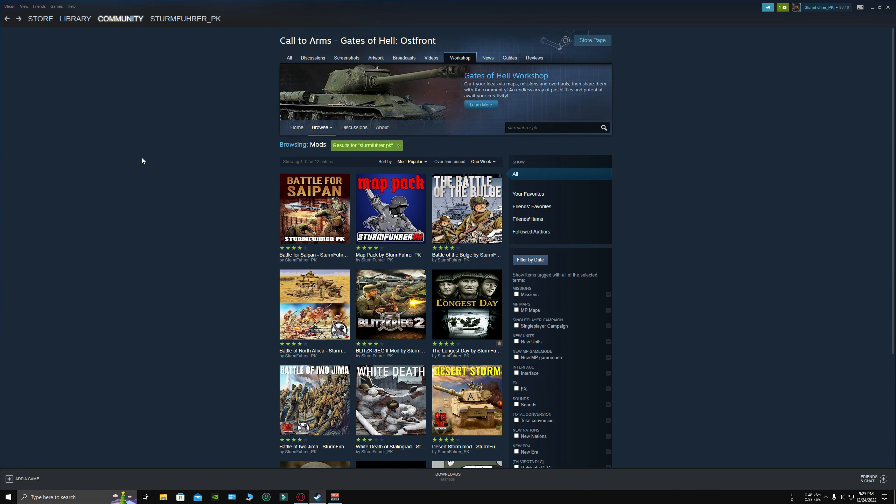
pyautogui.moveTo(191, 92)
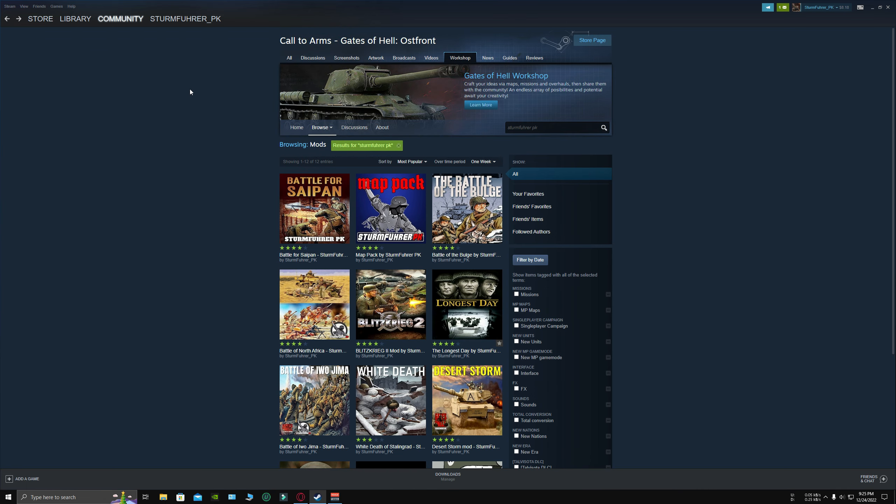
pyautogui.moveTo(760, 156)
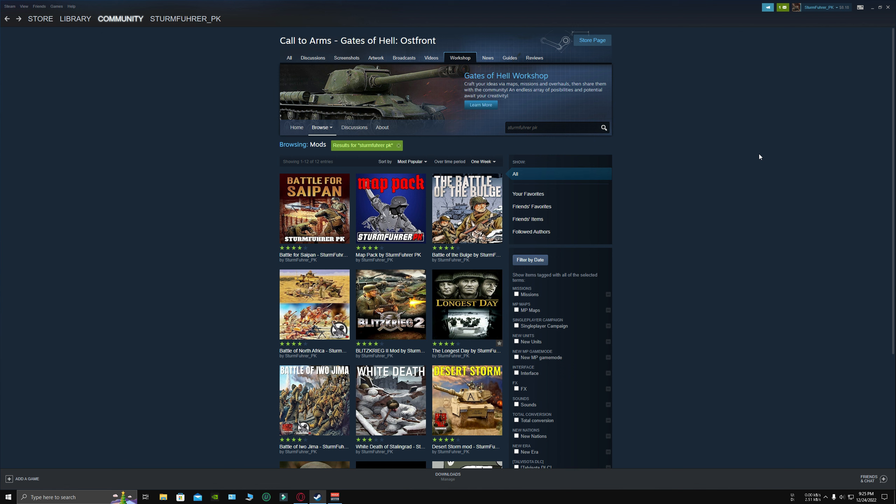
pyautogui.moveTo(527, 194)
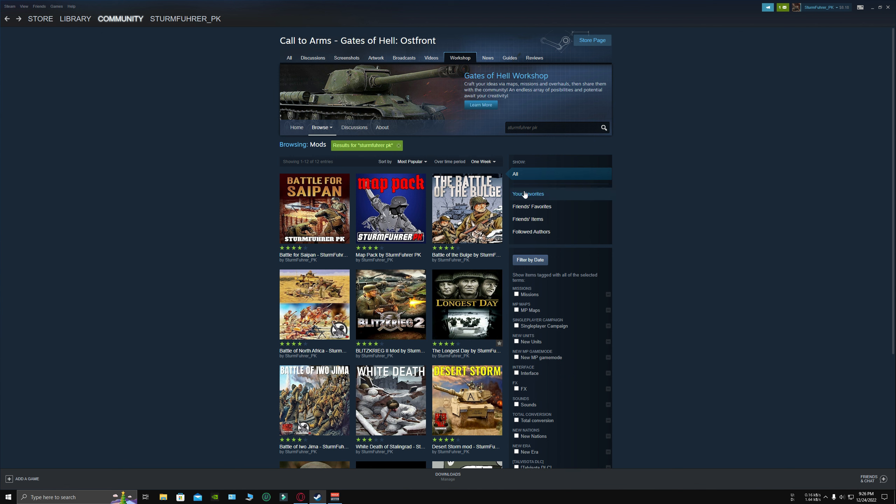
# - Look at the Battle of the Bulge mod page, then open Gates of Hell: Ostfront in the game library
pyautogui.click(466, 208)
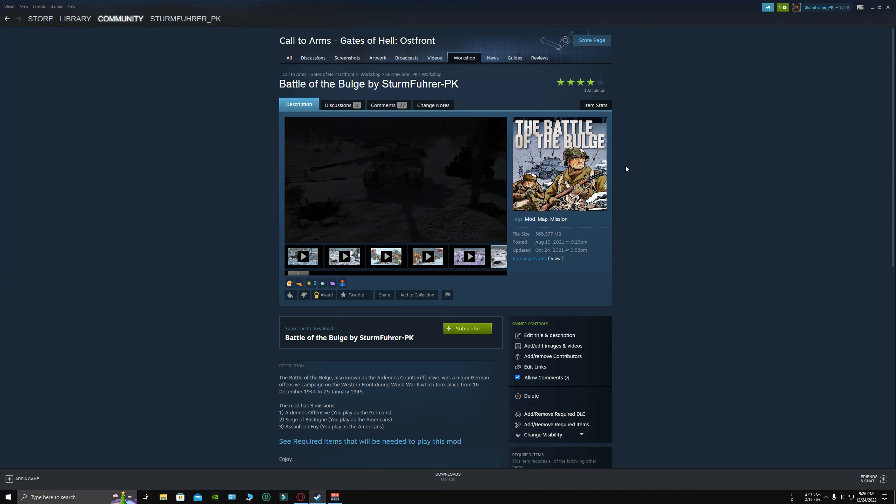
pyautogui.scroll(-3)
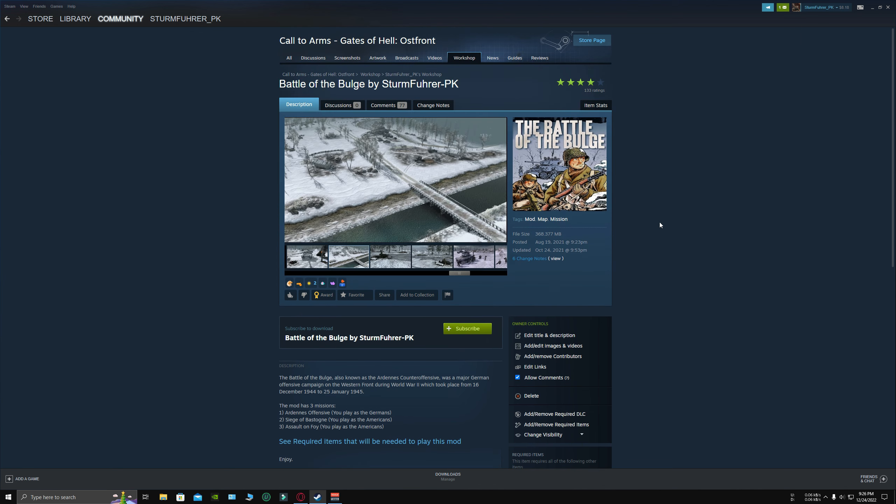
pyautogui.click(75, 18)
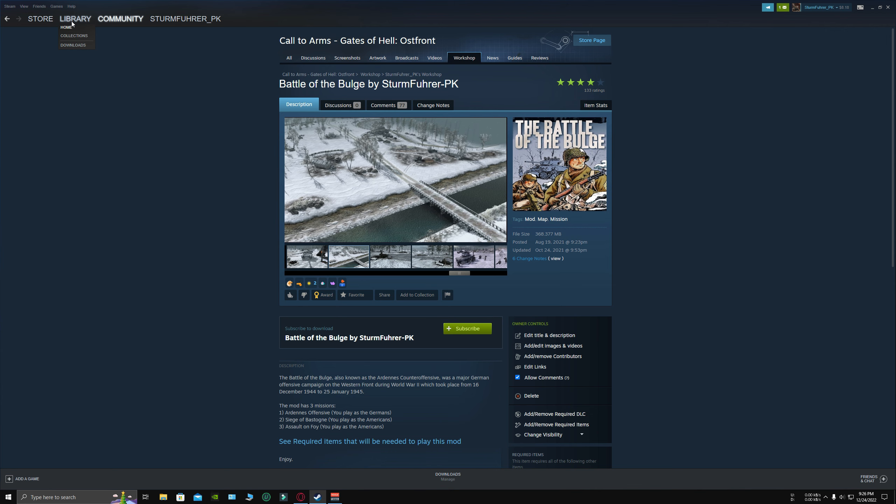
pyautogui.click(75, 18)
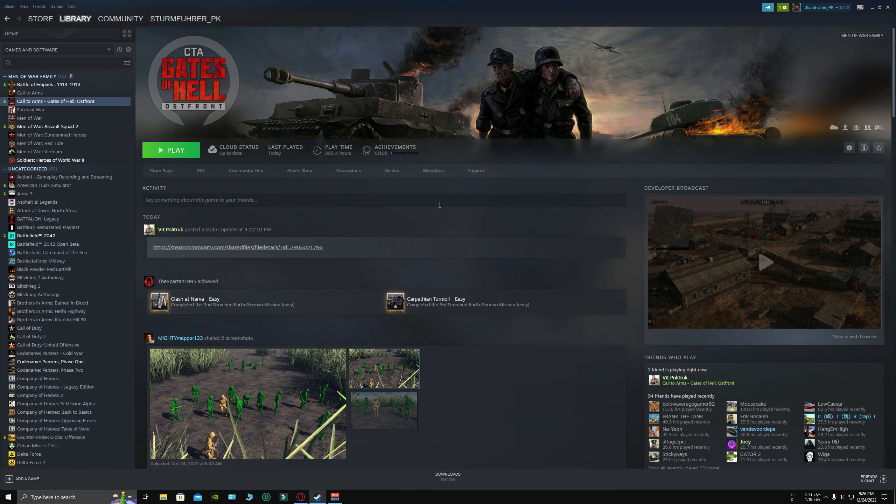